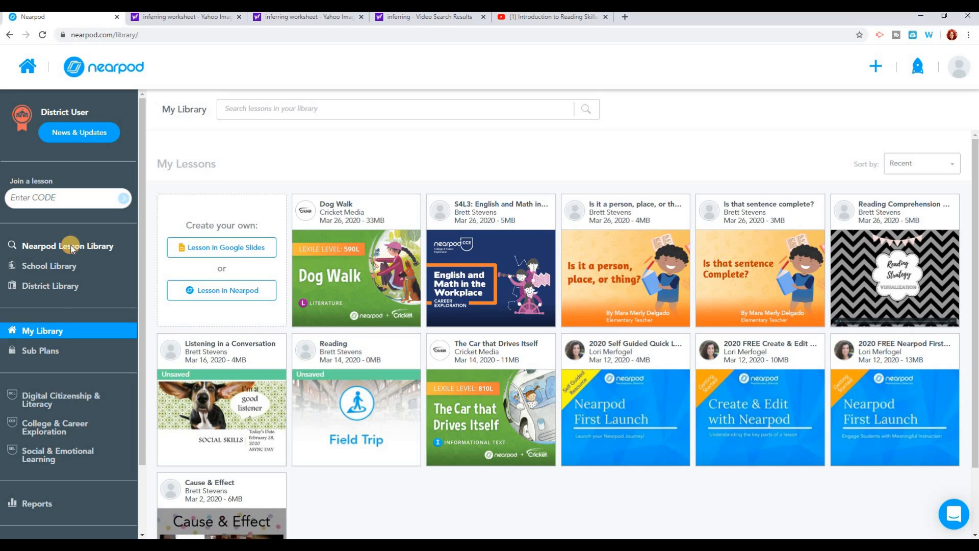
Browse the Nearpod library to Top ELA's Reading Comprehension collections for Grades 3-5
{"action": "left_click", "coordinate": [67, 246]}
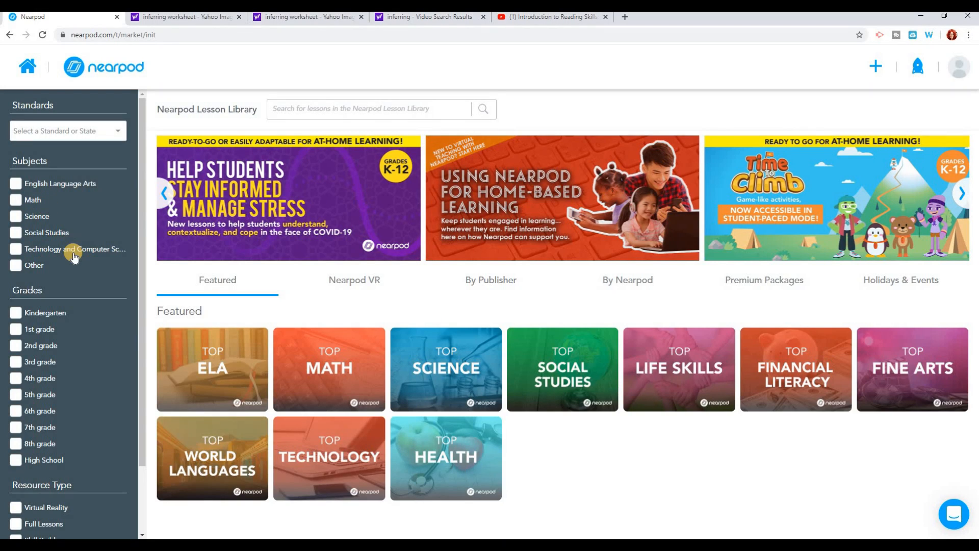
{"action": "mouse_move", "coordinate": [84, 285]}
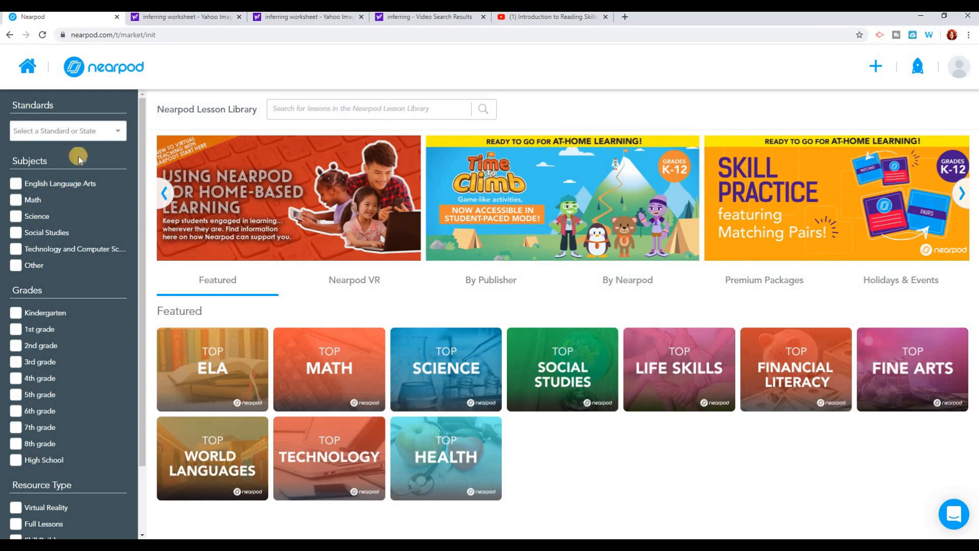
{"action": "left_click", "coordinate": [65, 131]}
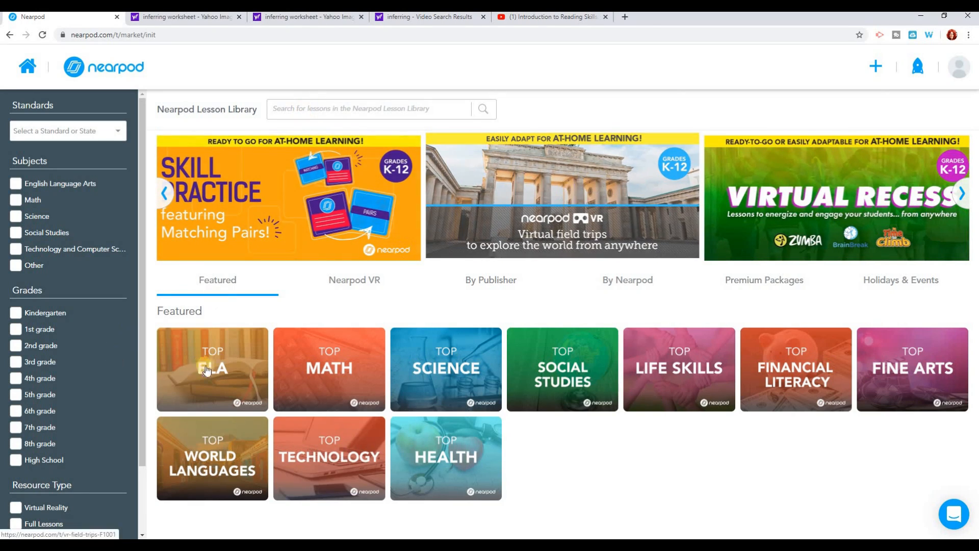
{"action": "left_click", "coordinate": [213, 369]}
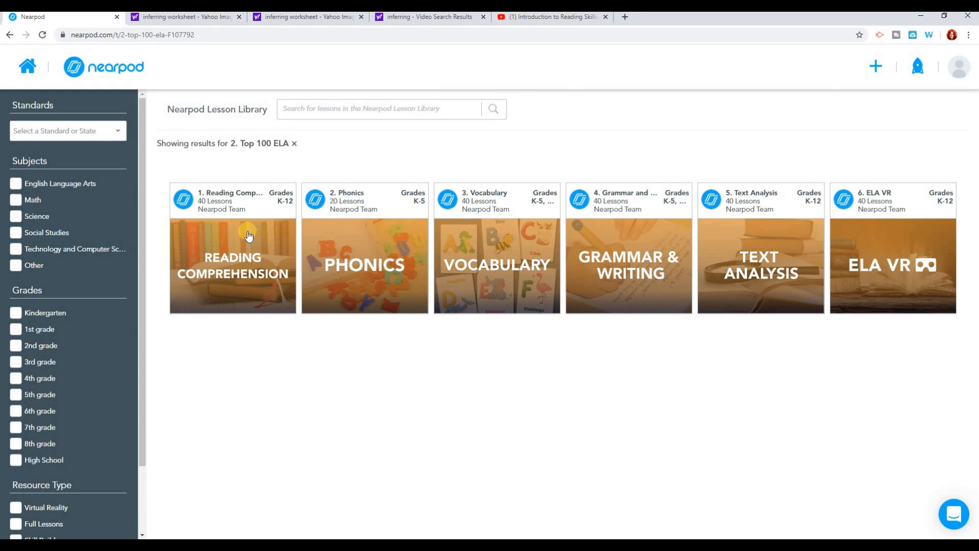
{"action": "left_click", "coordinate": [233, 262]}
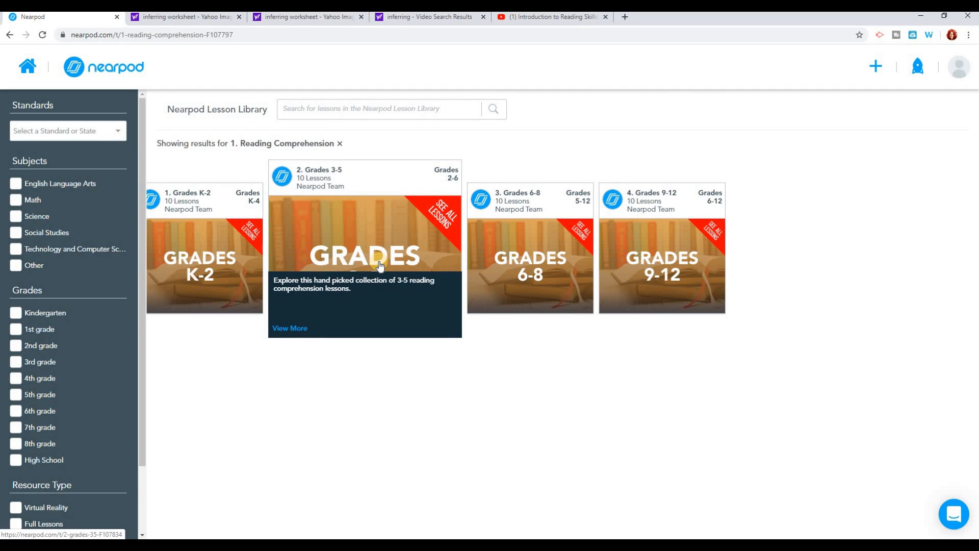
{"action": "mouse_move", "coordinate": [365, 250]}
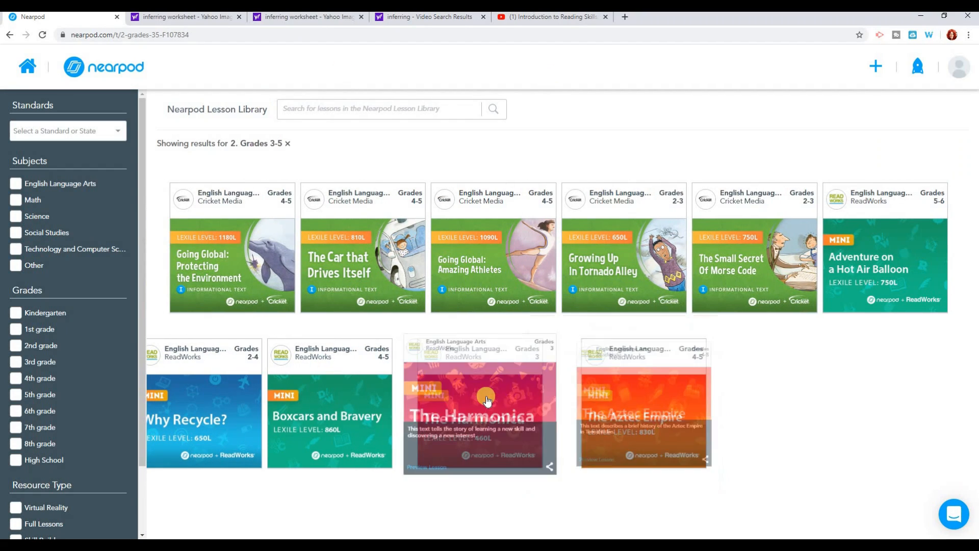
Preview The Harmonica lesson and page through the reading text to the end of the story
{"action": "left_click", "coordinate": [479, 406]}
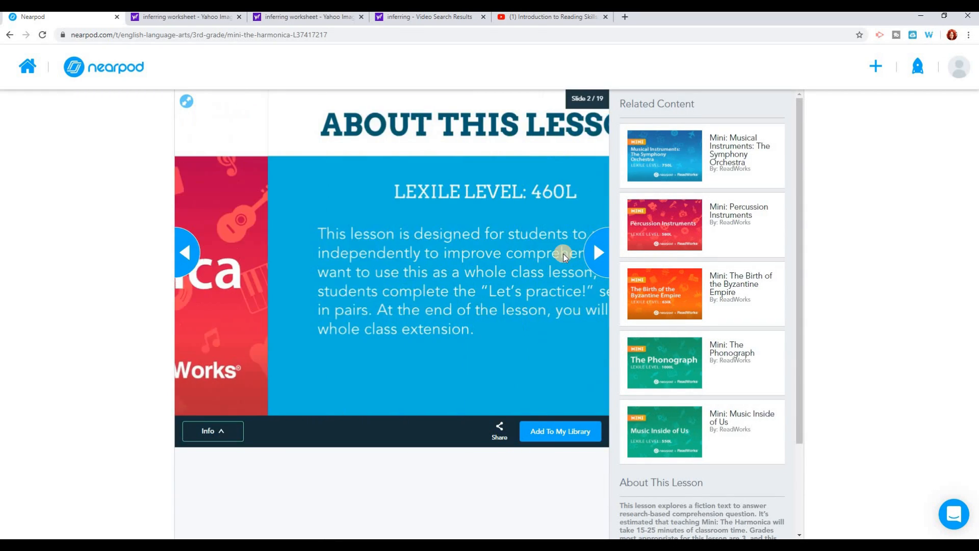
{"action": "left_click", "coordinate": [597, 252]}
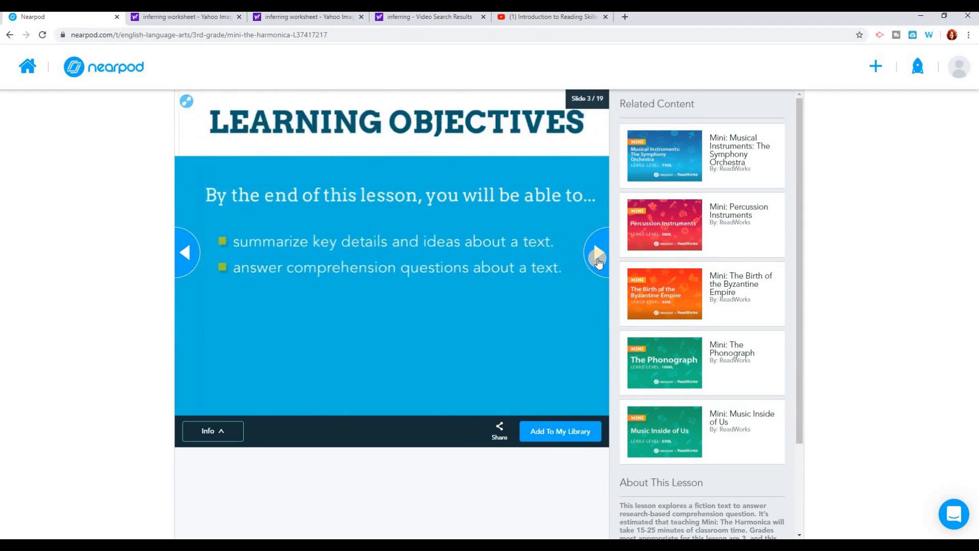
{"action": "left_click", "coordinate": [597, 253]}
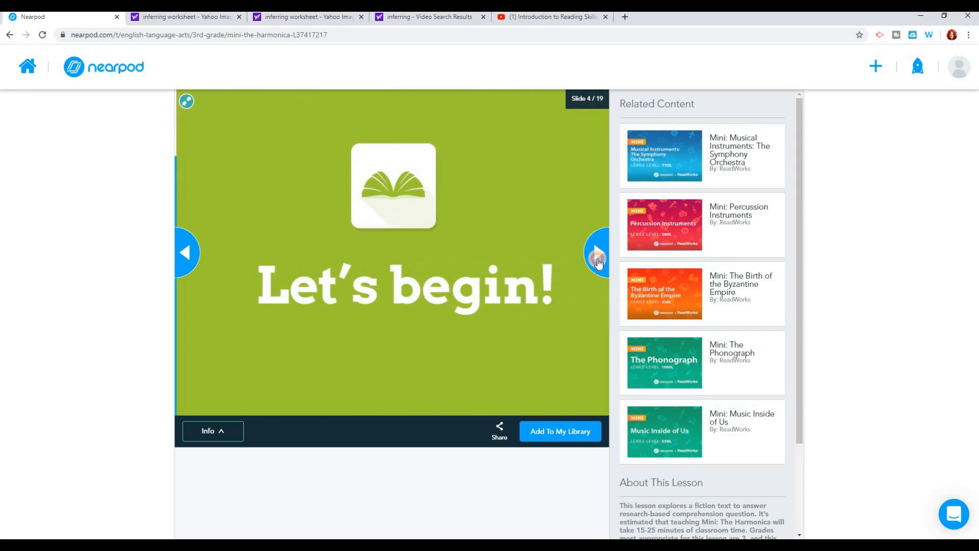
{"action": "left_click", "coordinate": [597, 252]}
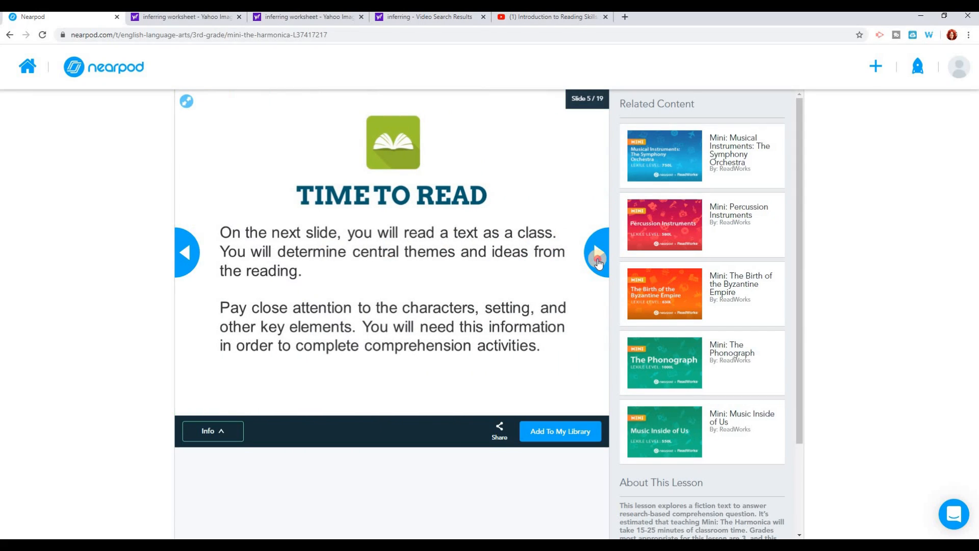
{"action": "left_click", "coordinate": [597, 253]}
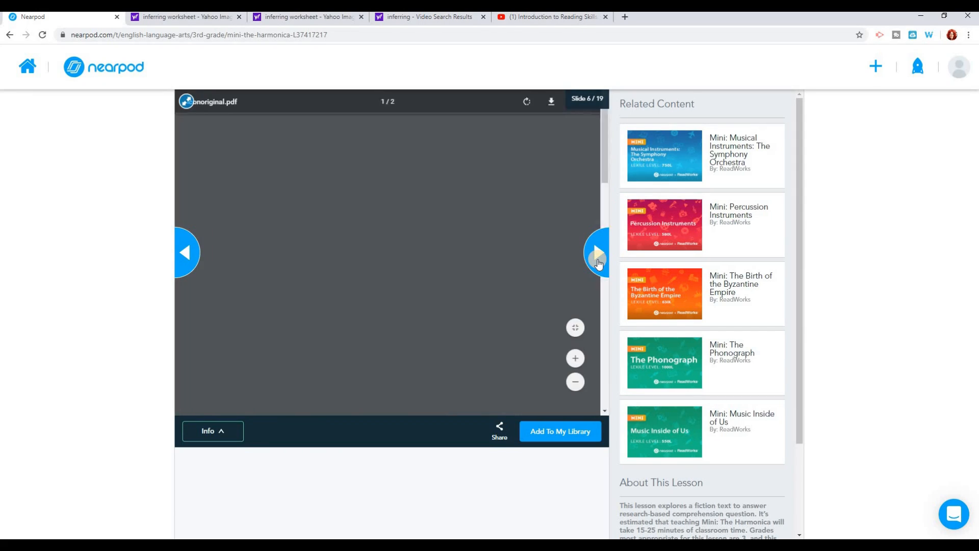
{"action": "left_click", "coordinate": [597, 252]}
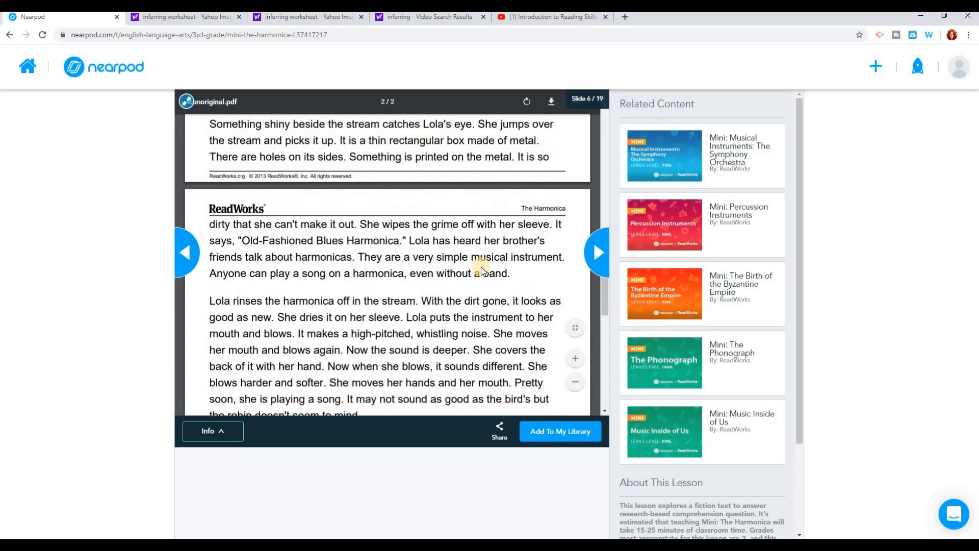
{"action": "left_click", "coordinate": [596, 252]}
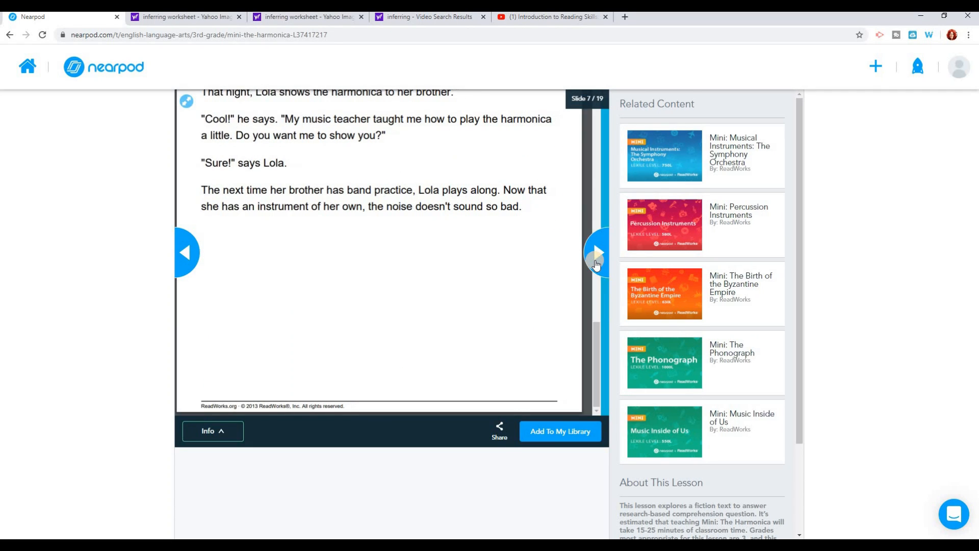
Continue through the practice, open-ended question and review slides to the first quiz question on slide 12
{"action": "left_click", "coordinate": [597, 252]}
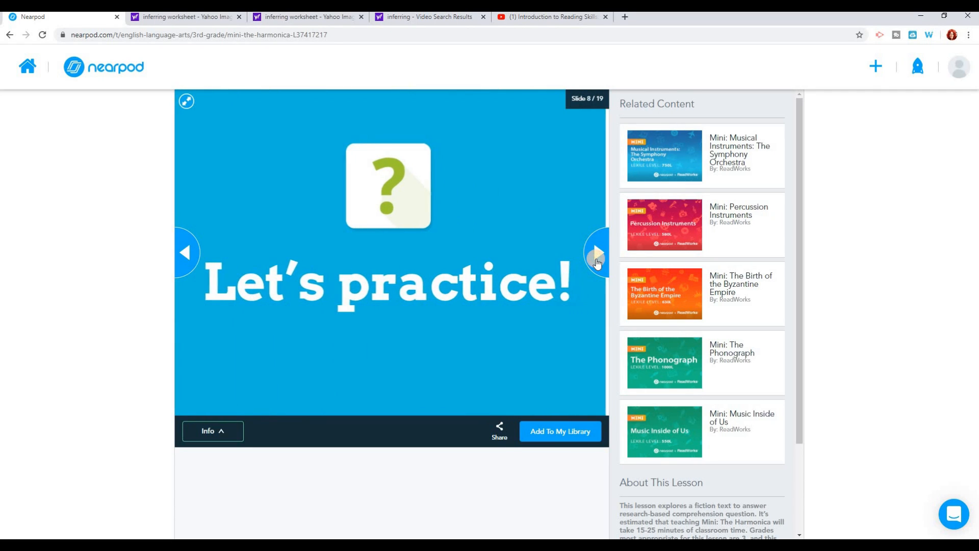
{"action": "left_click", "coordinate": [597, 253]}
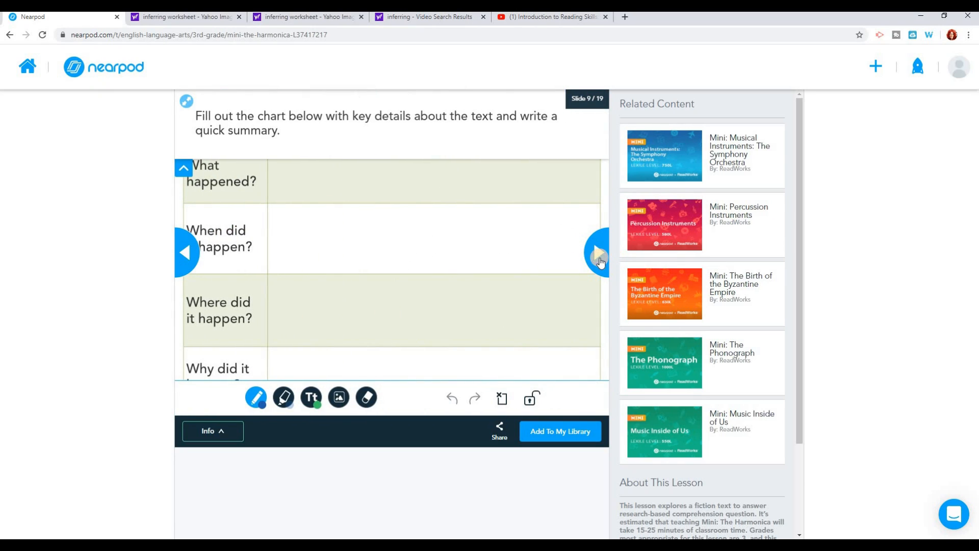
{"action": "left_click", "coordinate": [597, 252]}
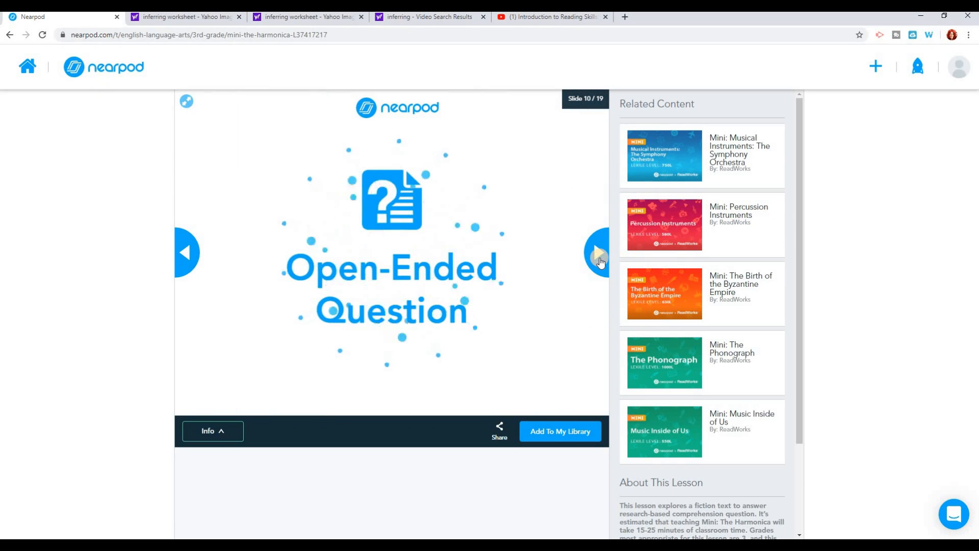
{"action": "left_click", "coordinate": [598, 253]}
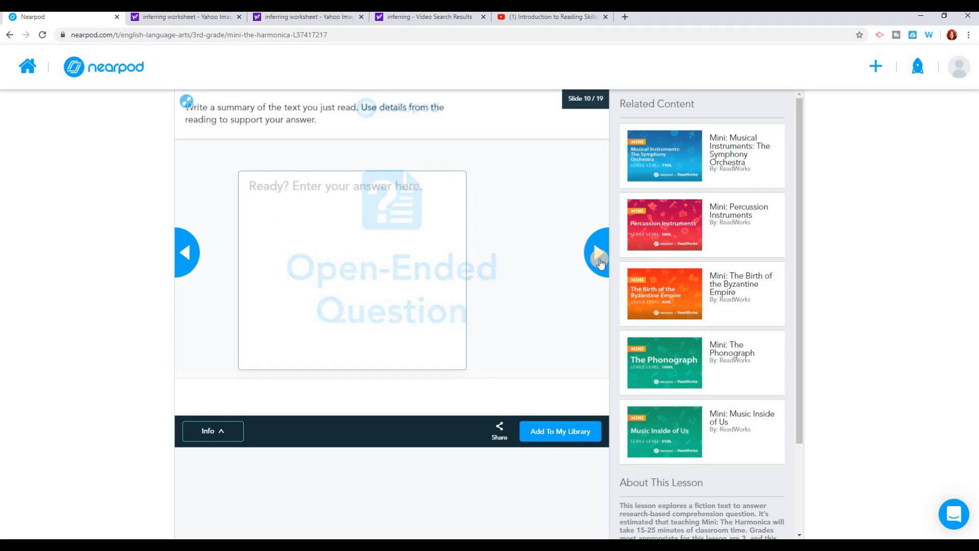
{"action": "left_click", "coordinate": [594, 252]}
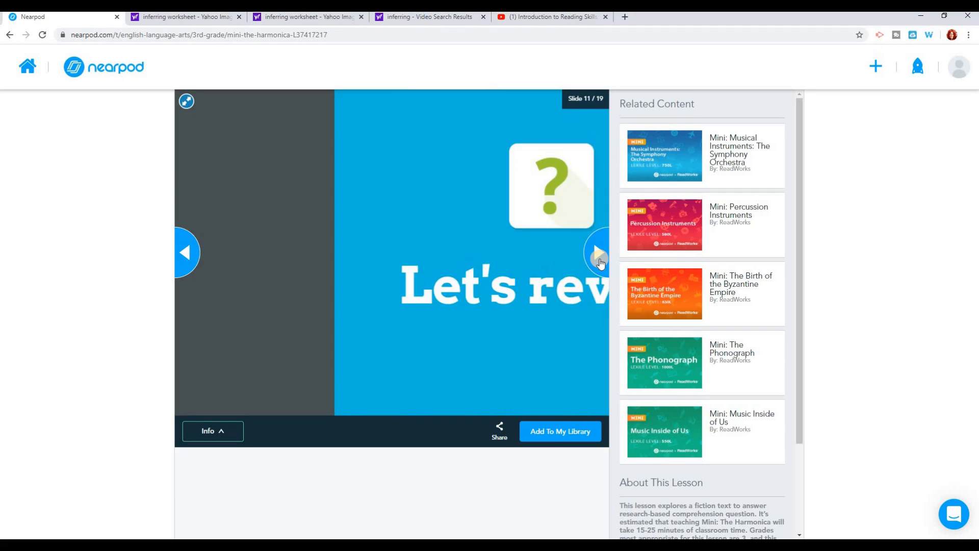
{"action": "left_click", "coordinate": [597, 252]}
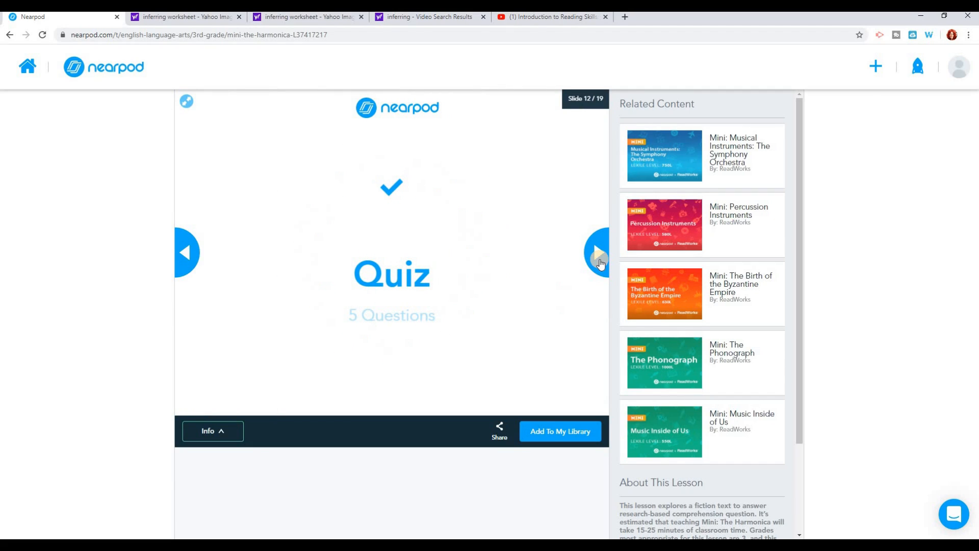
{"action": "left_click", "coordinate": [597, 252]}
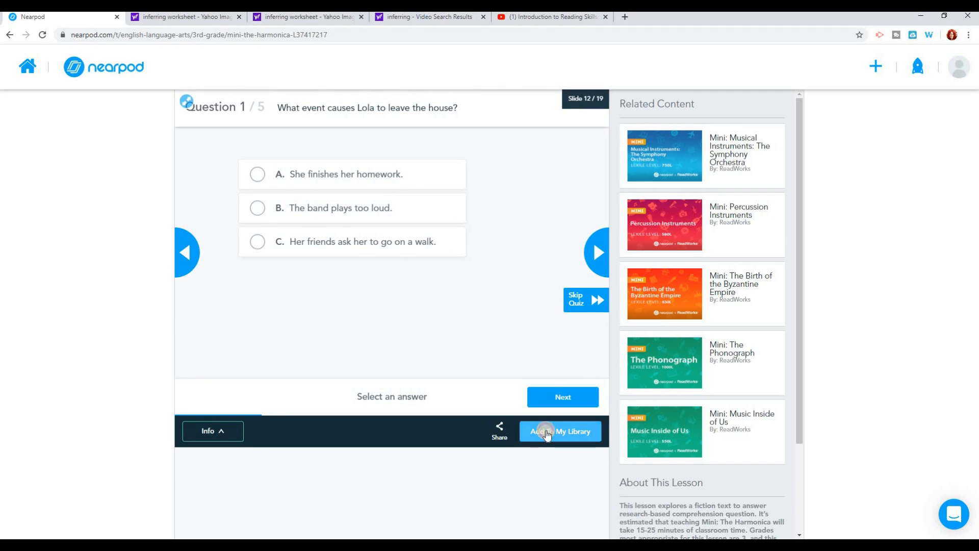
Add The Harmonica to My Library and start editing the saved lesson
{"action": "left_click", "coordinate": [560, 430]}
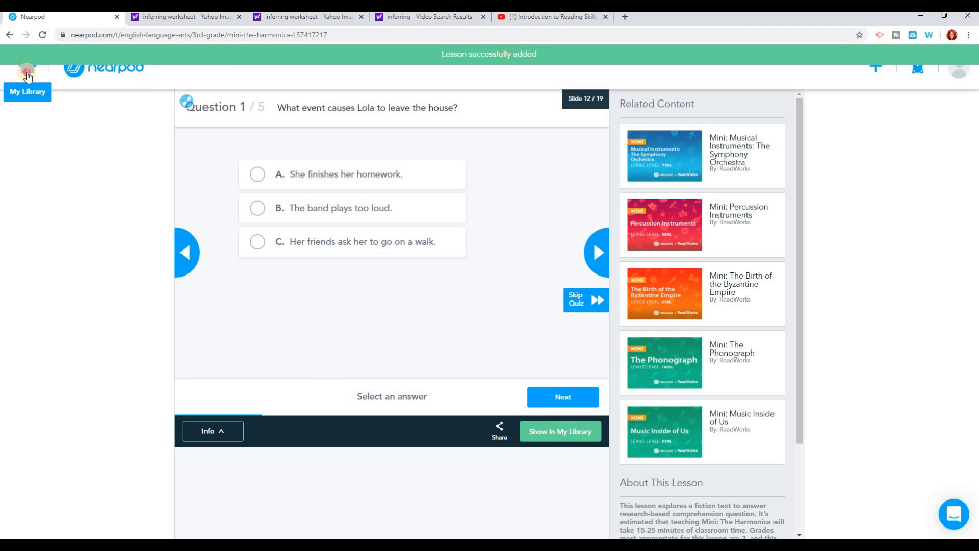
{"action": "left_click", "coordinate": [27, 68]}
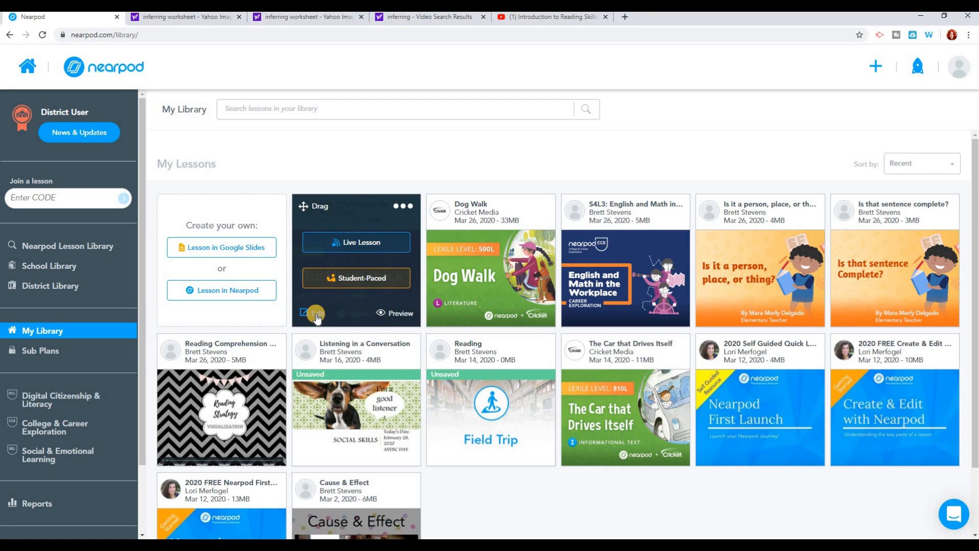
{"action": "left_click", "coordinate": [315, 314]}
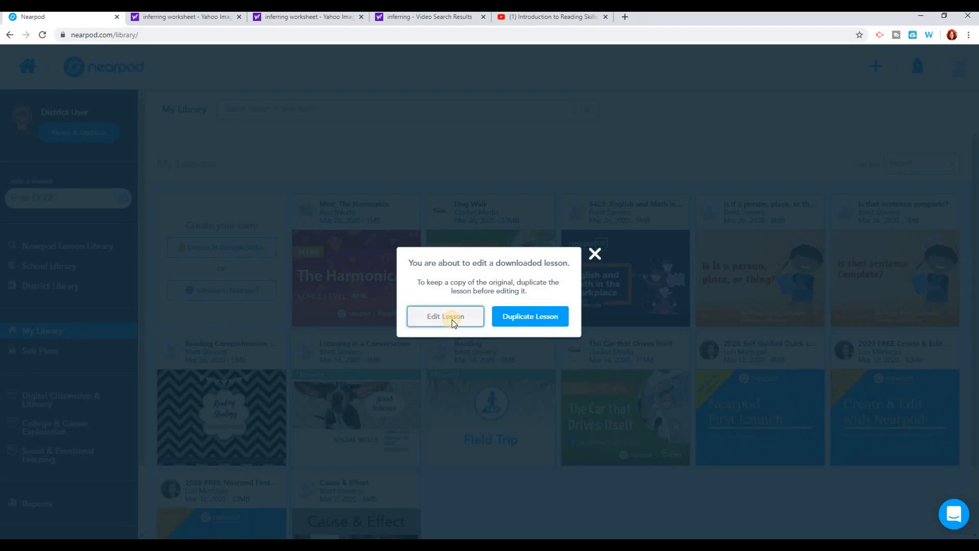
Edit the downloaded lesson itself and delete its Think-Pair-Share slide
{"action": "left_click", "coordinate": [446, 316]}
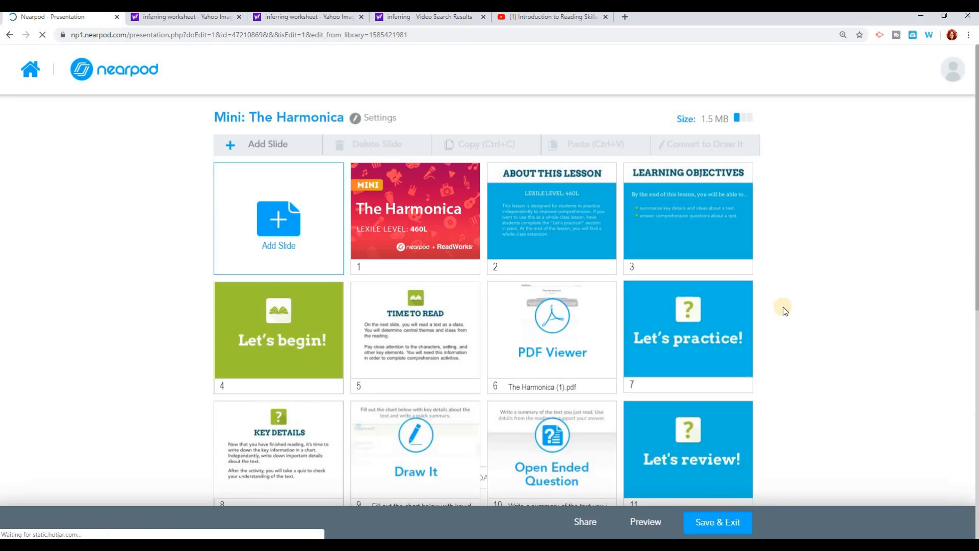
{"action": "scroll", "scroll_direction": "down", "scroll_amount": 3}
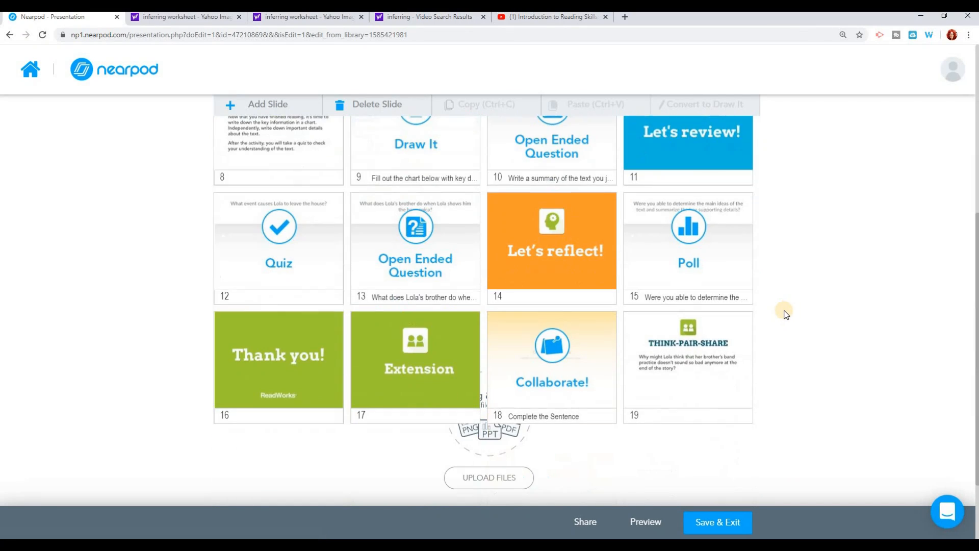
{"action": "left_click", "coordinate": [688, 362]}
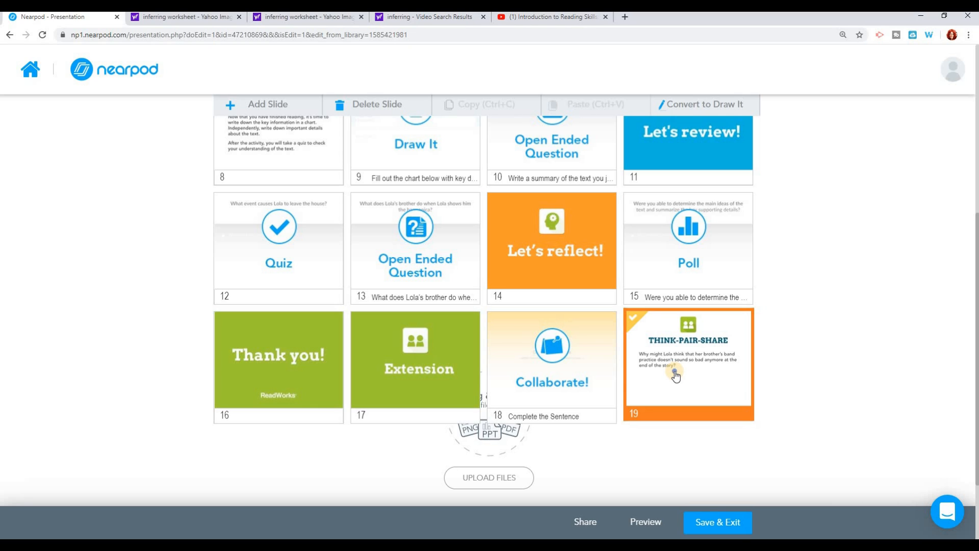
{"action": "right_click", "coordinate": [674, 374]}
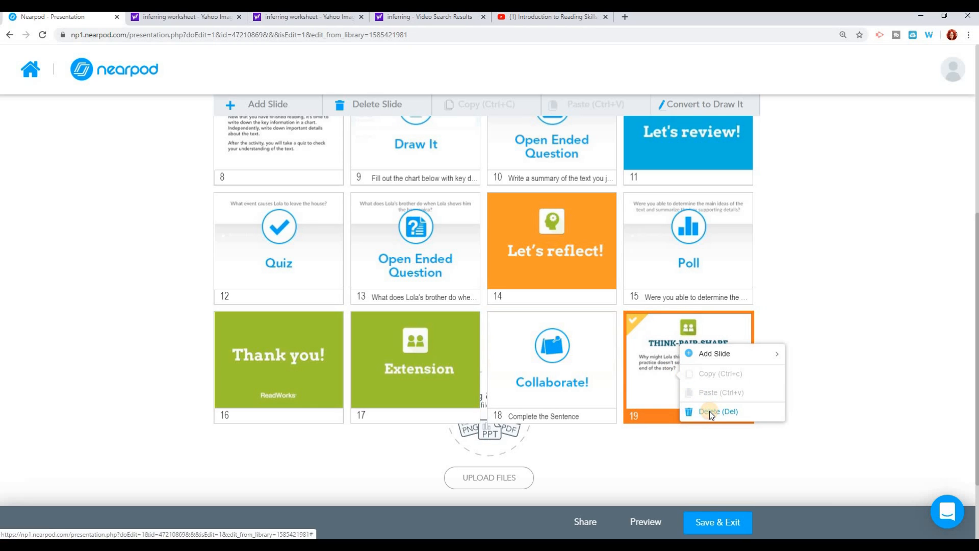
{"action": "left_click", "coordinate": [718, 411]}
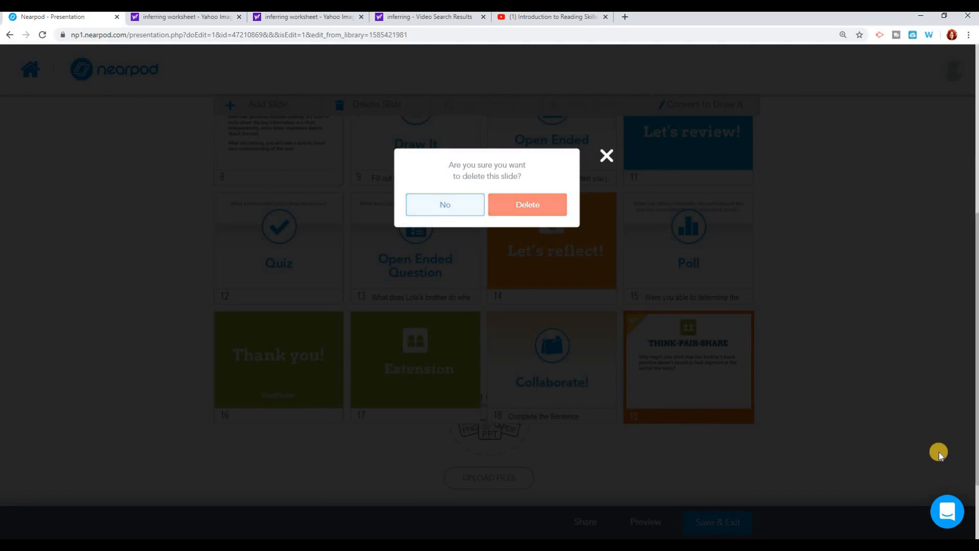
{"action": "left_click", "coordinate": [526, 204]}
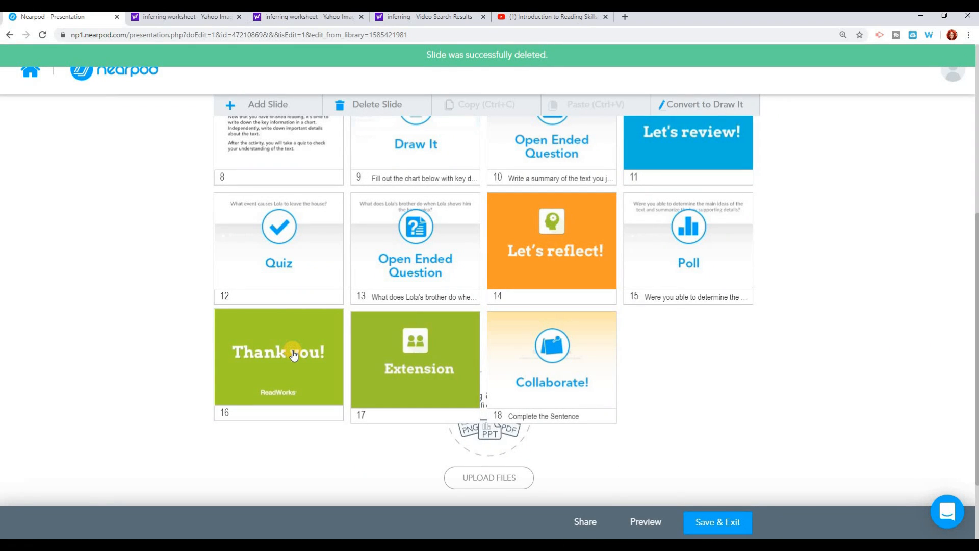
Delete the Thank you! slide from the lesson as well
{"action": "right_click", "coordinate": [277, 353]}
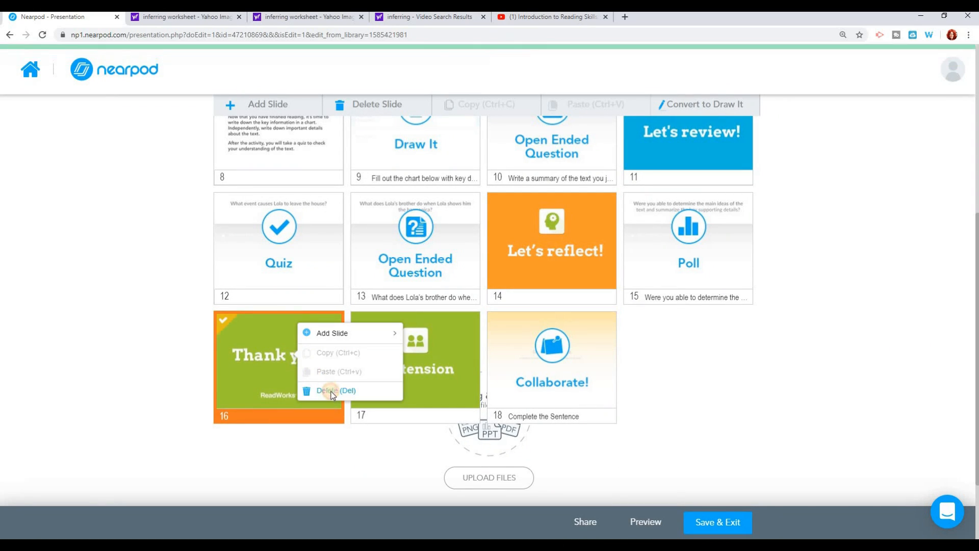
{"action": "left_click", "coordinate": [335, 390]}
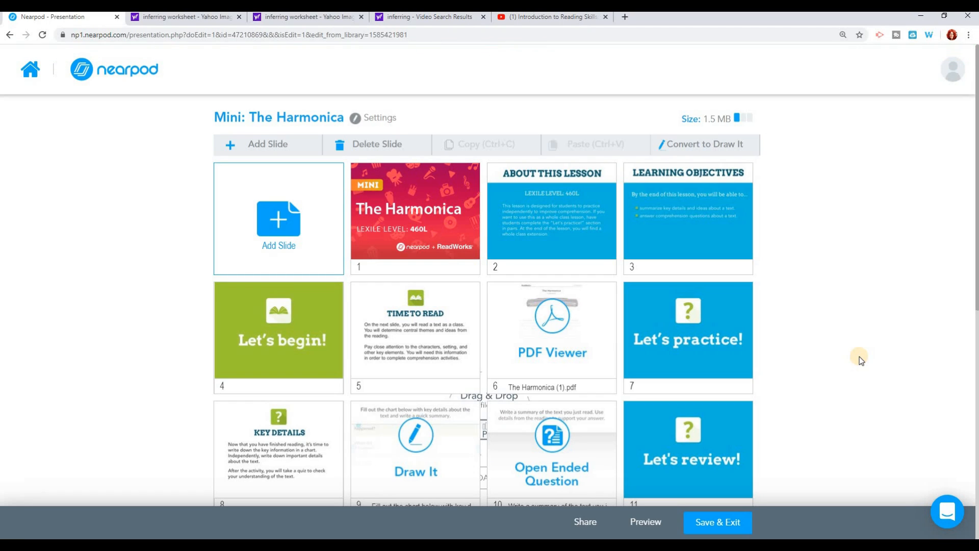
{"action": "mouse_move", "coordinate": [852, 357]}
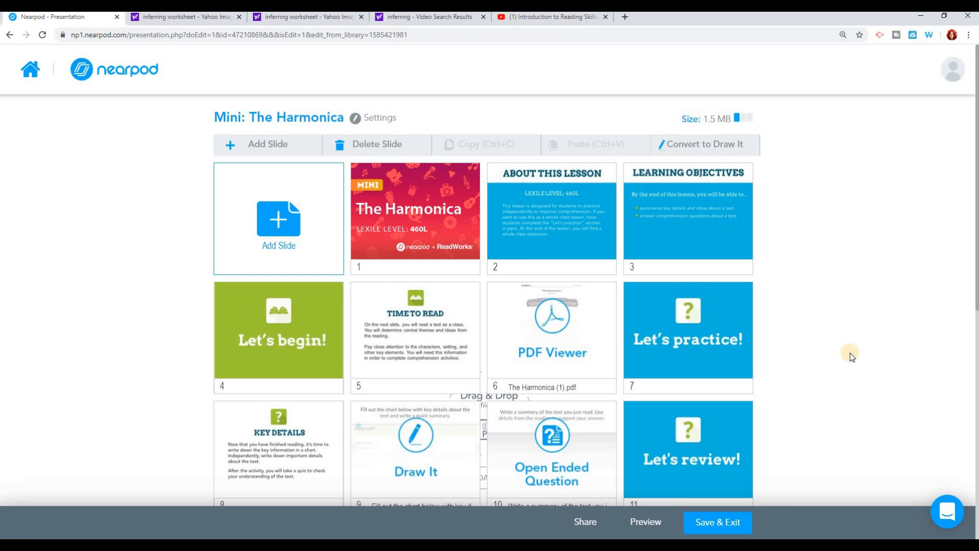
Add a new slide of type Web Content to the Harmonica lesson
{"action": "left_click", "coordinate": [278, 221]}
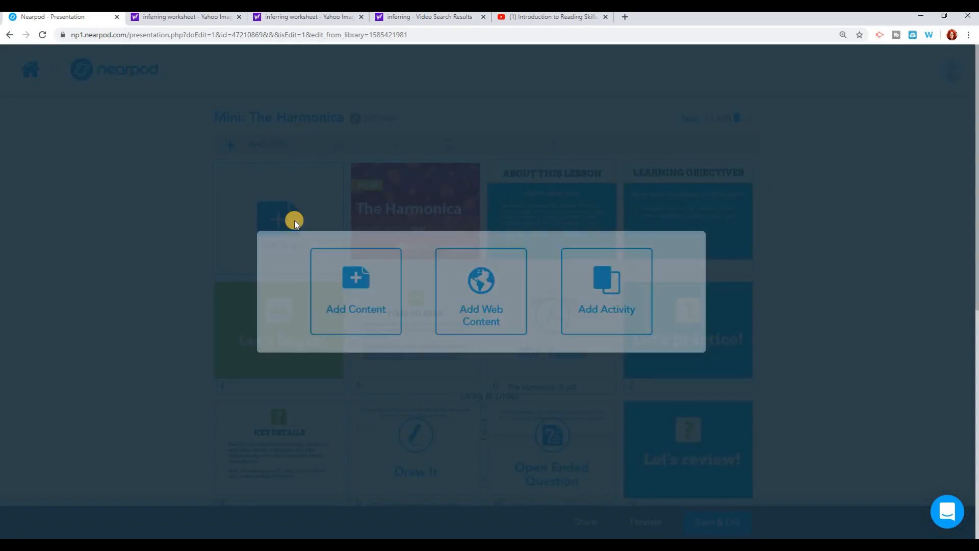
{"action": "mouse_move", "coordinate": [481, 290]}
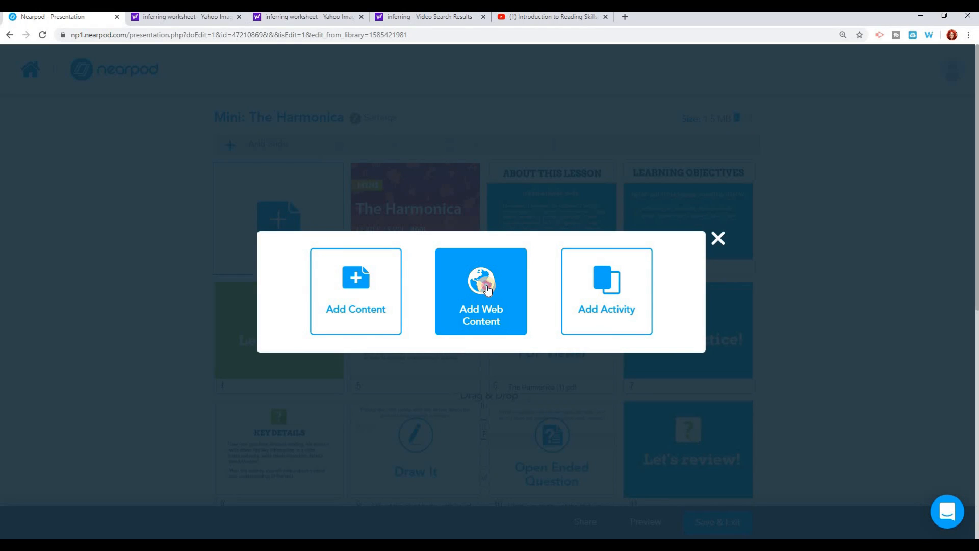
{"action": "left_click", "coordinate": [480, 291]}
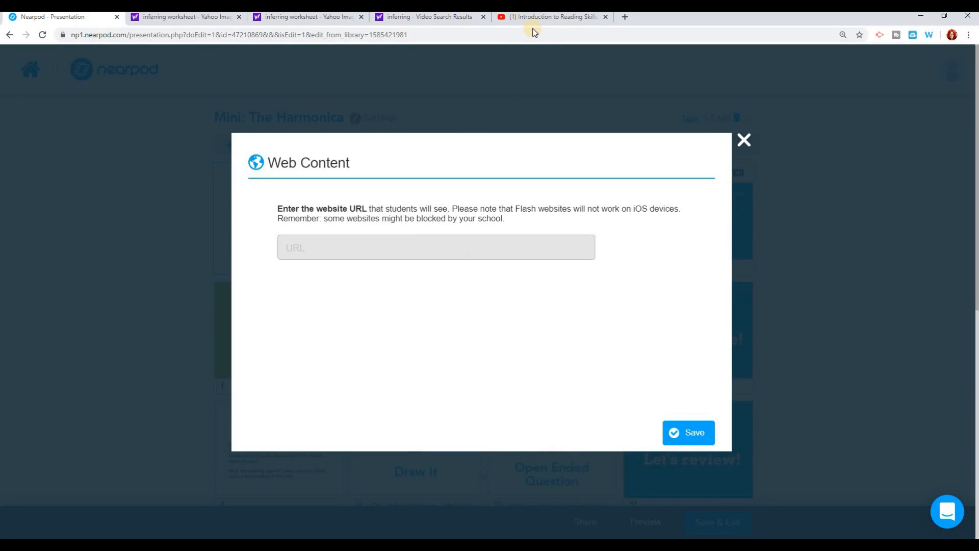
{"action": "mouse_move", "coordinate": [544, 16]}
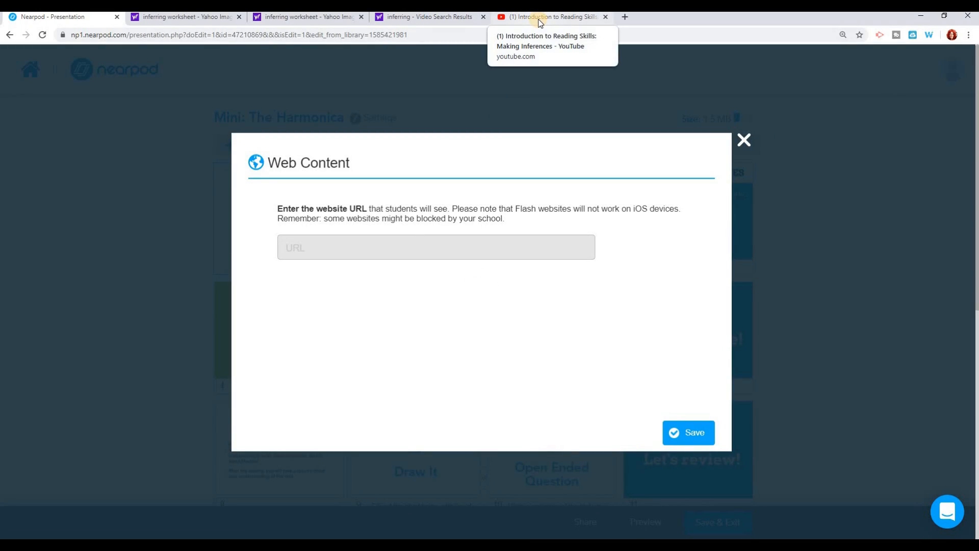
{"action": "left_click", "coordinate": [552, 17]}
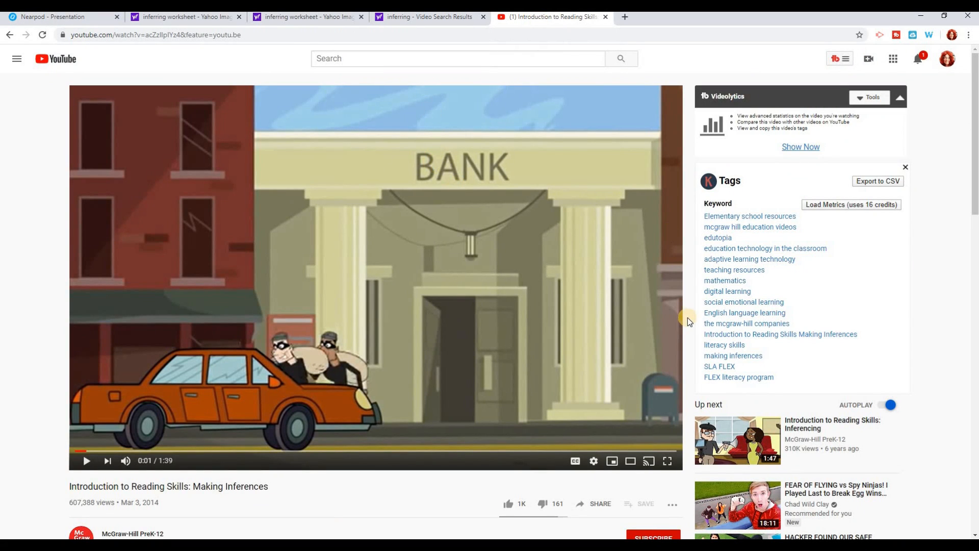
{"action": "mouse_move", "coordinate": [665, 475]}
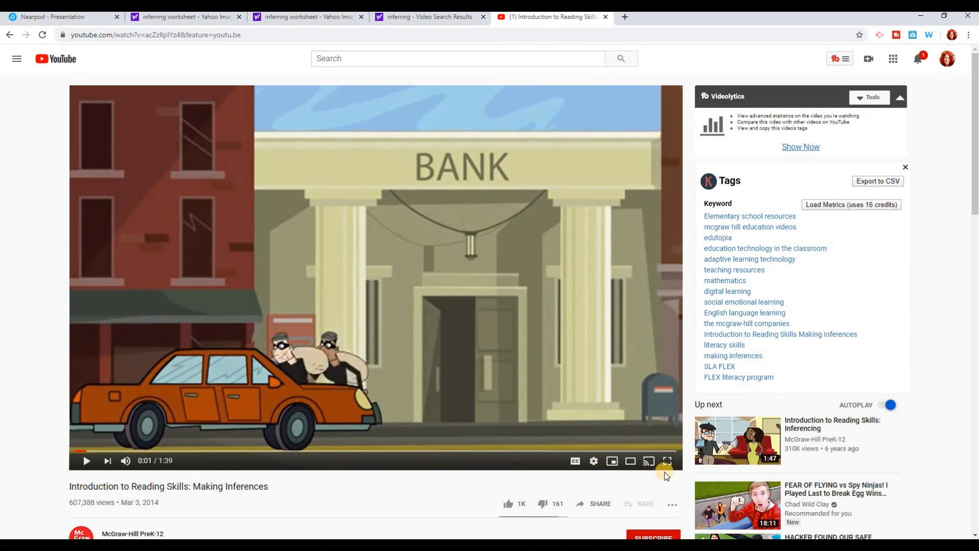
{"action": "left_click", "coordinate": [600, 503]}
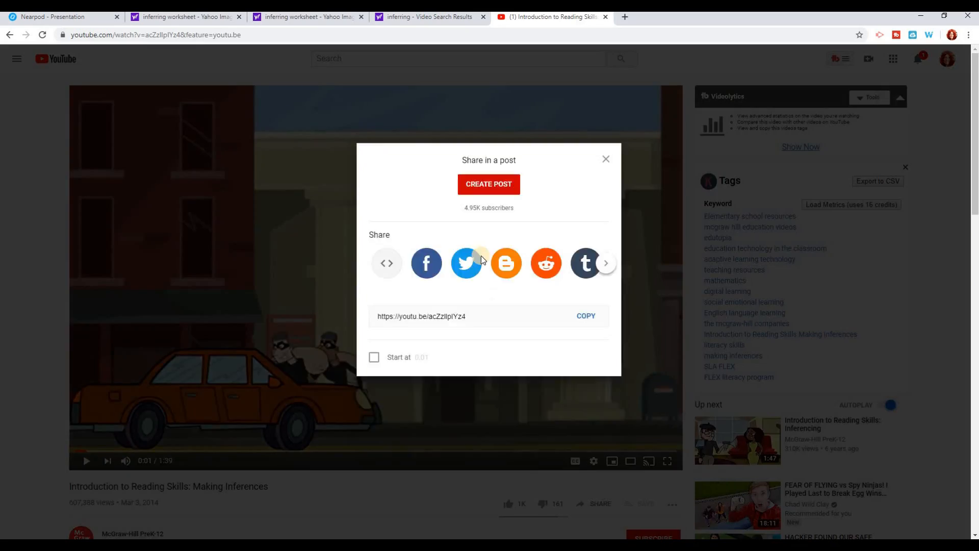
{"action": "left_click", "coordinate": [586, 315]}
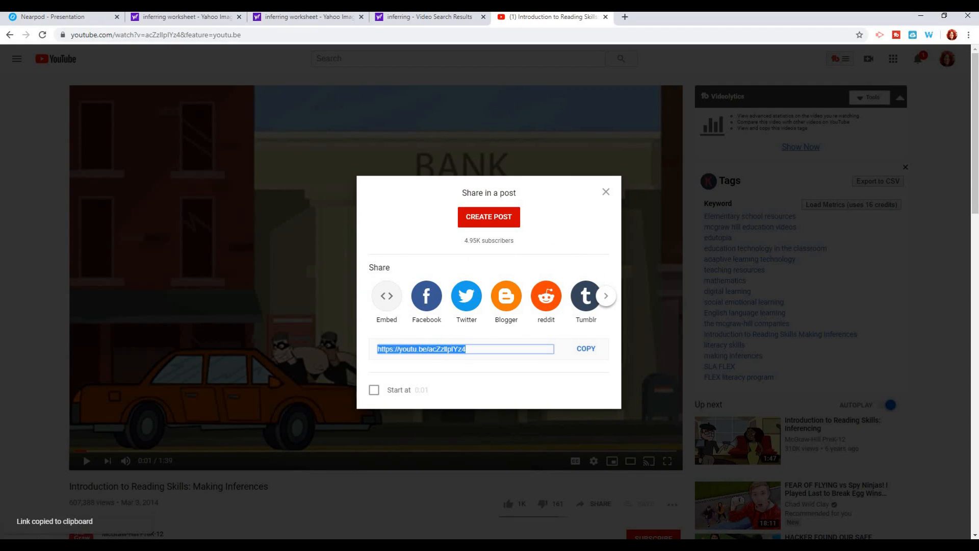
{"action": "left_click", "coordinate": [62, 17]}
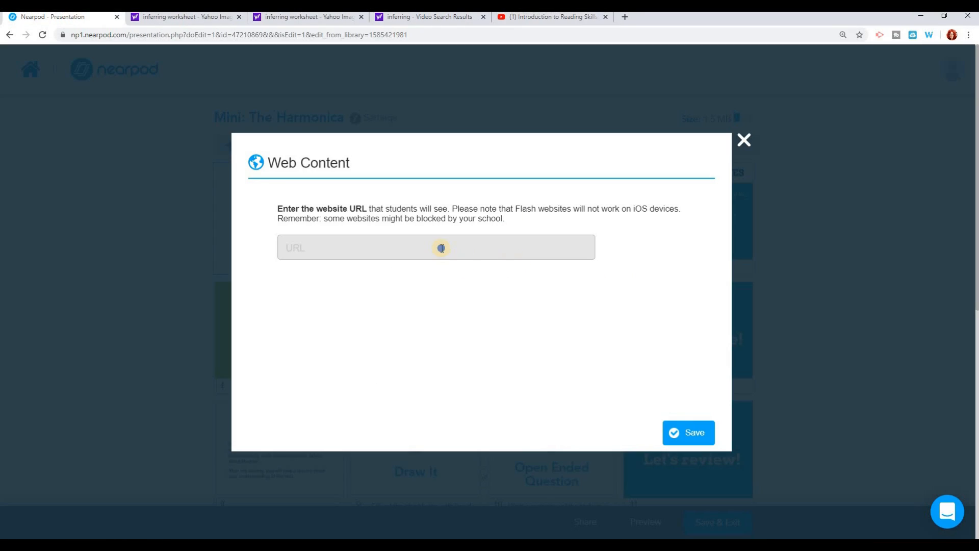
{"action": "type", "text": "https://youtu.be/acZzllpIYz4"}
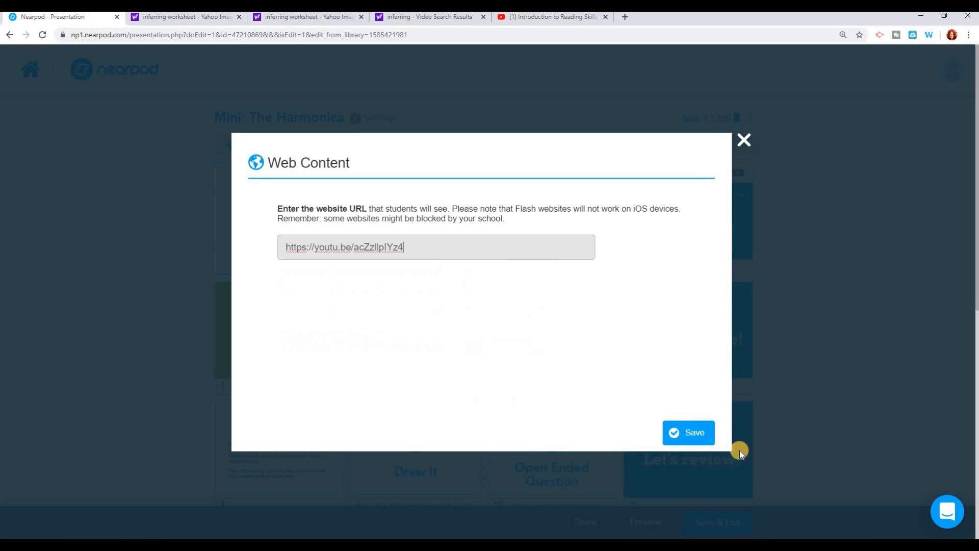
{"action": "left_click", "coordinate": [688, 432]}
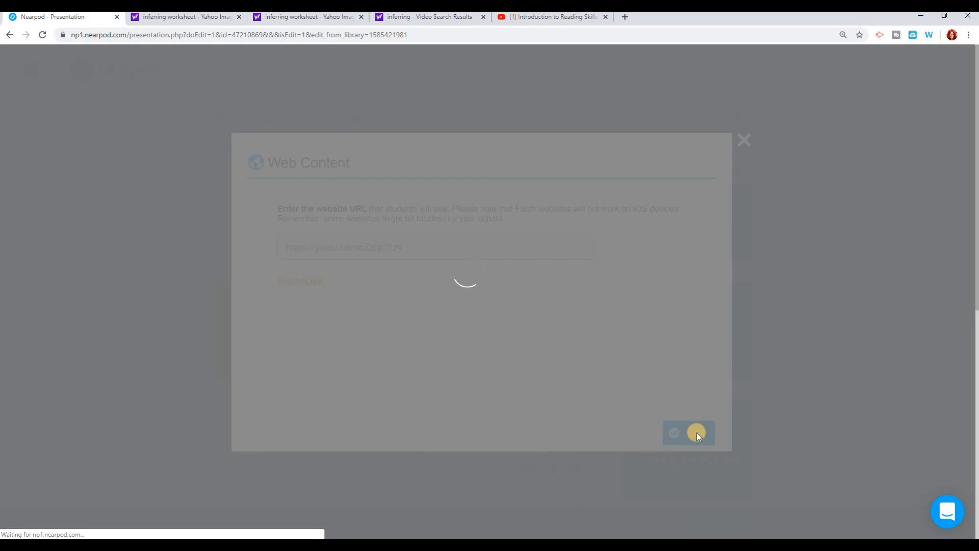
{"action": "left_click", "coordinate": [674, 433]}
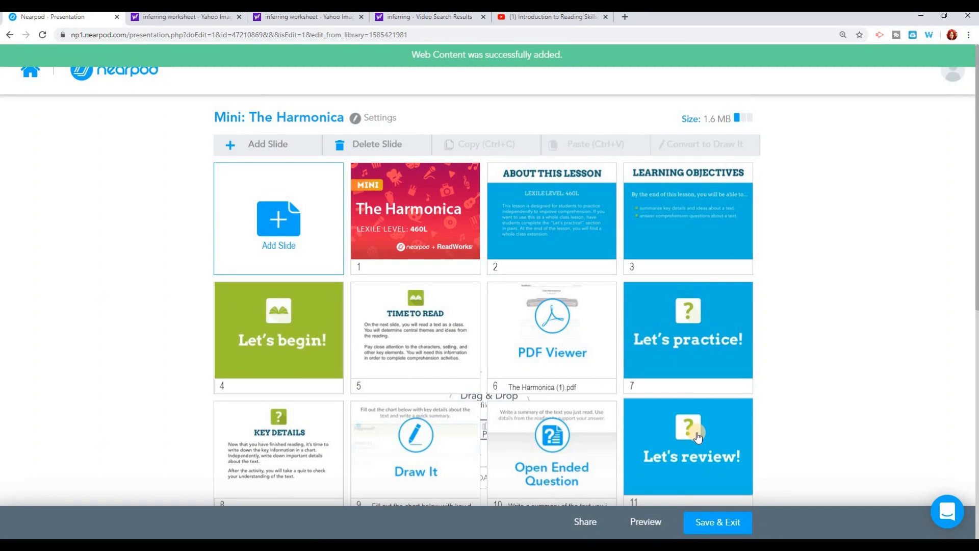
{"action": "scroll", "scroll_direction": "down", "scroll_amount": 3}
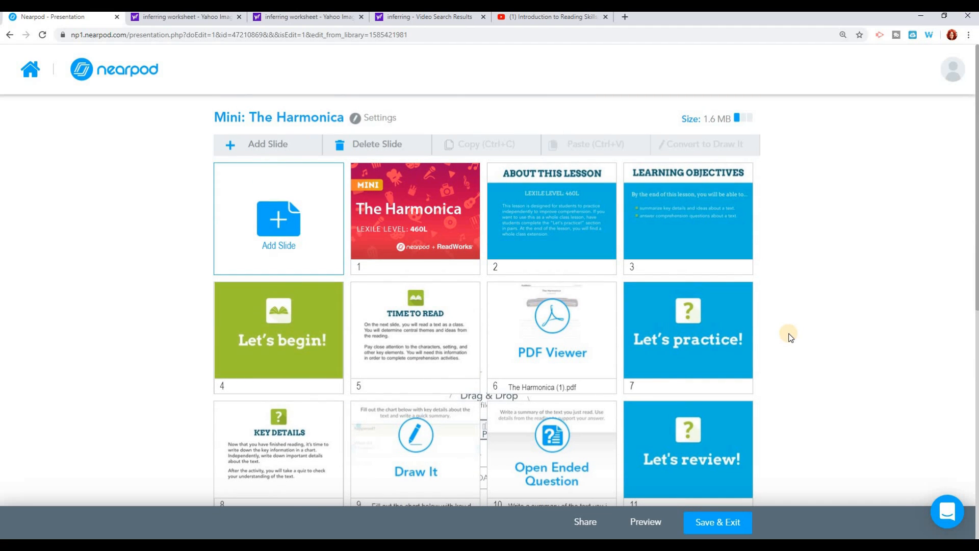
Check the new YouTube Website slide, then save and exit to My Library
{"action": "scroll", "scroll_direction": "down", "scroll_amount": 3}
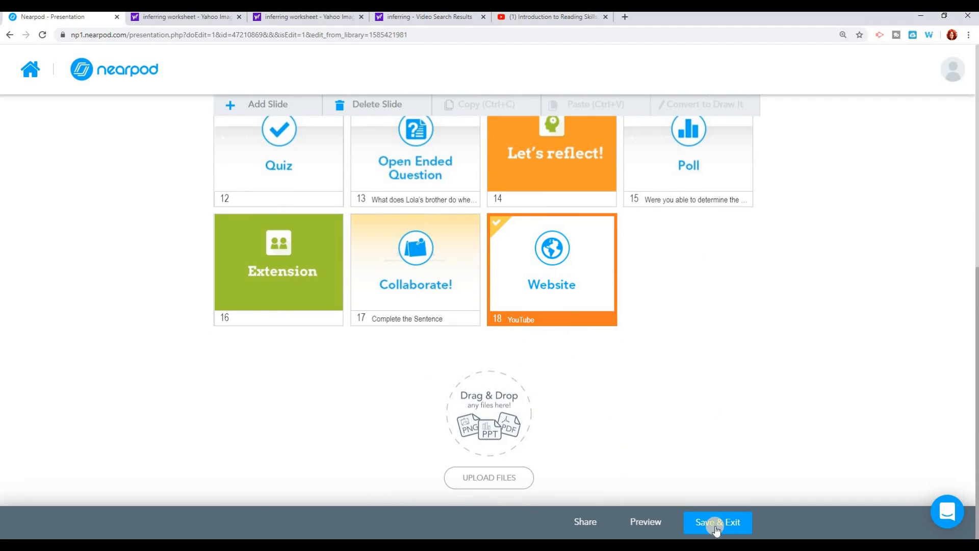
{"action": "left_click", "coordinate": [717, 522]}
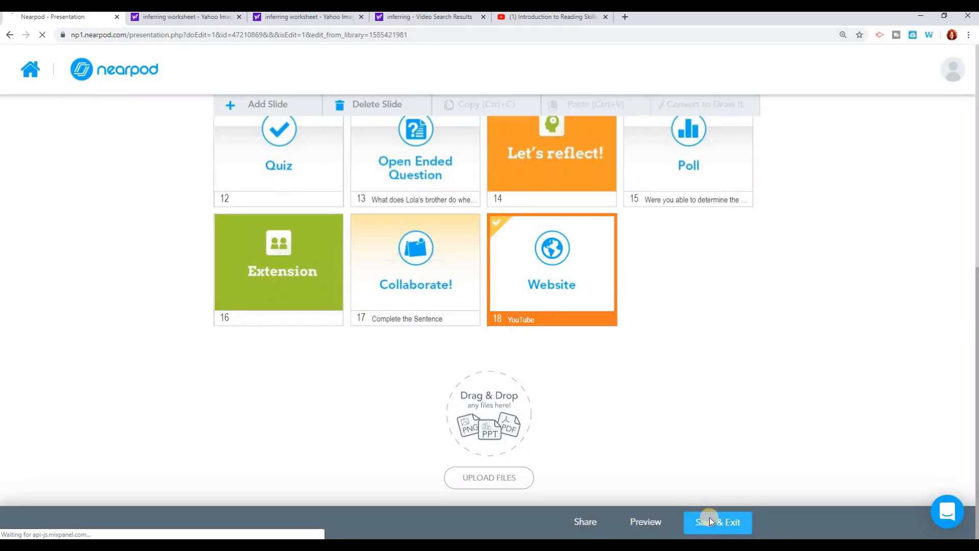
{"action": "left_click", "coordinate": [716, 522]}
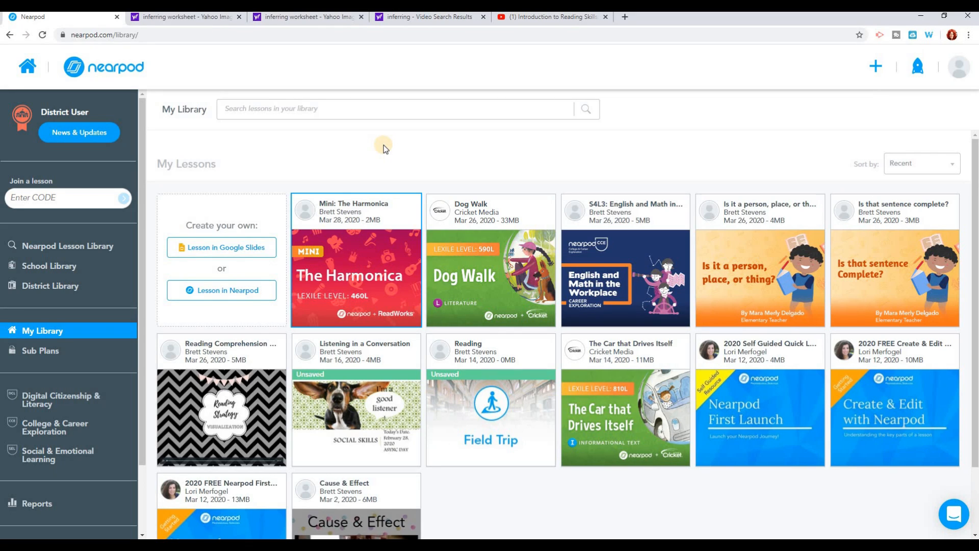
{"action": "mouse_move", "coordinate": [218, 223]}
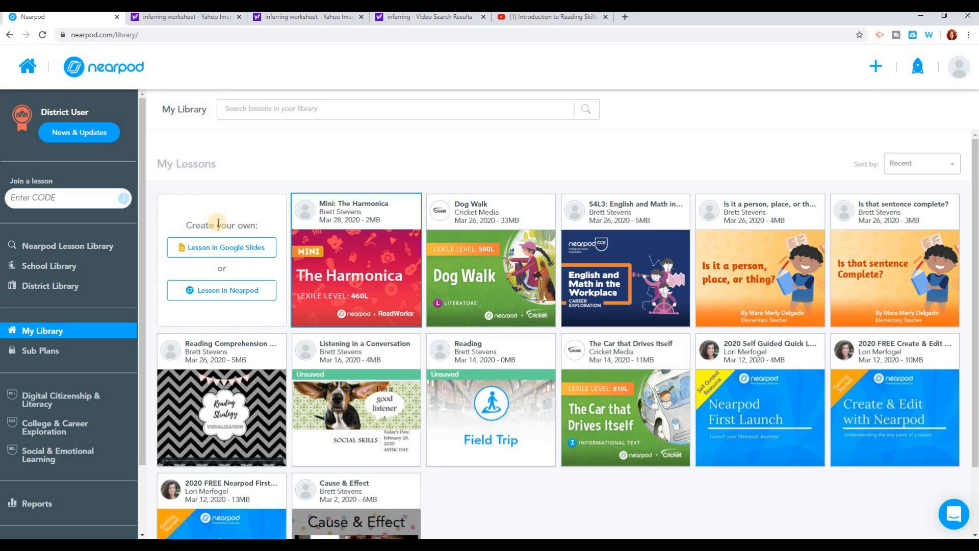
{"action": "mouse_move", "coordinate": [223, 252]}
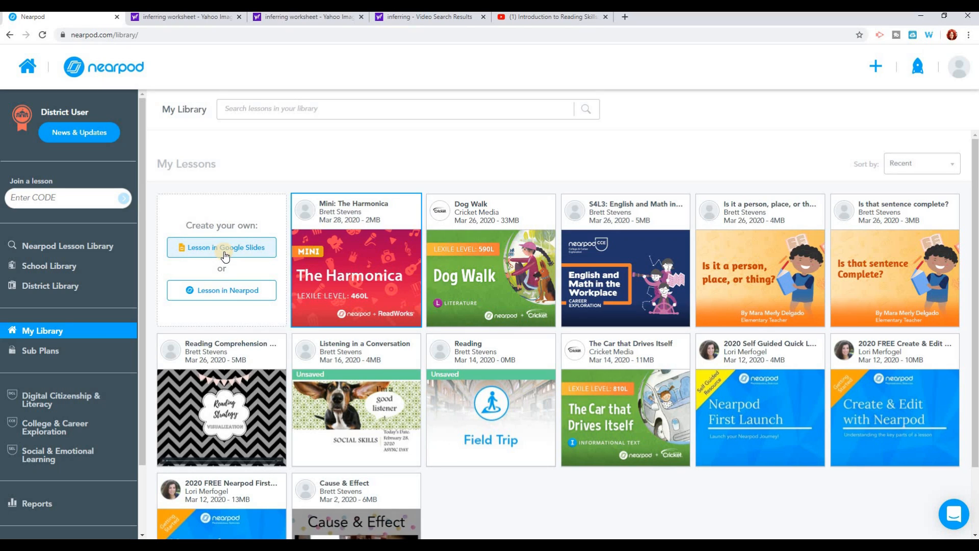
{"action": "mouse_move", "coordinate": [236, 294]}
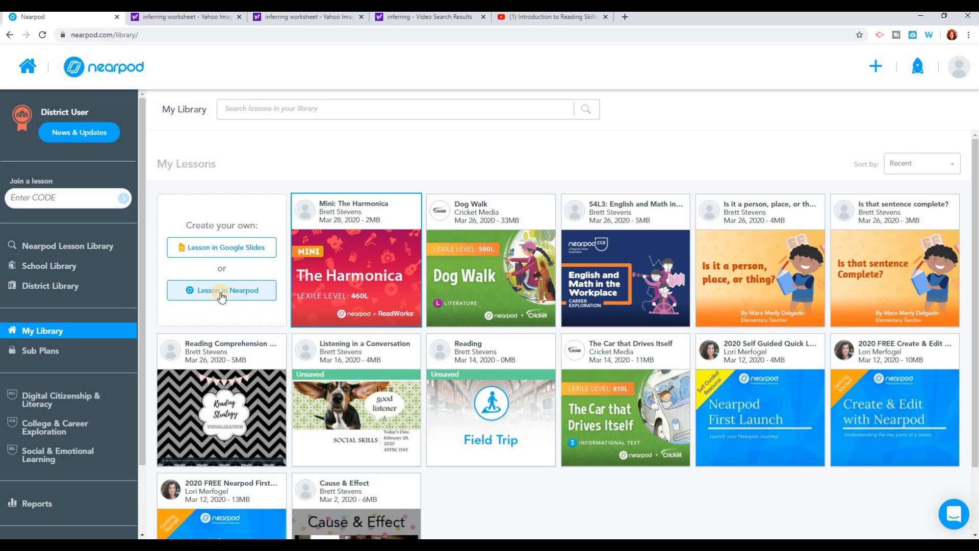
Create a brand-new lesson from scratch in Nearpod
{"action": "left_click", "coordinate": [221, 290]}
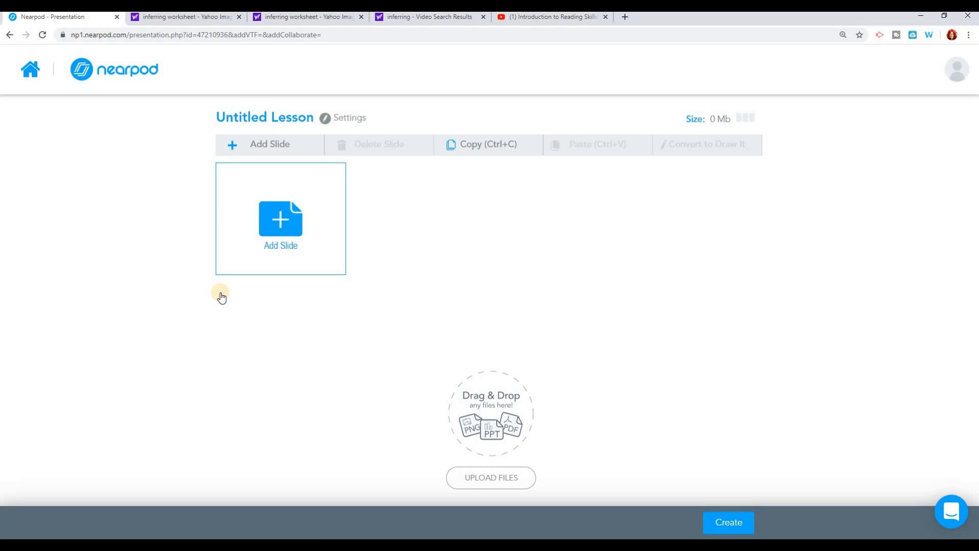
{"action": "mouse_move", "coordinate": [569, 262]}
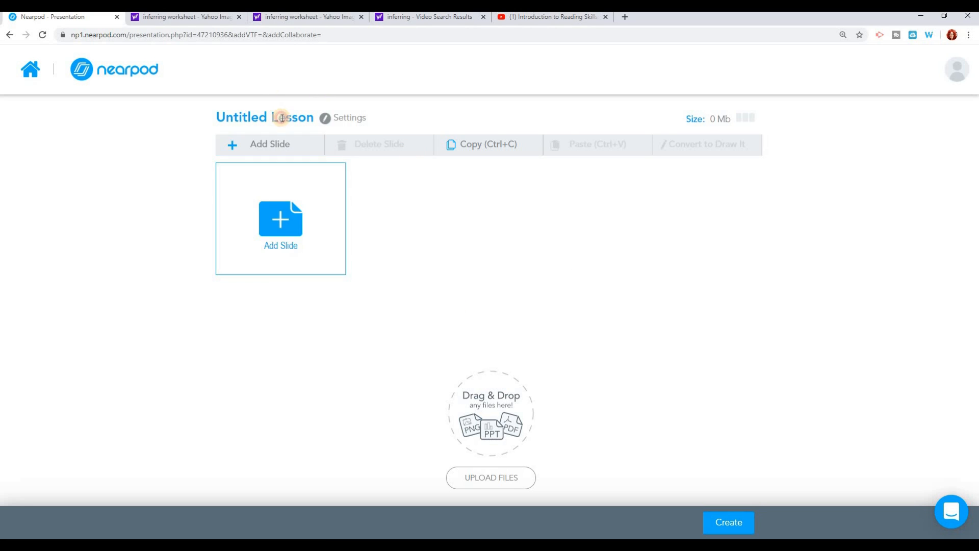
Rename the untitled lesson to 'Inferences'
{"action": "double_click", "coordinate": [264, 118]}
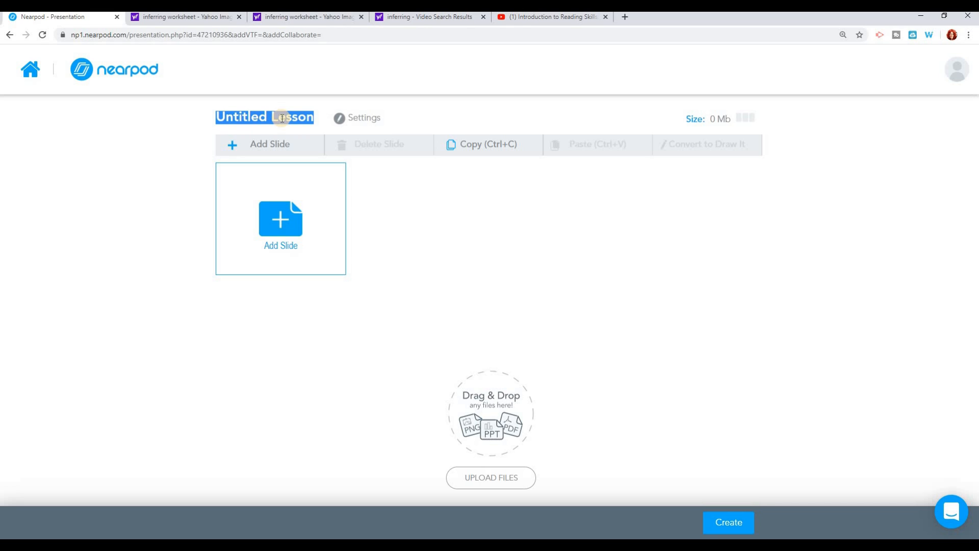
{"action": "type", "text": "Inferre"}
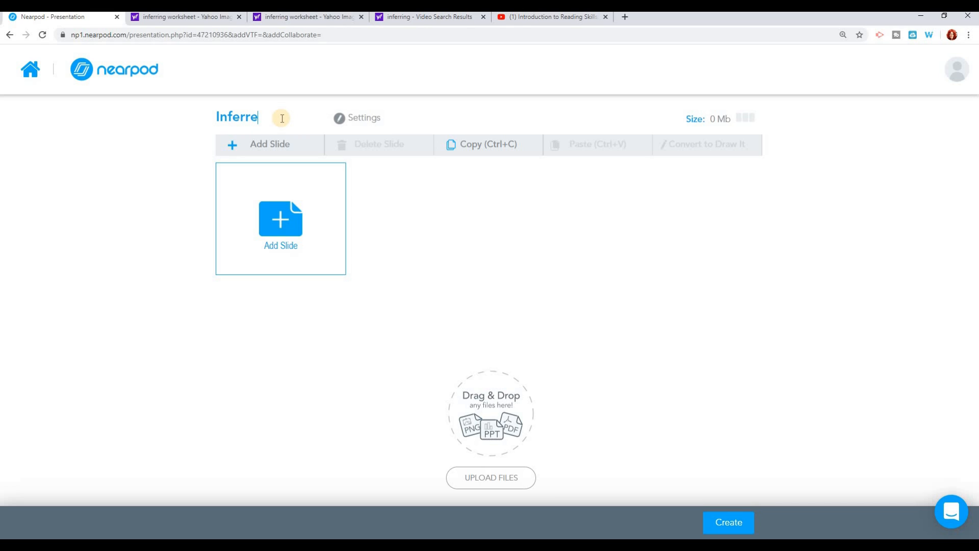
{"action": "type", "text": "nces"}
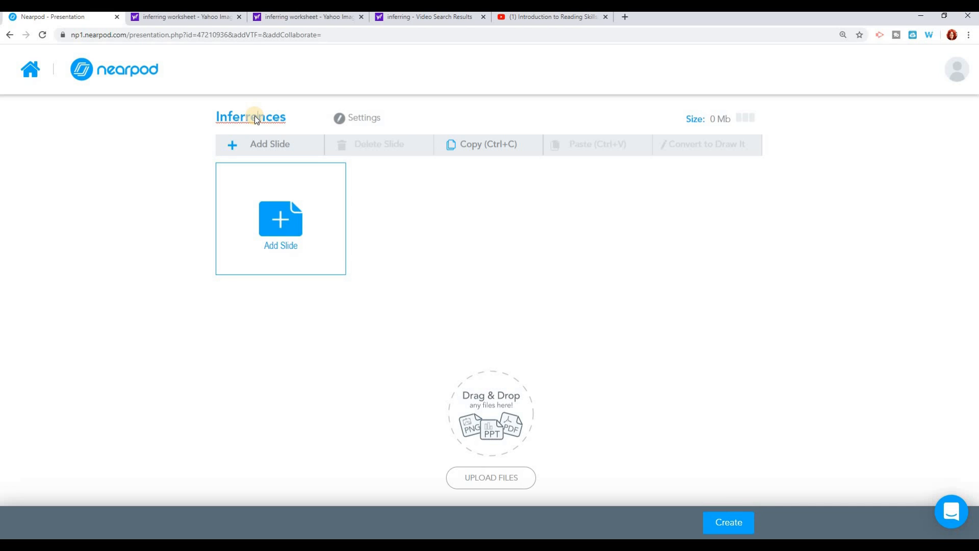
{"action": "left_click", "coordinate": [250, 116]}
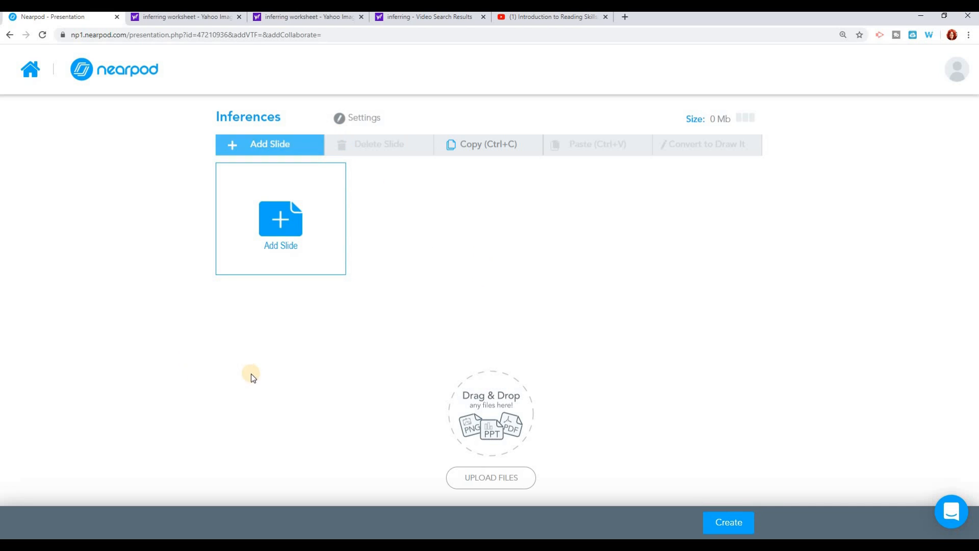
{"action": "mouse_move", "coordinate": [280, 225]}
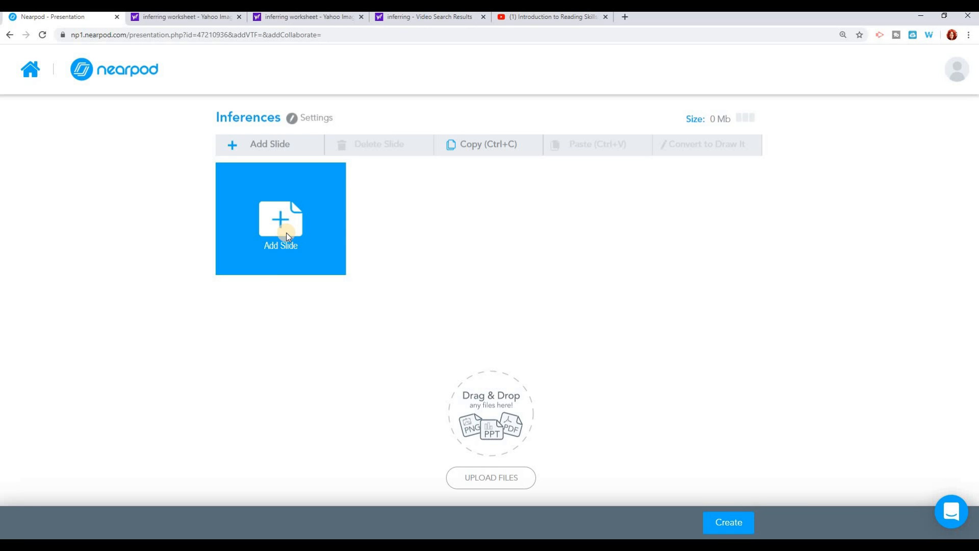
Add a blank content slide to the Inferences lesson
{"action": "left_click", "coordinate": [280, 221]}
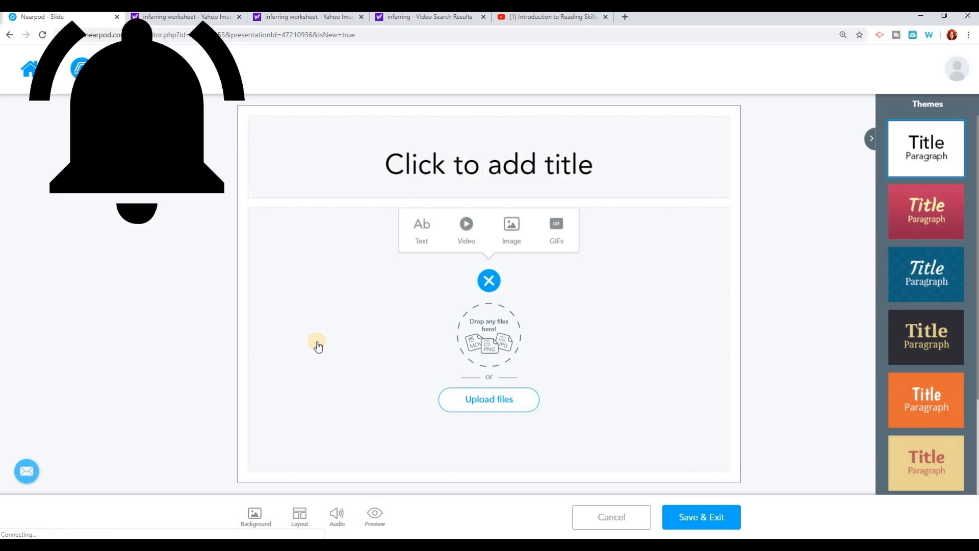
{"action": "mouse_move", "coordinate": [603, 378]}
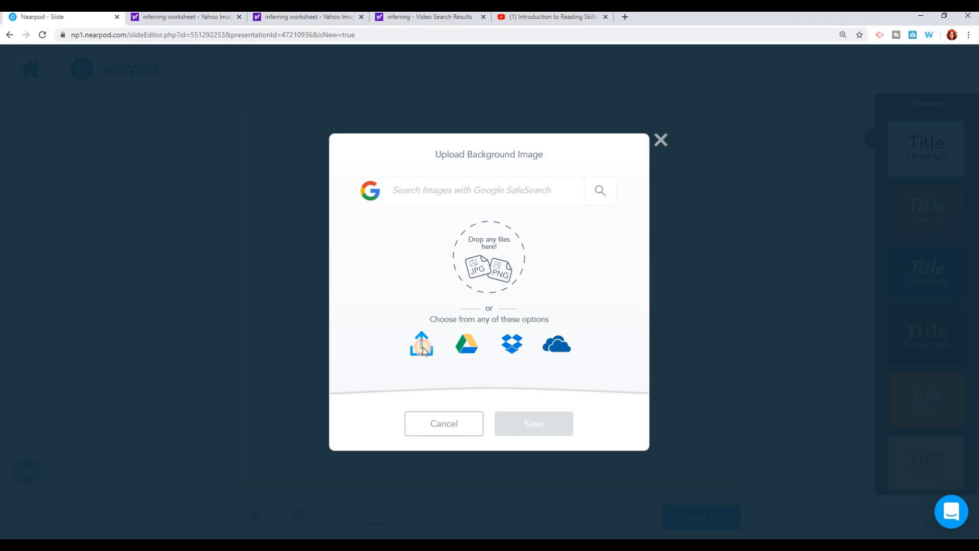
Upload a polka-dot image from the DIGITAL PAPER folder as the slide background
{"action": "left_click", "coordinate": [422, 344]}
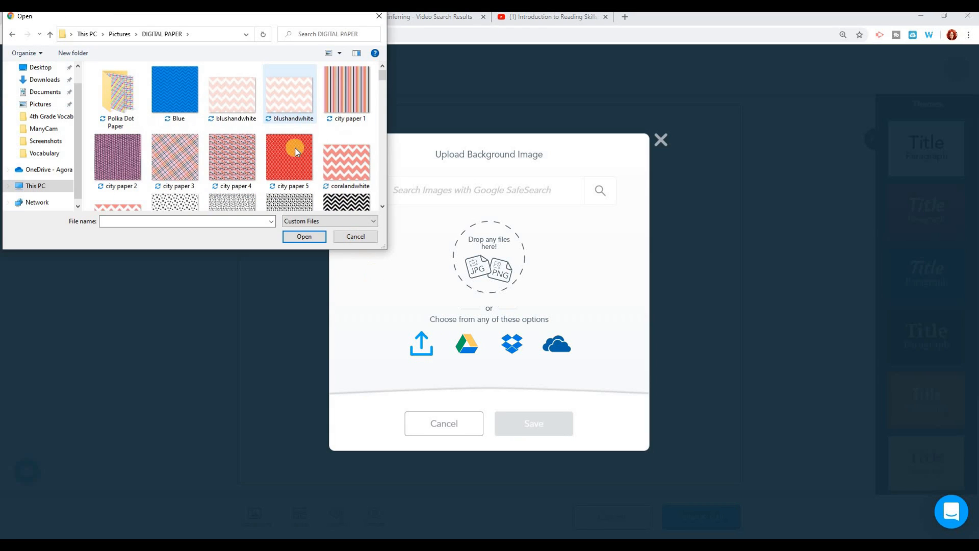
{"action": "scroll", "scroll_direction": "down", "scroll_amount": 3}
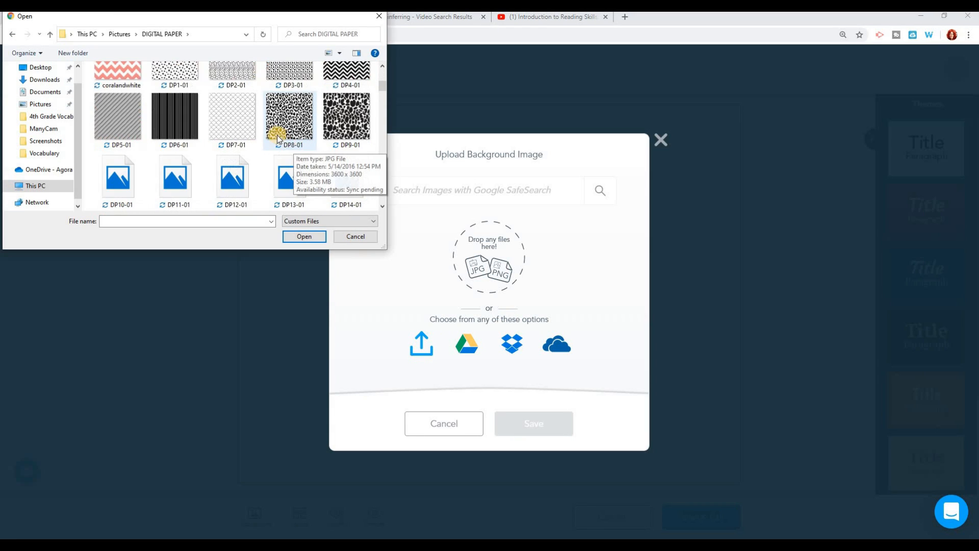
{"action": "scroll", "scroll_direction": "down", "scroll_amount": 3}
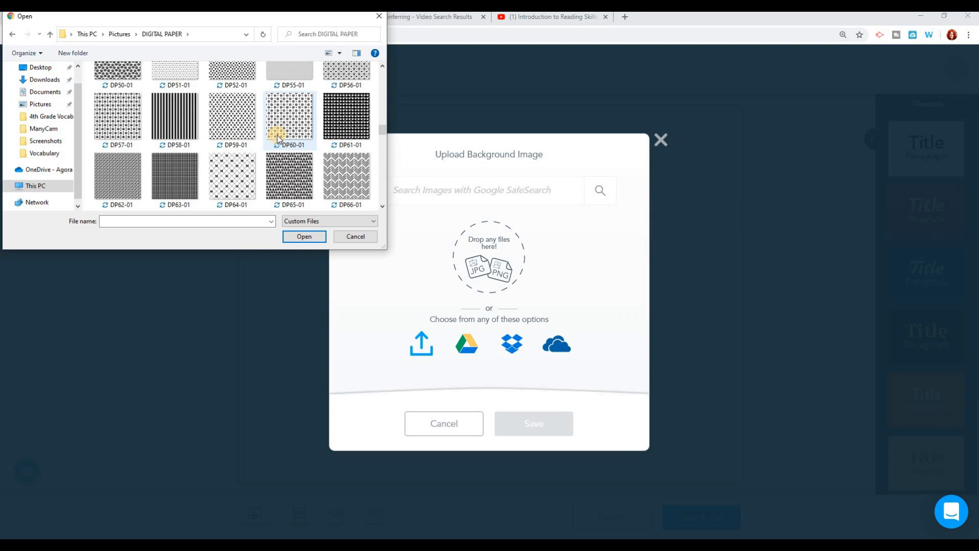
{"action": "scroll", "scroll_direction": "down", "scroll_amount": 3}
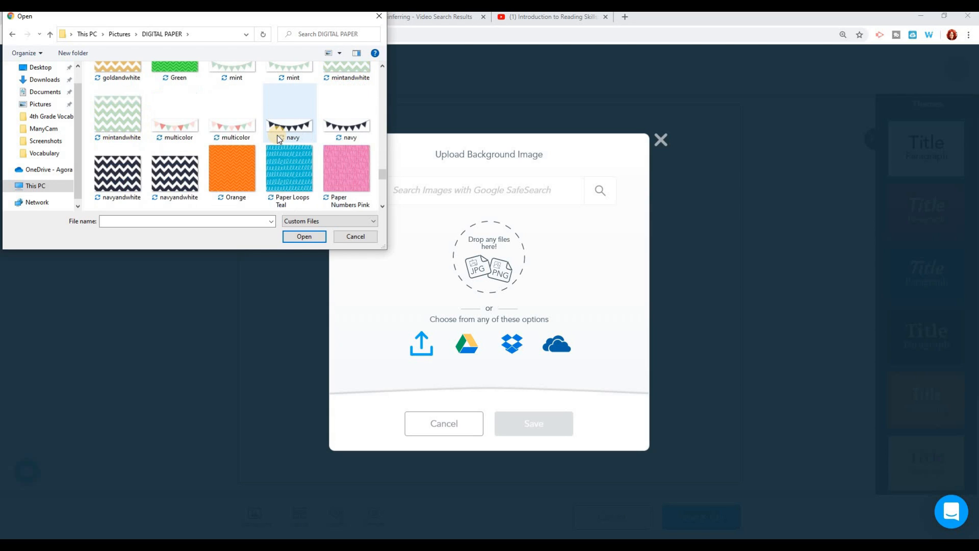
{"action": "scroll", "scroll_direction": "down", "scroll_amount": 3}
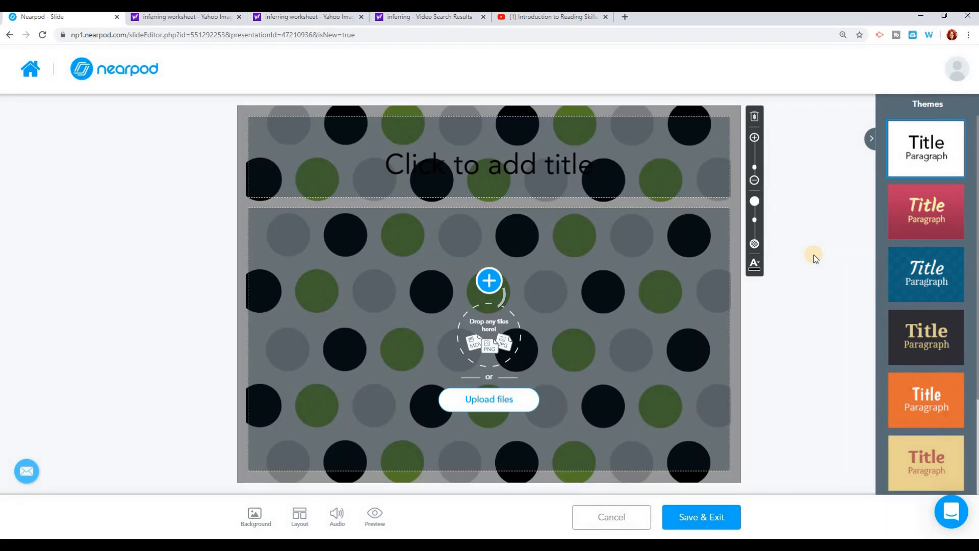
{"action": "mouse_move", "coordinate": [791, 258]}
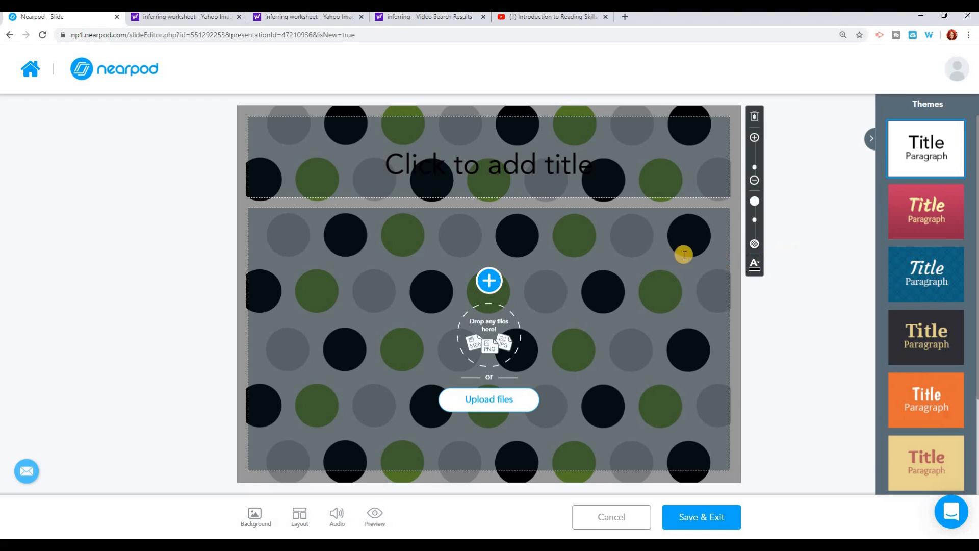
{"action": "mouse_move", "coordinate": [509, 319]}
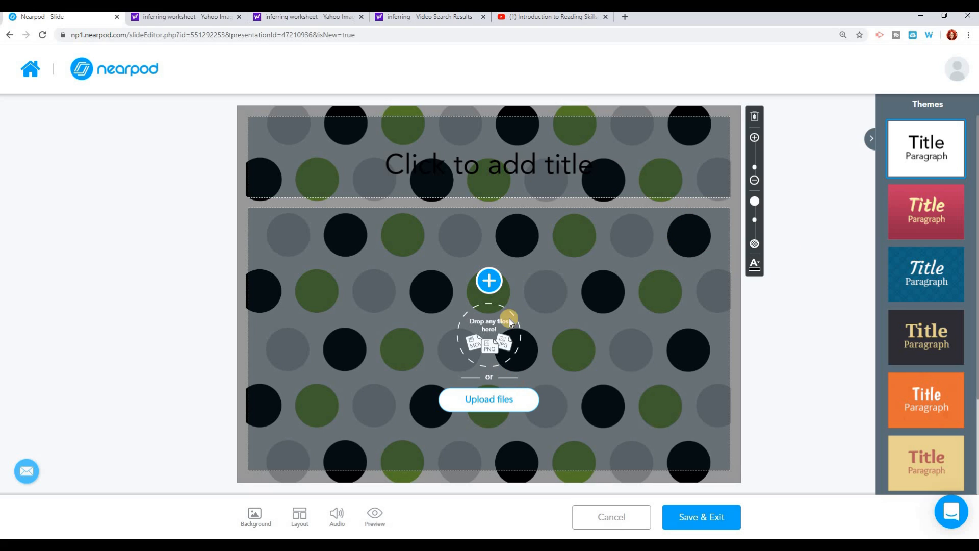
Enter 'Making Inferences' as the slide title
{"action": "left_click", "coordinate": [488, 164]}
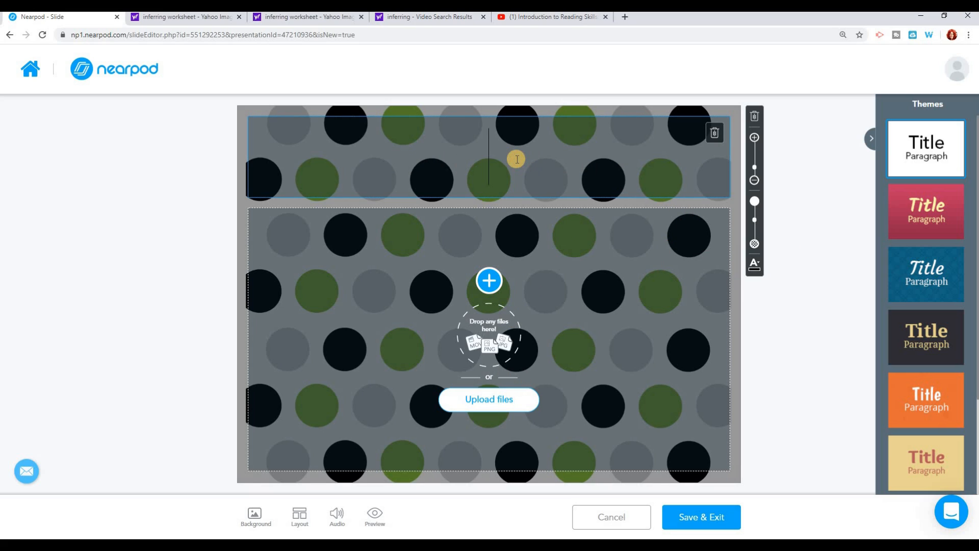
{"action": "type", "text": "Infer"}
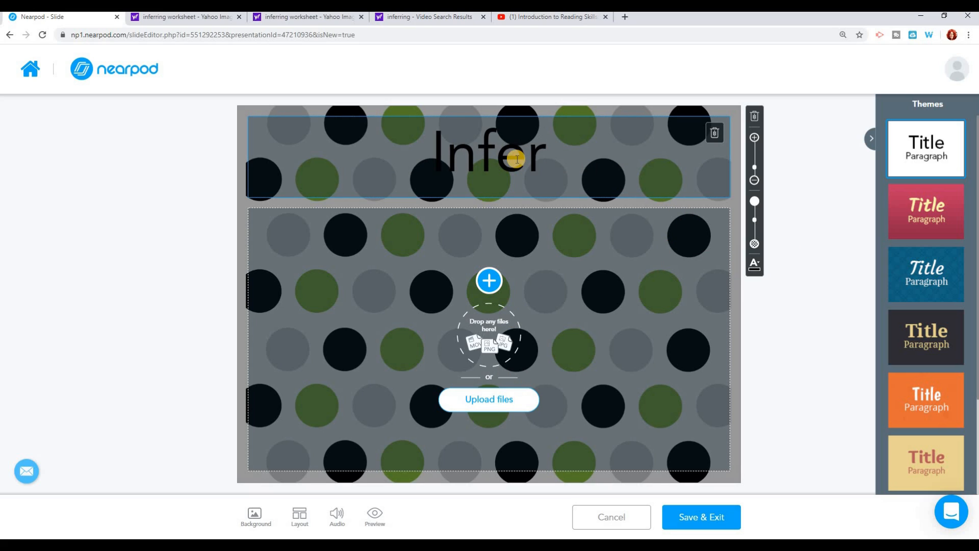
{"action": "type", "text": "M"}
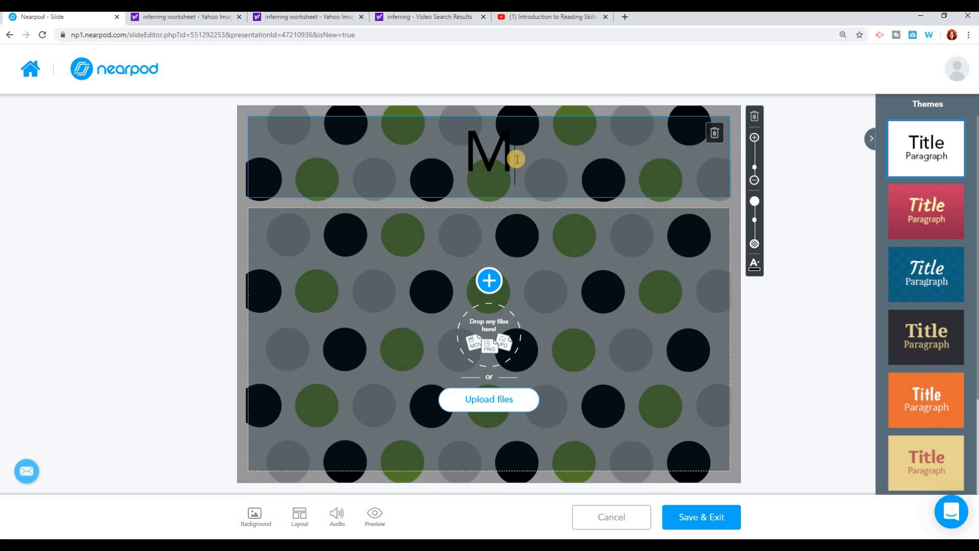
{"action": "type", "text": "aking Inferences"}
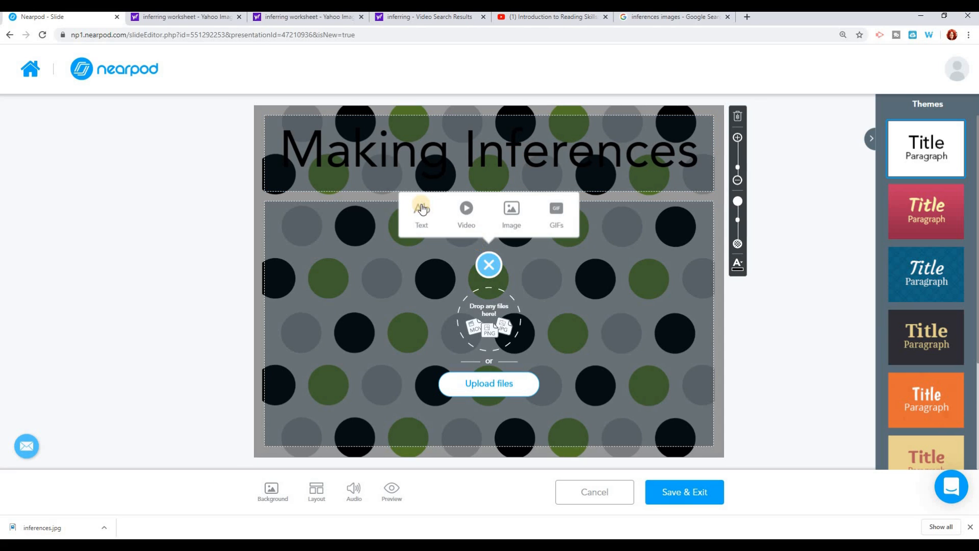
Insert inferences.jpg from the computer and fit the Inference Equation chart on the slide
{"action": "left_click", "coordinate": [511, 212]}
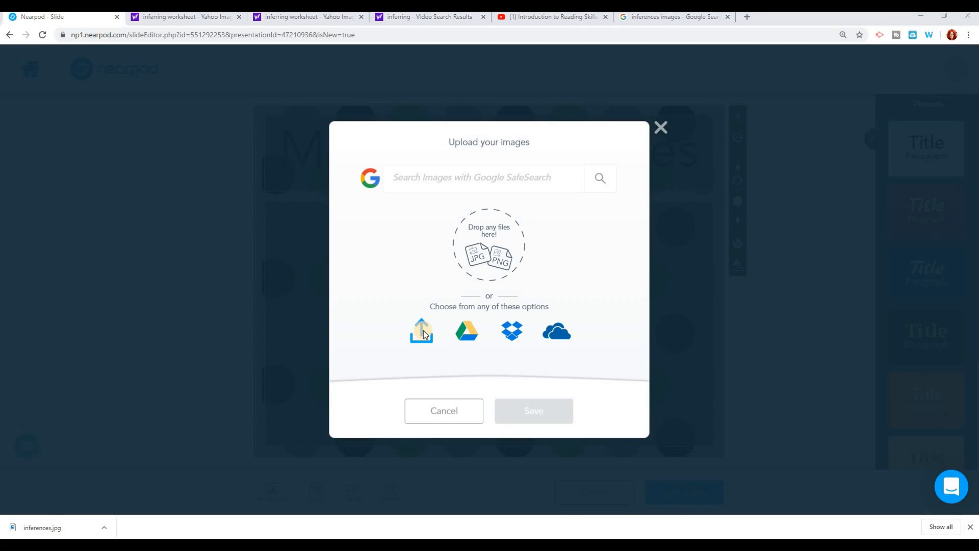
{"action": "left_click", "coordinate": [421, 330]}
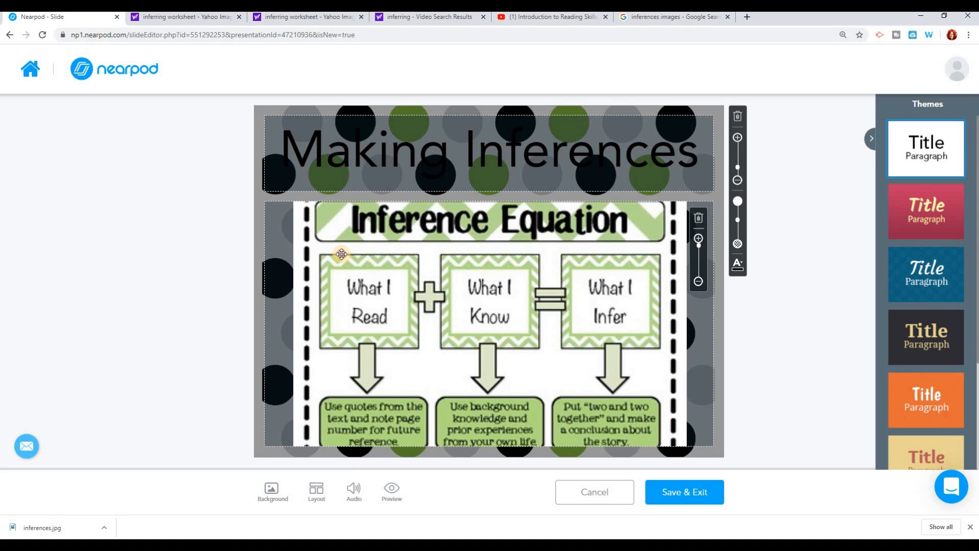
{"action": "left_click", "coordinate": [697, 282]}
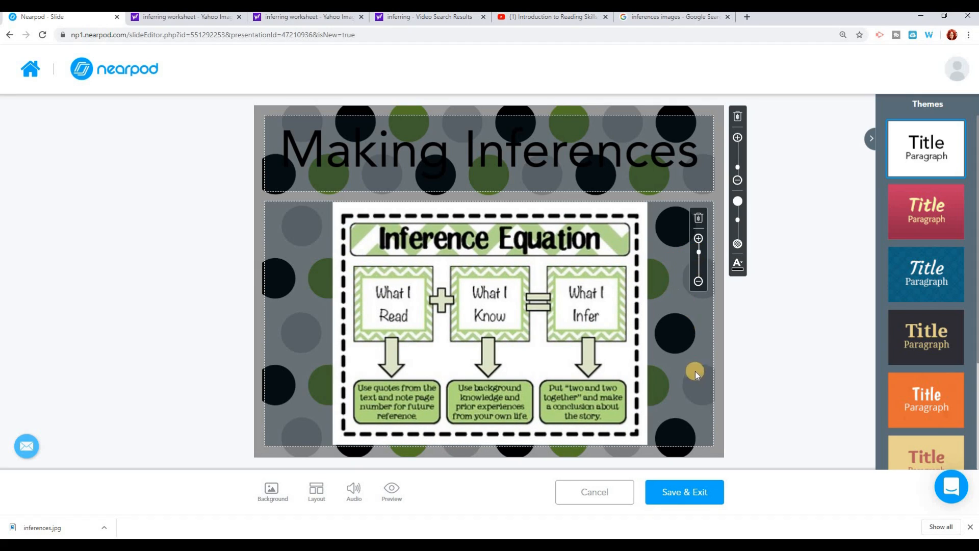
{"action": "mouse_move", "coordinate": [450, 112]}
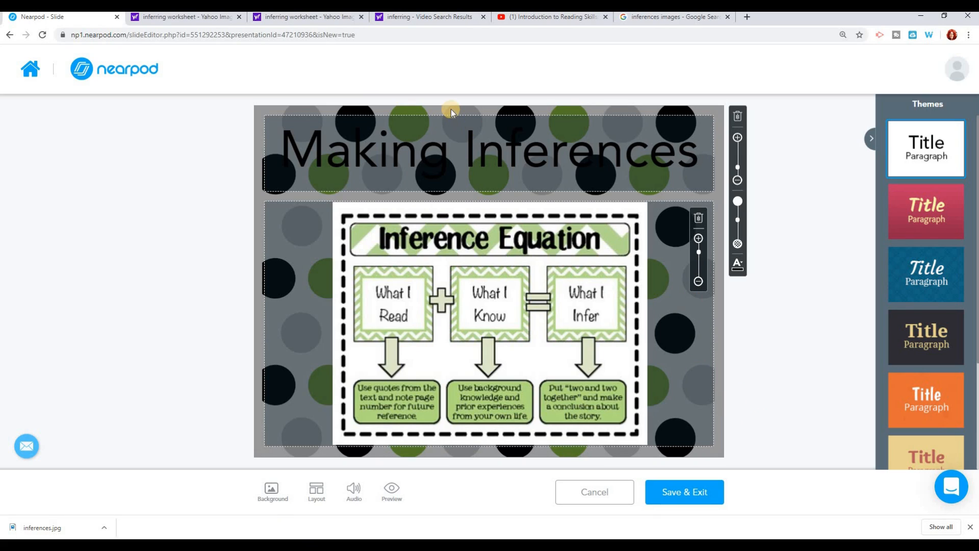
Save the slide into the lesson and start a new Web Content slide for a YouTube link
{"action": "left_click", "coordinate": [683, 491]}
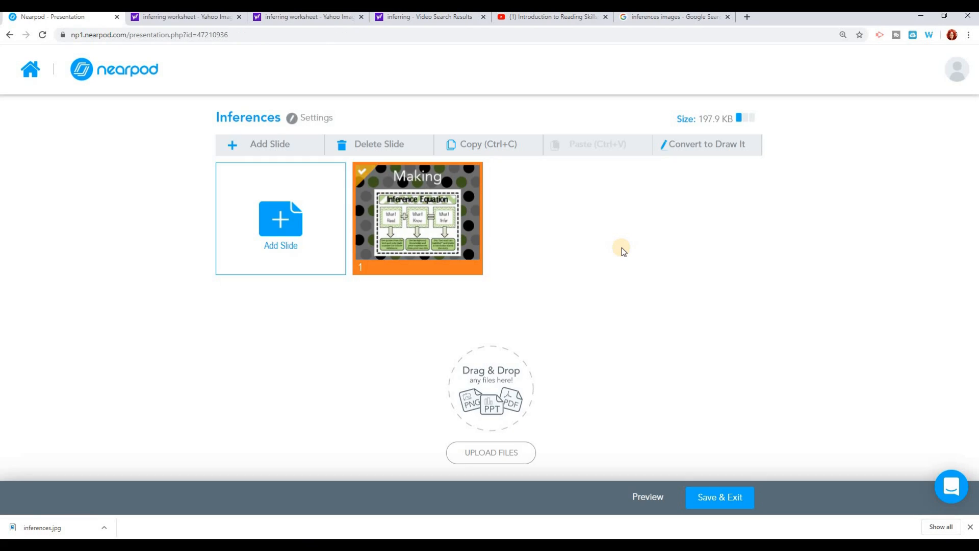
{"action": "mouse_move", "coordinate": [392, 288]}
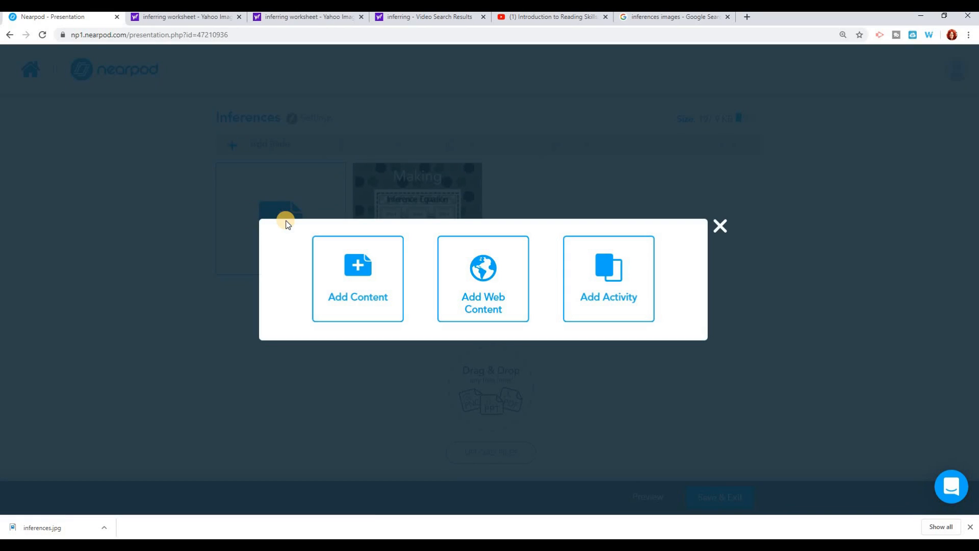
{"action": "mouse_move", "coordinate": [483, 274]}
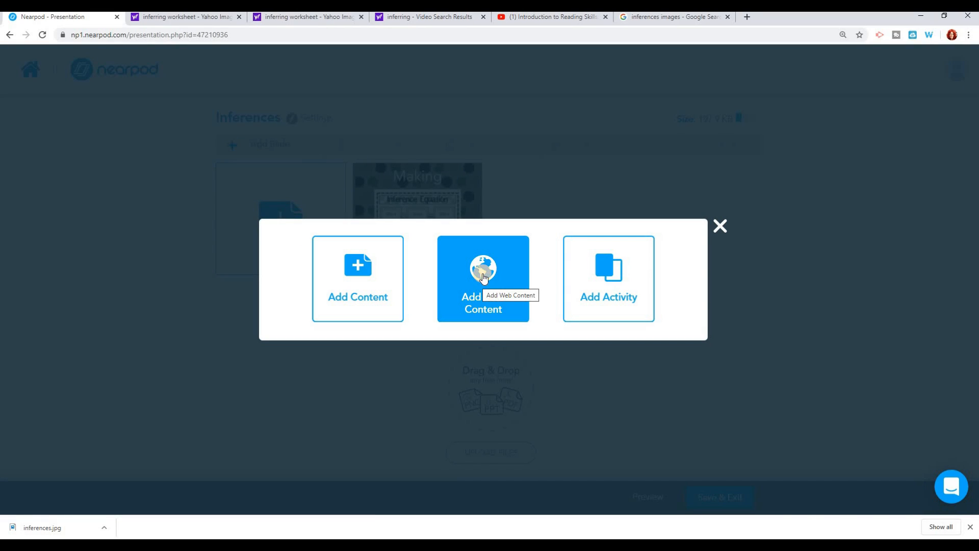
{"action": "left_click", "coordinate": [552, 18]}
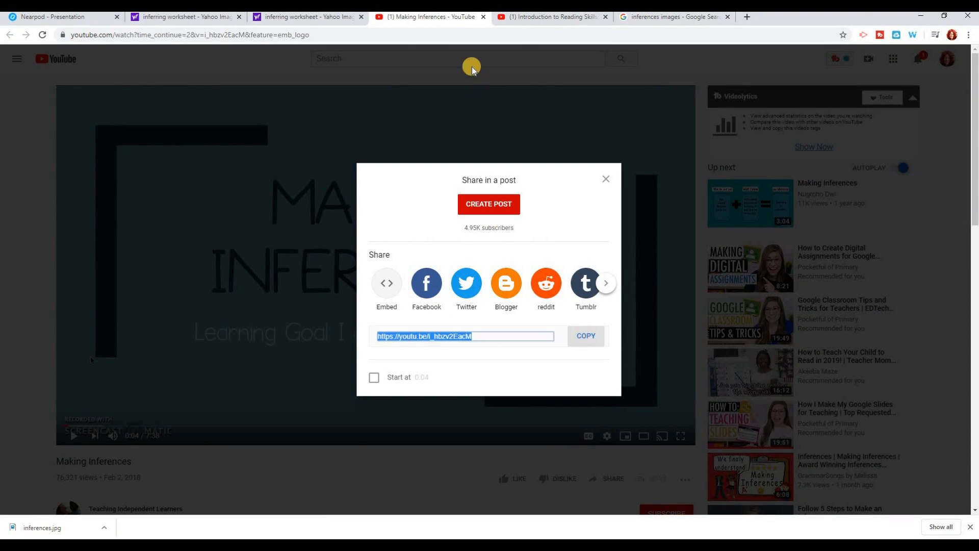
{"action": "left_click", "coordinate": [585, 336]}
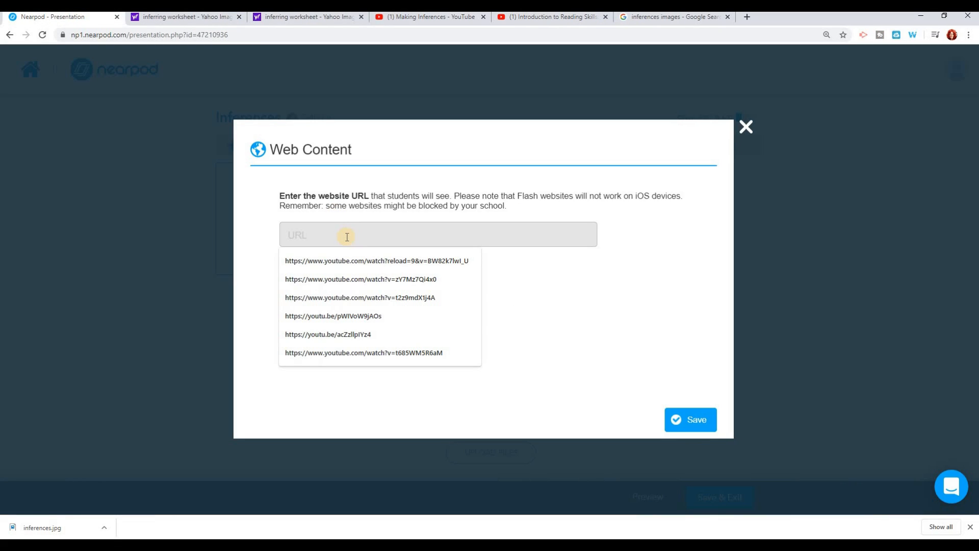
{"action": "type", "text": "https://youtu.be/i_hbzv2EacM"}
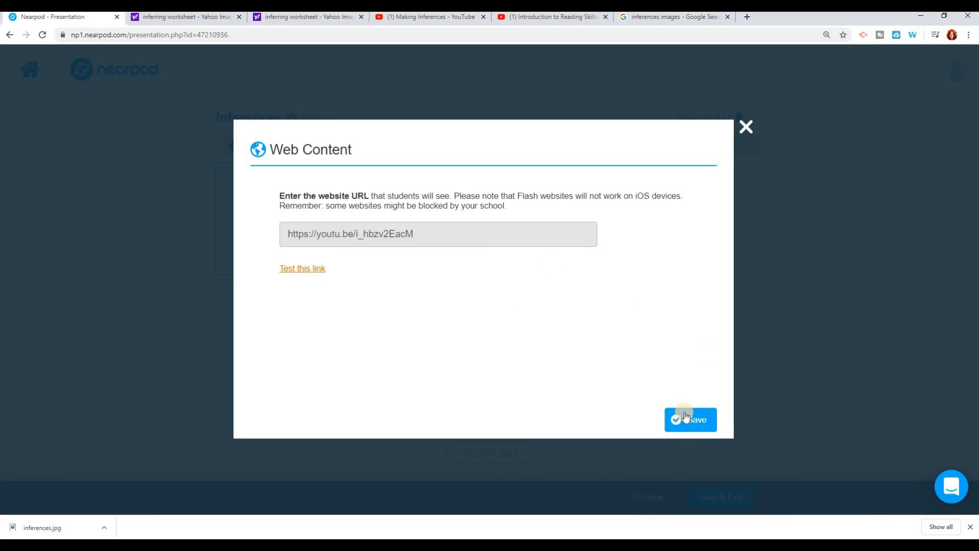
{"action": "left_click", "coordinate": [690, 420]}
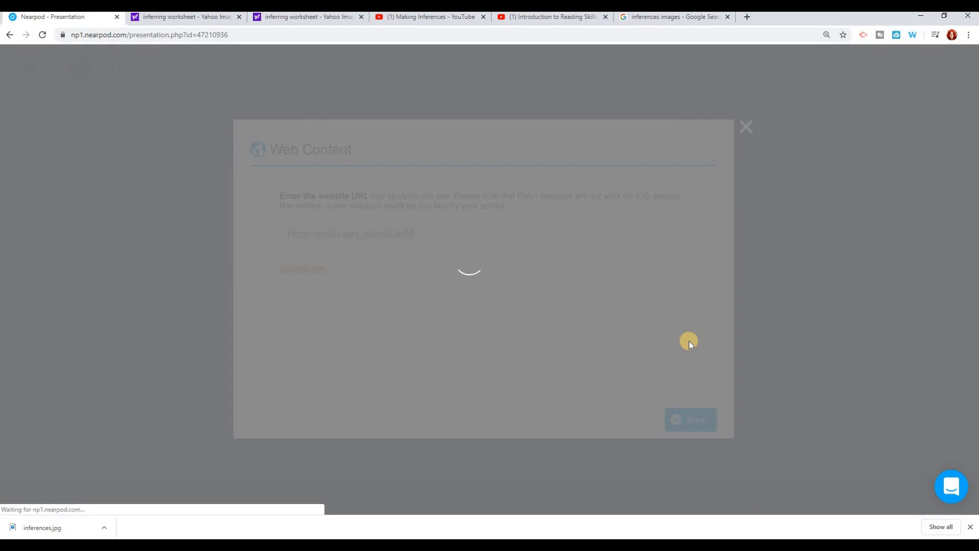
{"action": "left_click", "coordinate": [689, 419]}
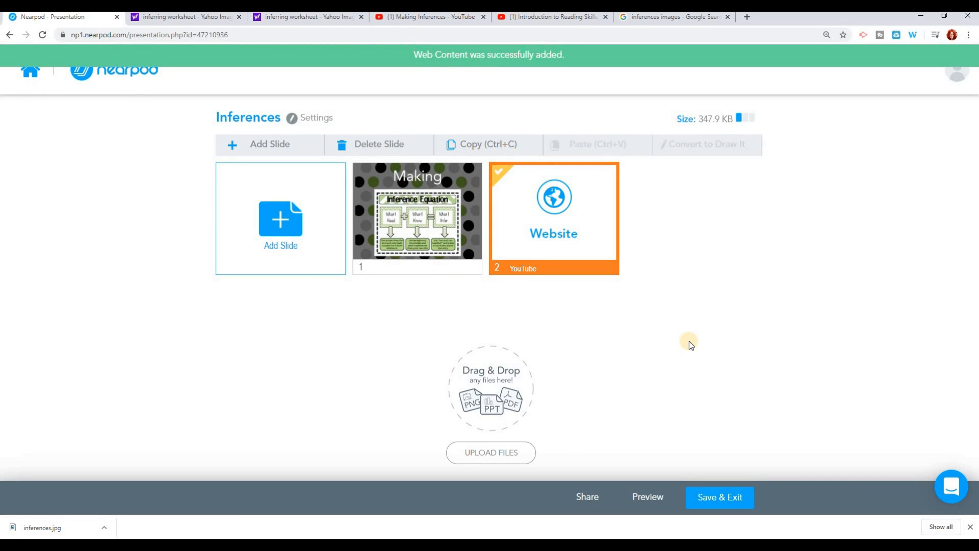
{"action": "mouse_move", "coordinate": [671, 279]}
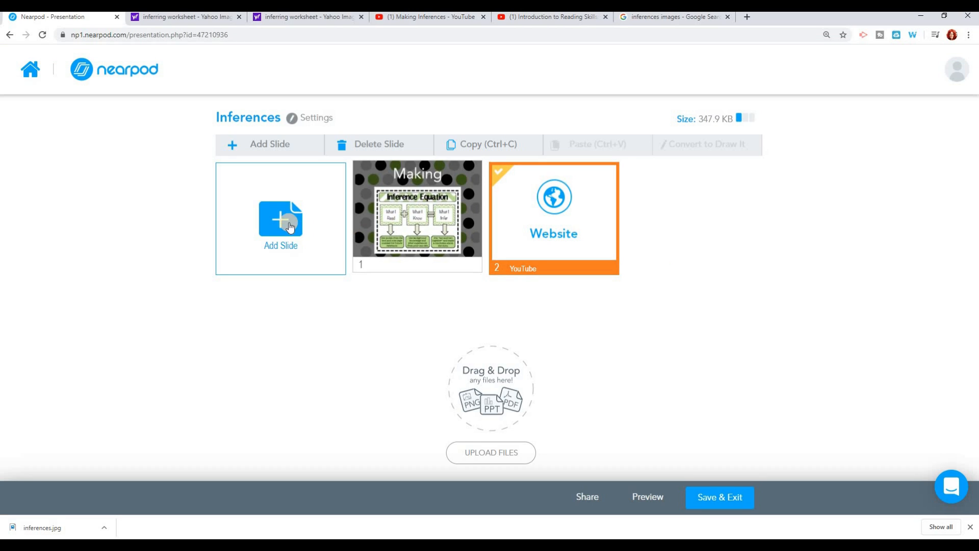
Add a new slide as a Draw It activity from the activity list
{"action": "left_click", "coordinate": [281, 224]}
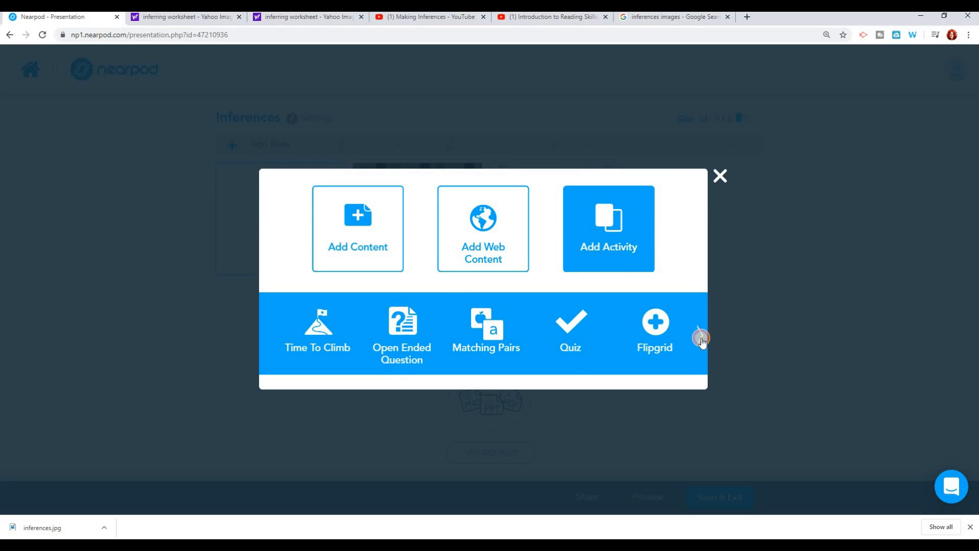
{"action": "left_click", "coordinate": [700, 334]}
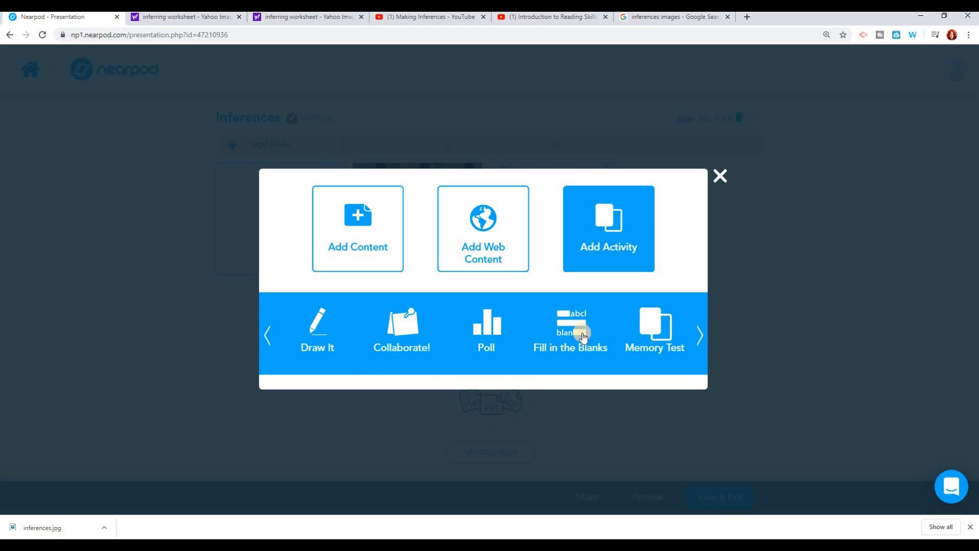
{"action": "left_click", "coordinate": [317, 330]}
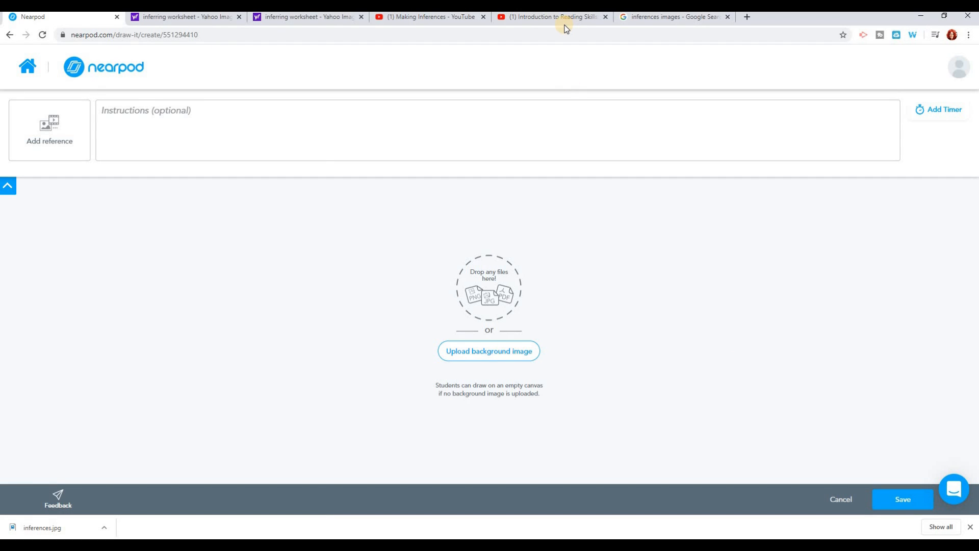
{"action": "mouse_move", "coordinate": [552, 17]}
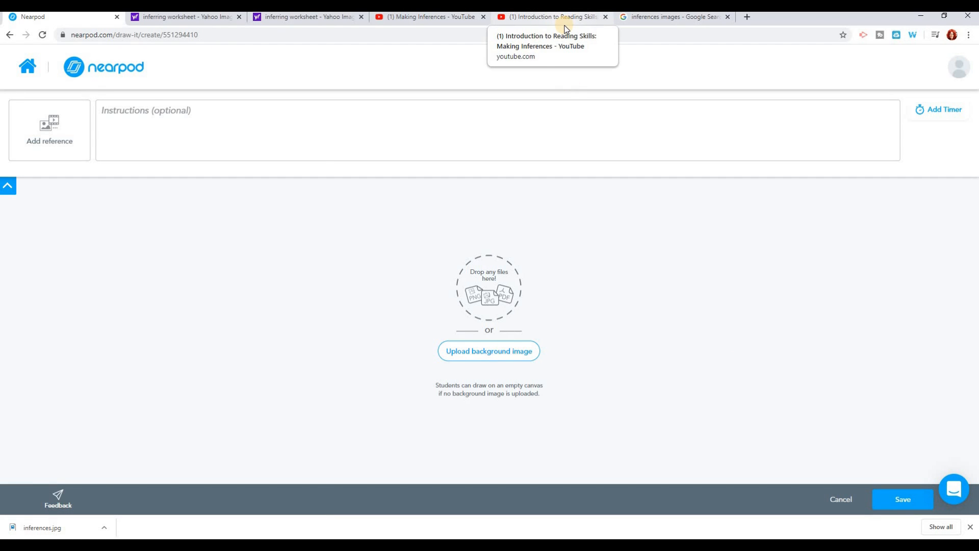
{"action": "mouse_move", "coordinate": [572, 326]}
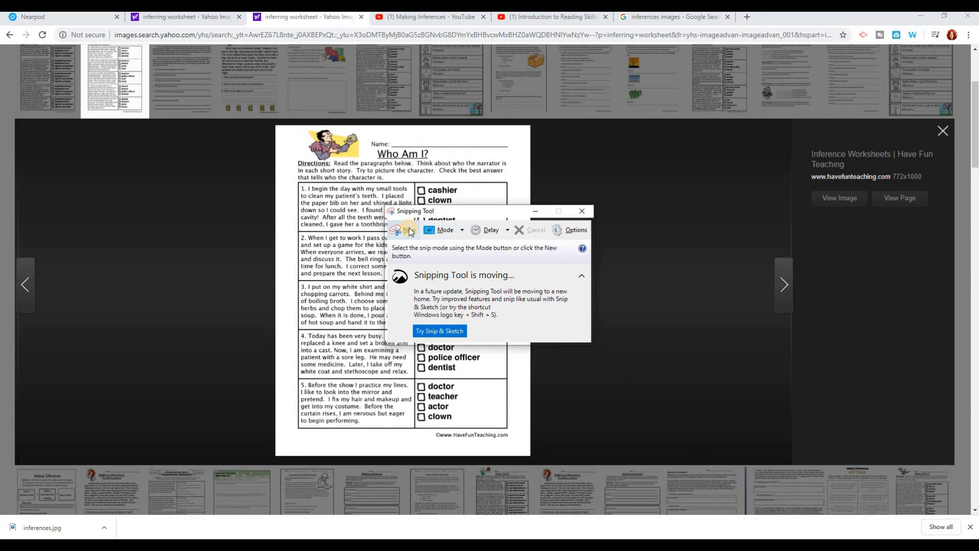
{"action": "mouse_move", "coordinate": [405, 232]}
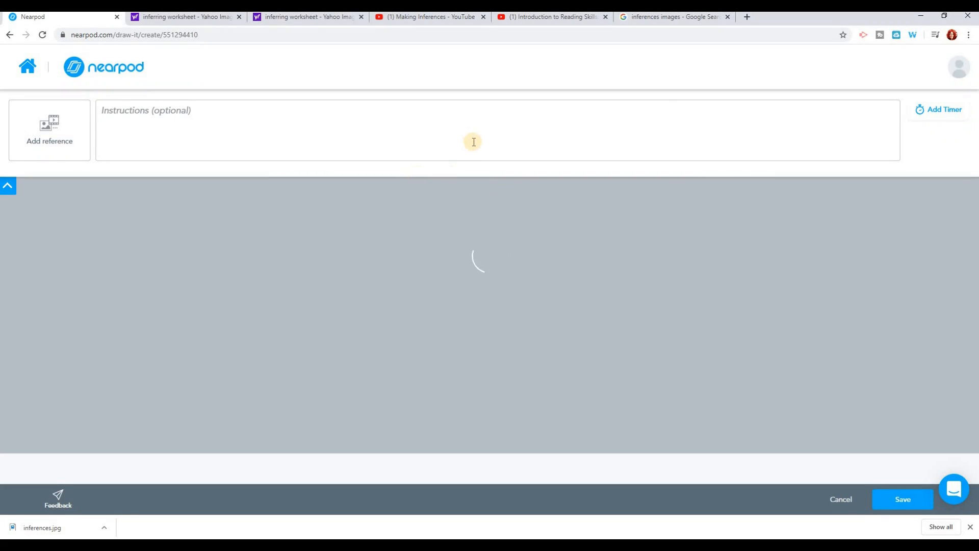
{"action": "mouse_move", "coordinate": [674, 172]}
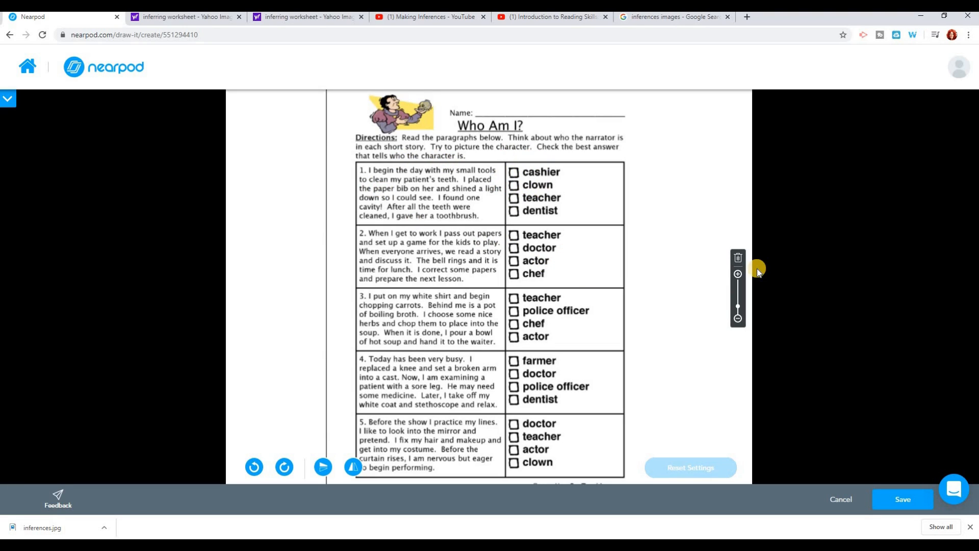
{"action": "mouse_move", "coordinate": [680, 342]}
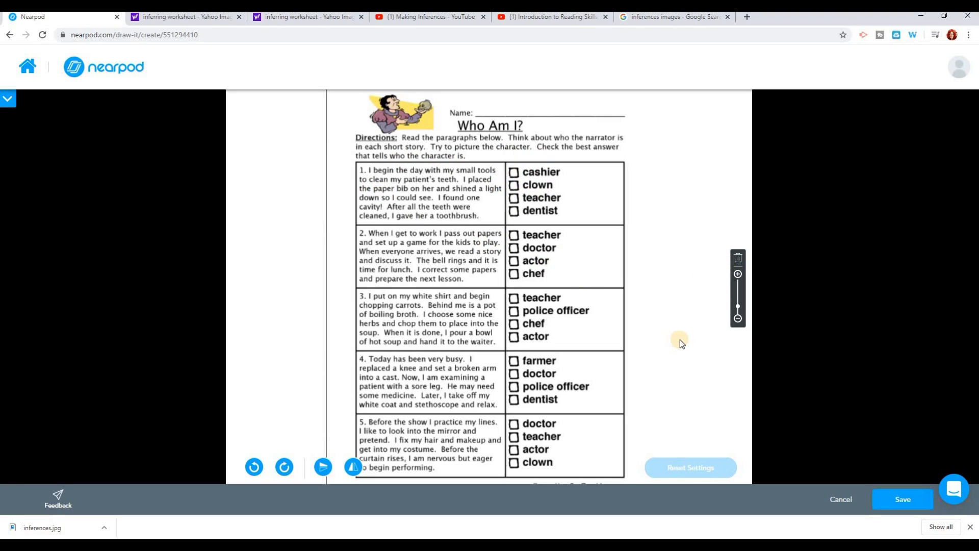
{"action": "mouse_move", "coordinate": [680, 343]}
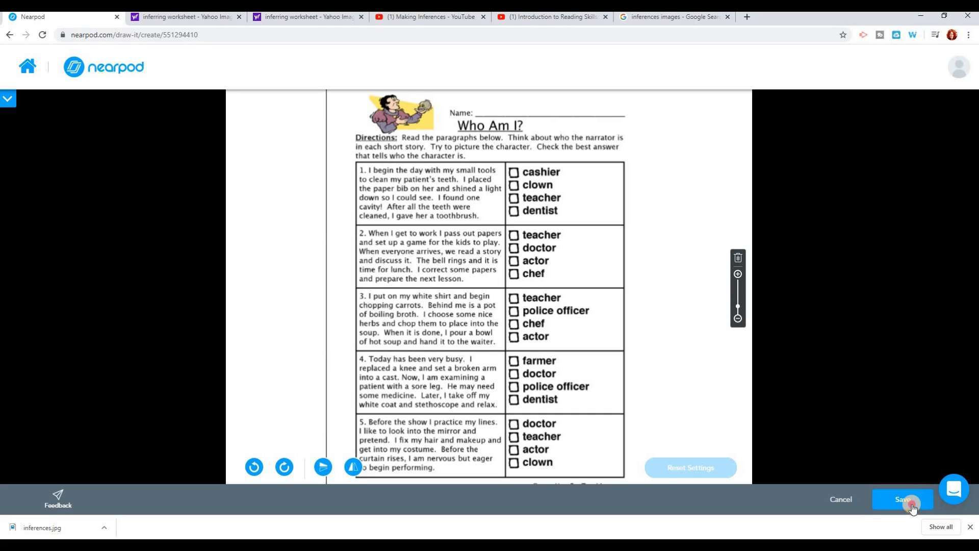
Save the Draw It slide with the Who Am I? worksheet background
{"action": "left_click", "coordinate": [902, 499]}
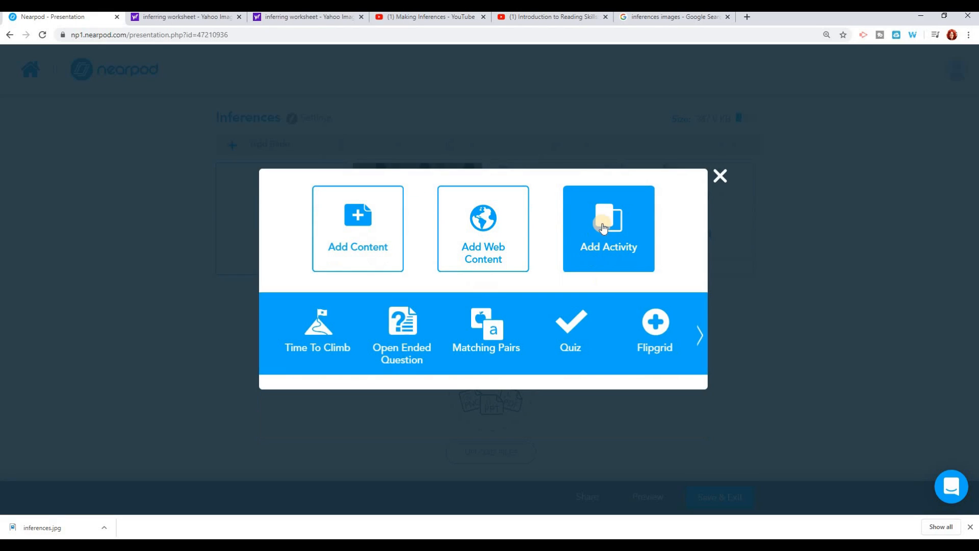
{"action": "mouse_move", "coordinate": [142, 260]}
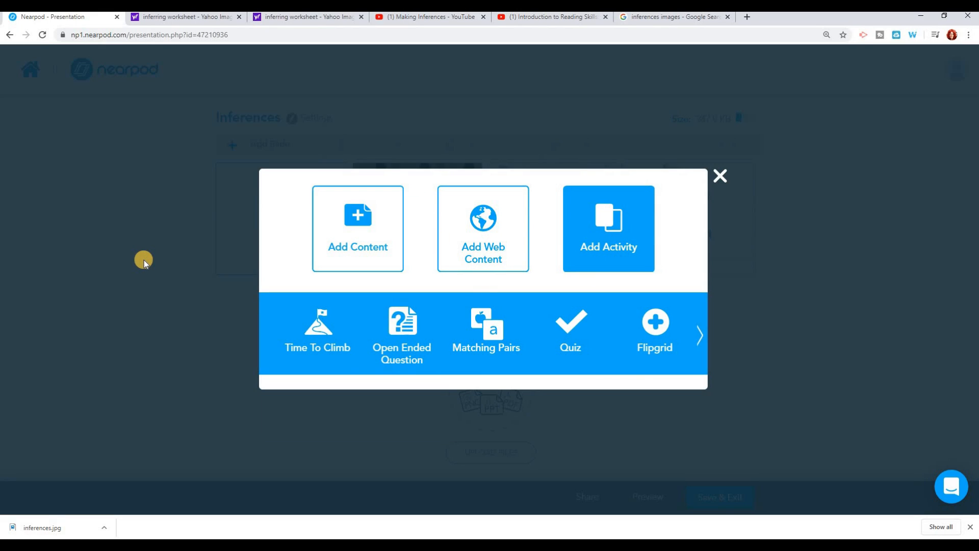
{"action": "mouse_move", "coordinate": [318, 327]}
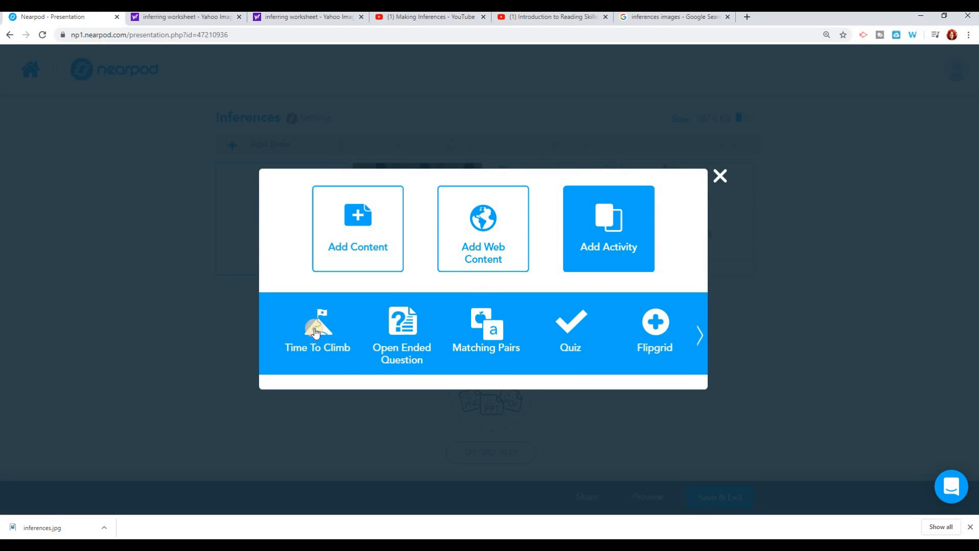
Start a Time To Climb game activity from the activity choices
{"action": "left_click", "coordinate": [317, 331]}
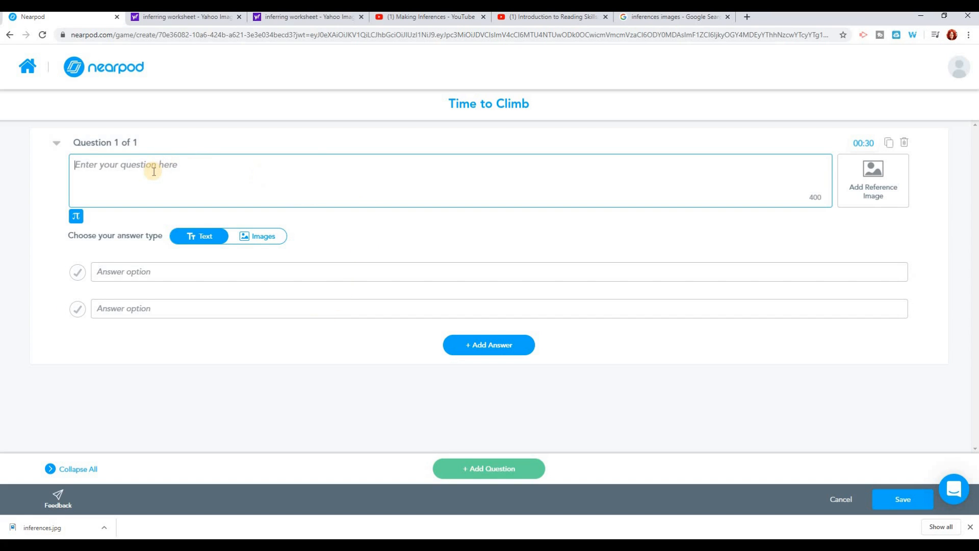
{"action": "mouse_move", "coordinate": [157, 431]}
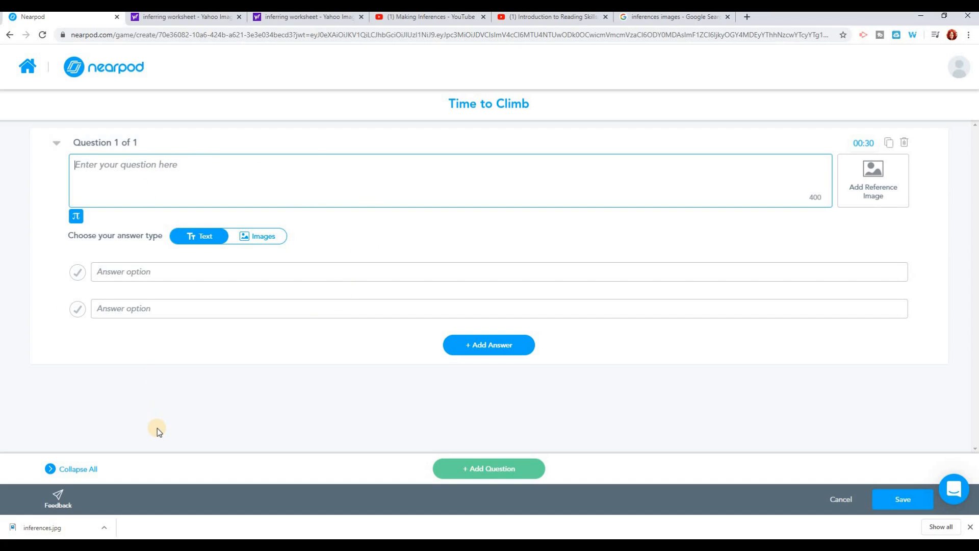
{"action": "mouse_move", "coordinate": [451, 335]}
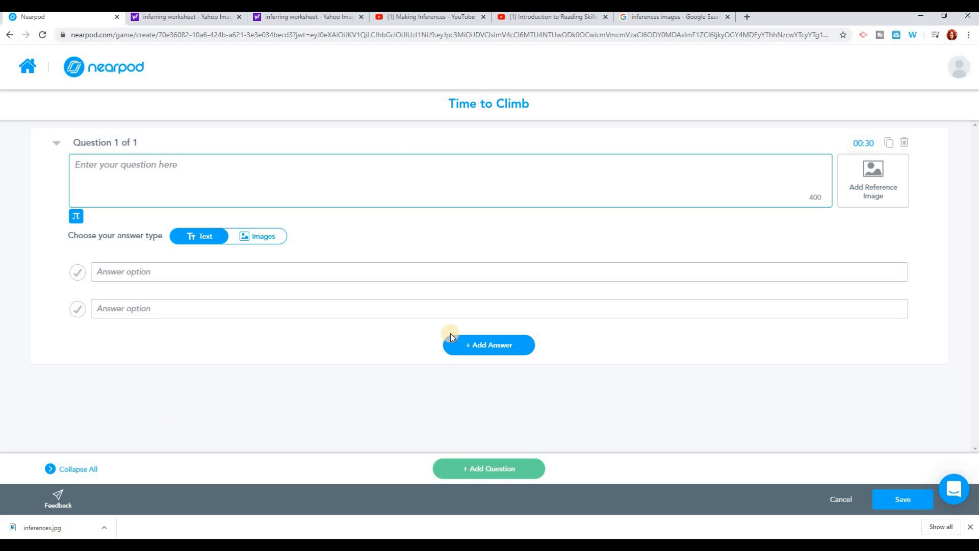
{"action": "mouse_move", "coordinate": [247, 109]}
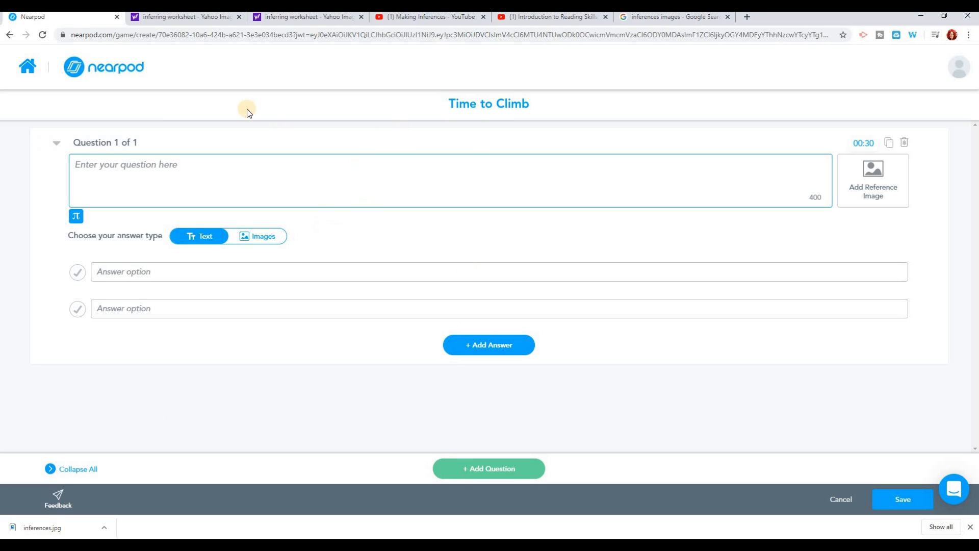
{"action": "mouse_move", "coordinate": [518, 30]}
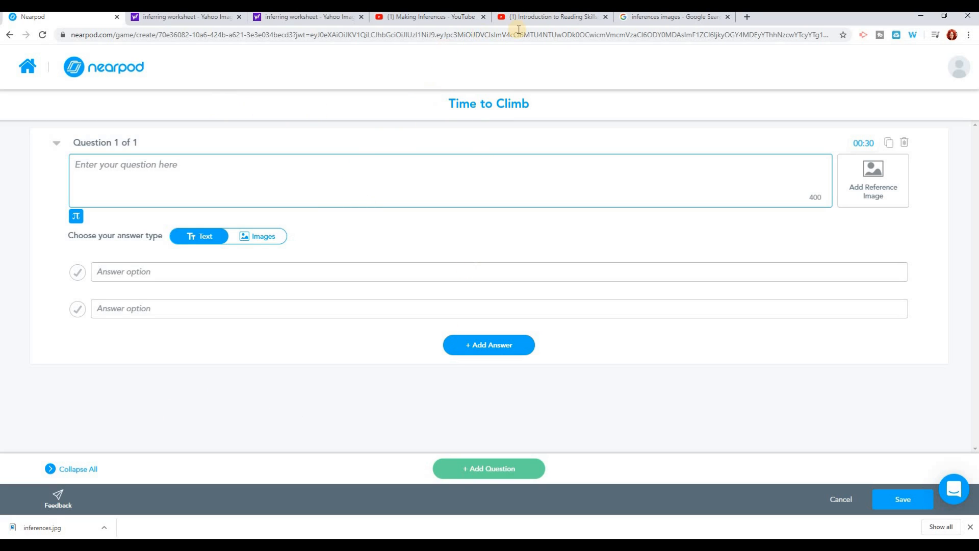
Review the four inference questions and save the Time to Climb as slide 4
{"action": "scroll", "scroll_direction": "down", "scroll_amount": 3}
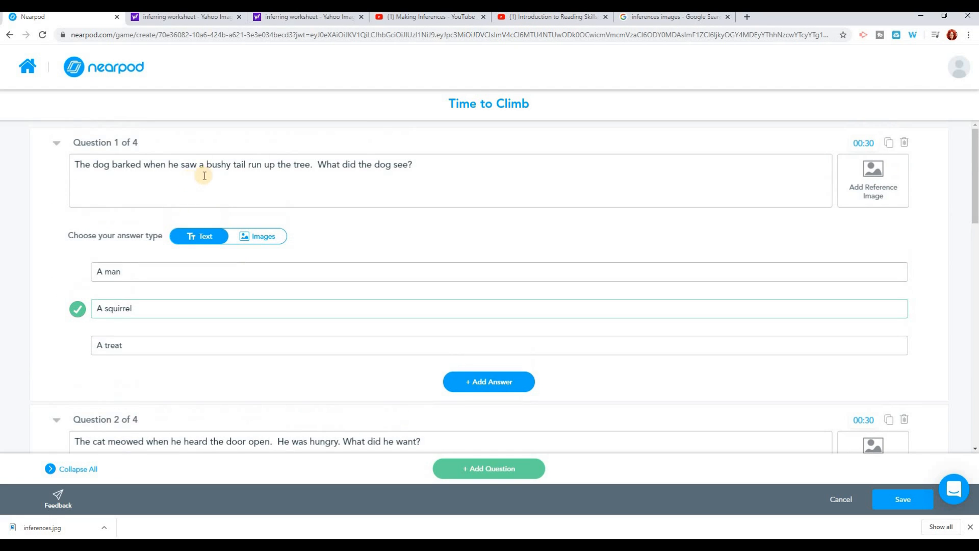
{"action": "mouse_move", "coordinate": [233, 171]}
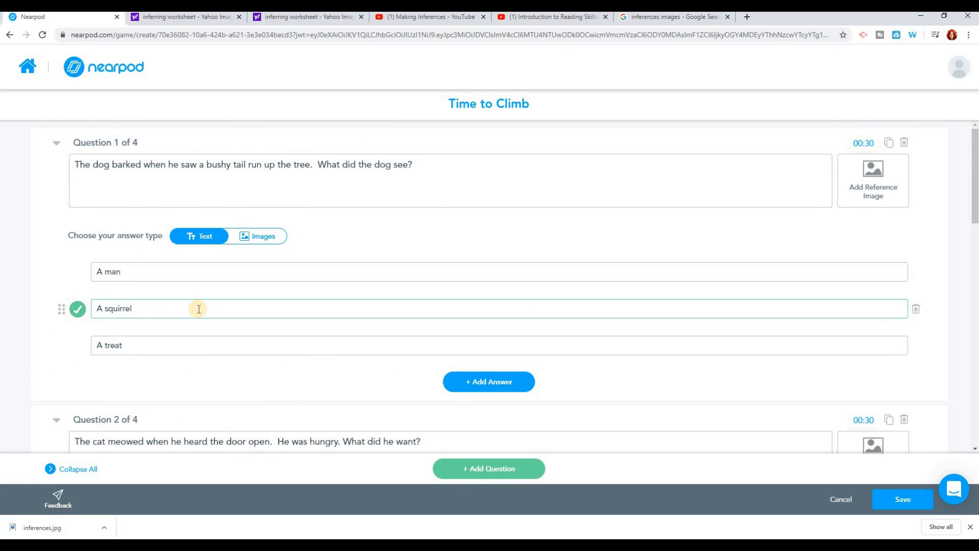
{"action": "scroll", "scroll_direction": "down", "scroll_amount": 3}
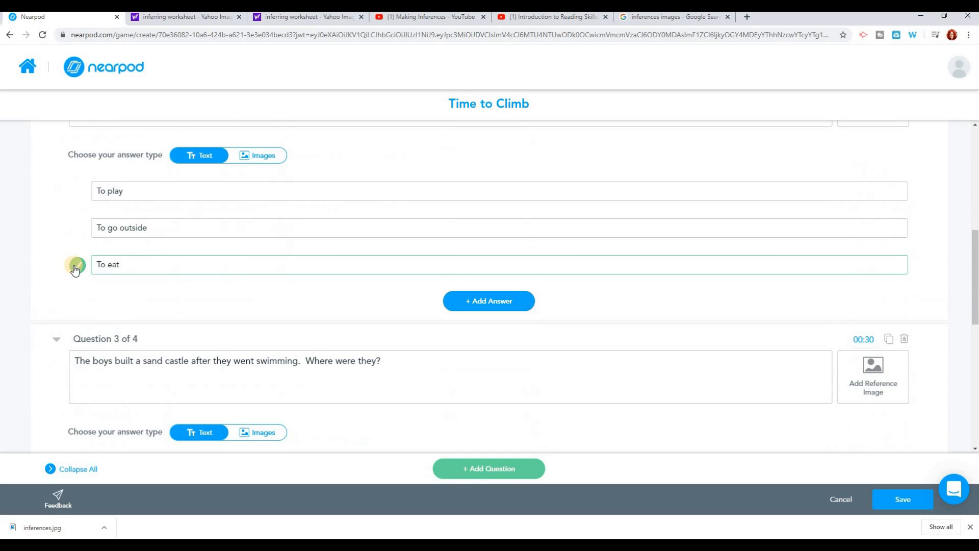
{"action": "scroll", "scroll_direction": "down", "scroll_amount": 3}
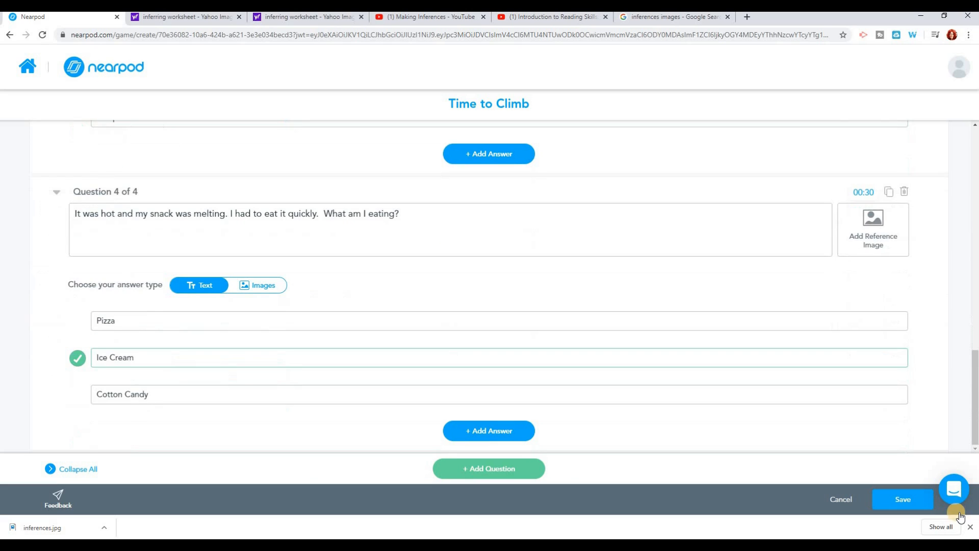
{"action": "left_click", "coordinate": [903, 499]}
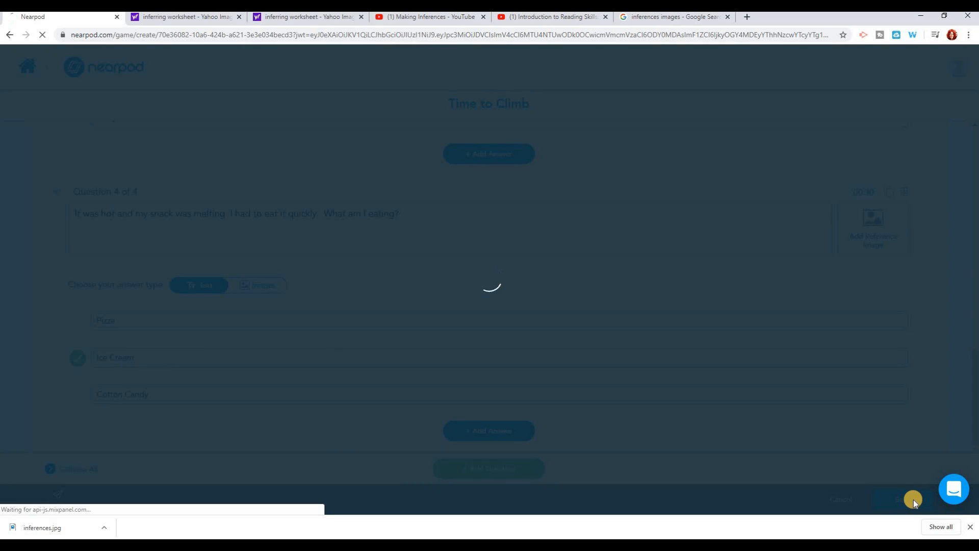
{"action": "left_click", "coordinate": [901, 499]}
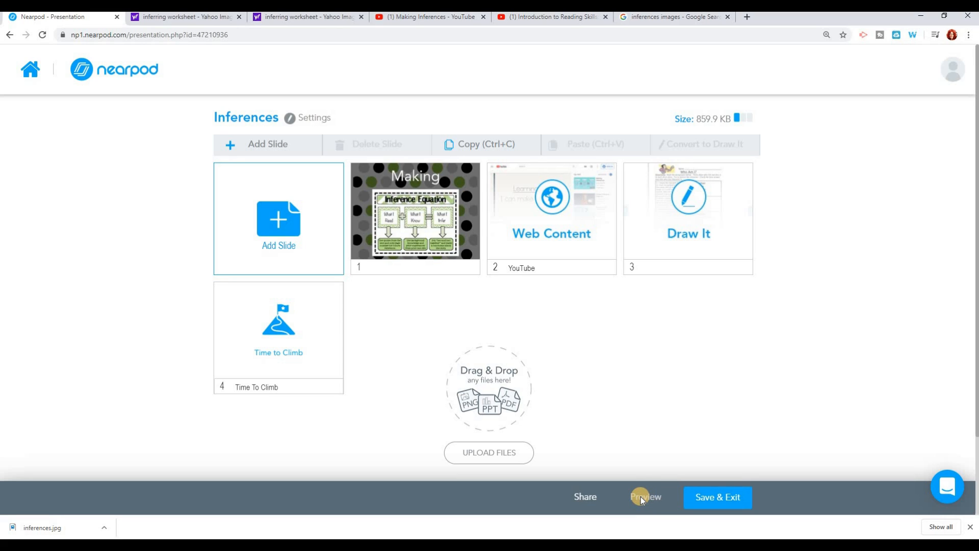
Preview the lesson as a student, trying a marker on the worksheet and reaching Time to Climb, then close it
{"action": "left_click", "coordinate": [645, 497]}
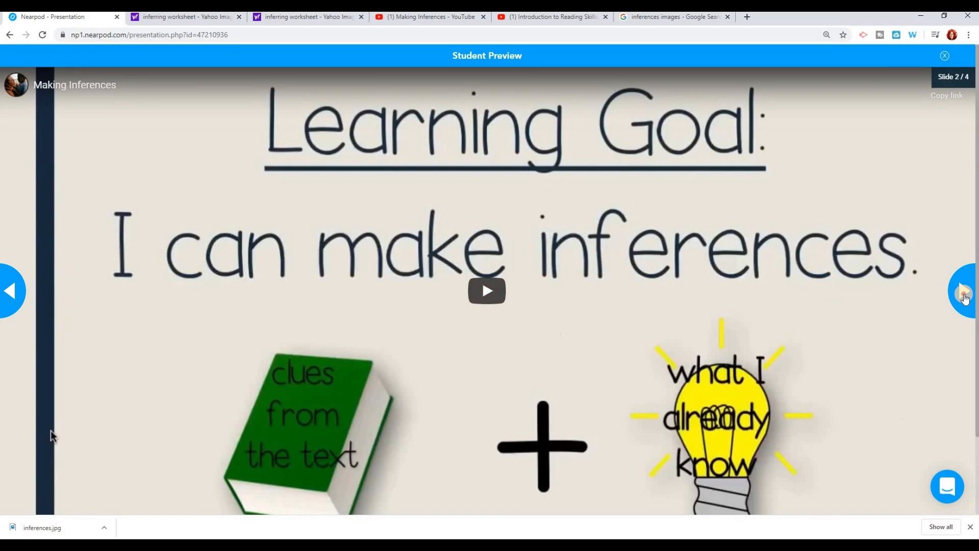
{"action": "left_click", "coordinate": [964, 290]}
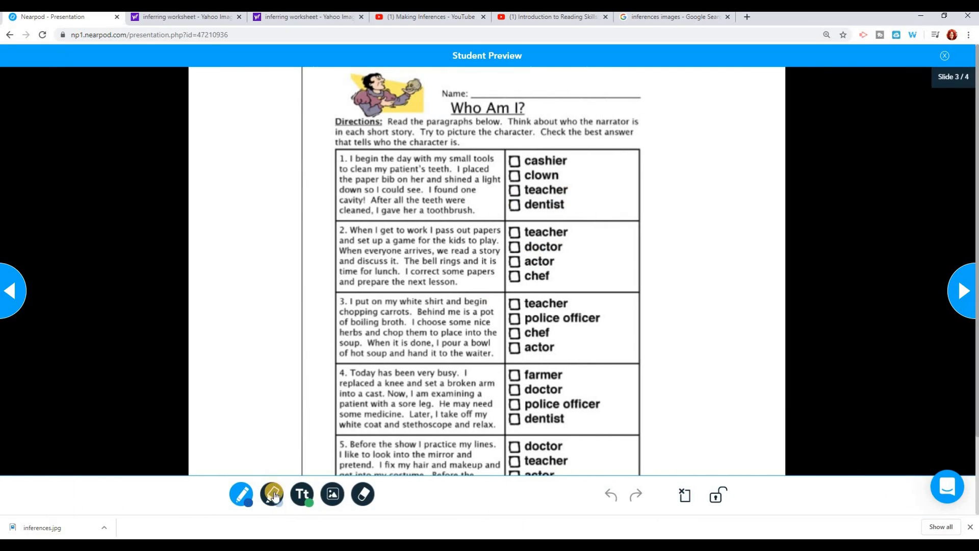
{"action": "left_click", "coordinate": [271, 493]}
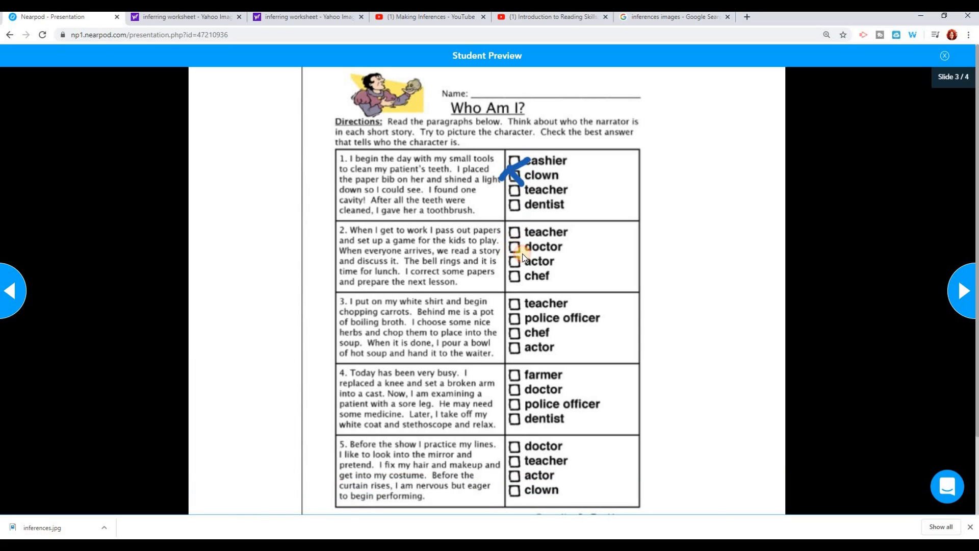
{"action": "left_click", "coordinate": [964, 291]}
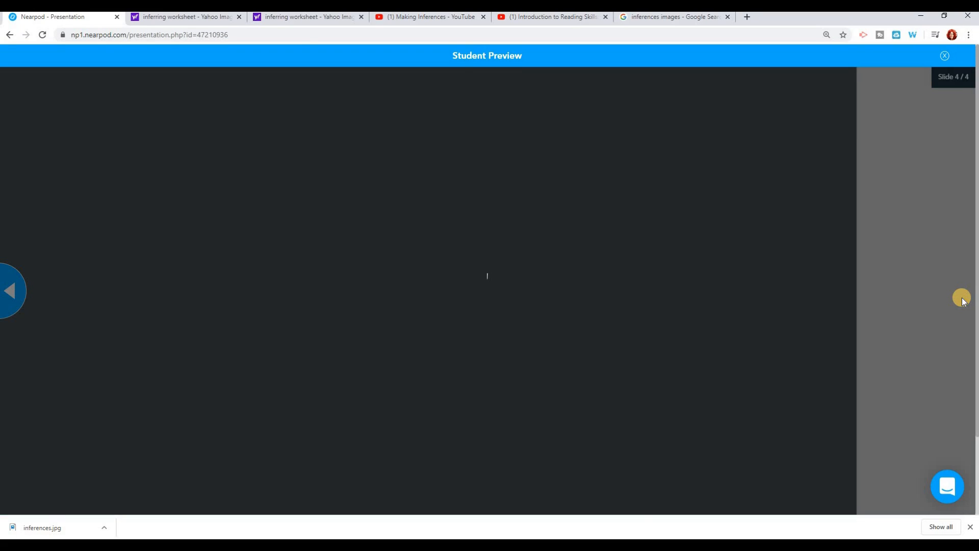
{"action": "mouse_move", "coordinate": [724, 380]}
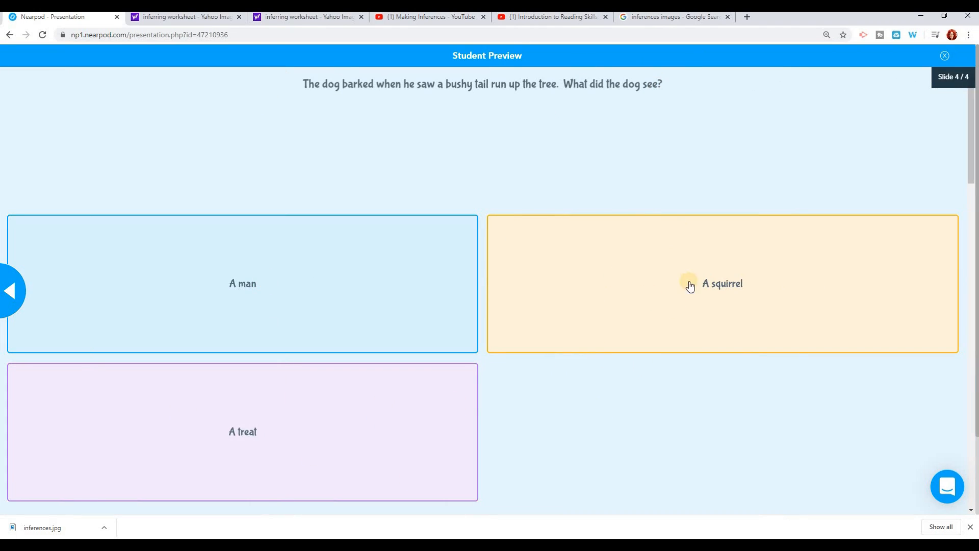
{"action": "mouse_move", "coordinate": [714, 492]}
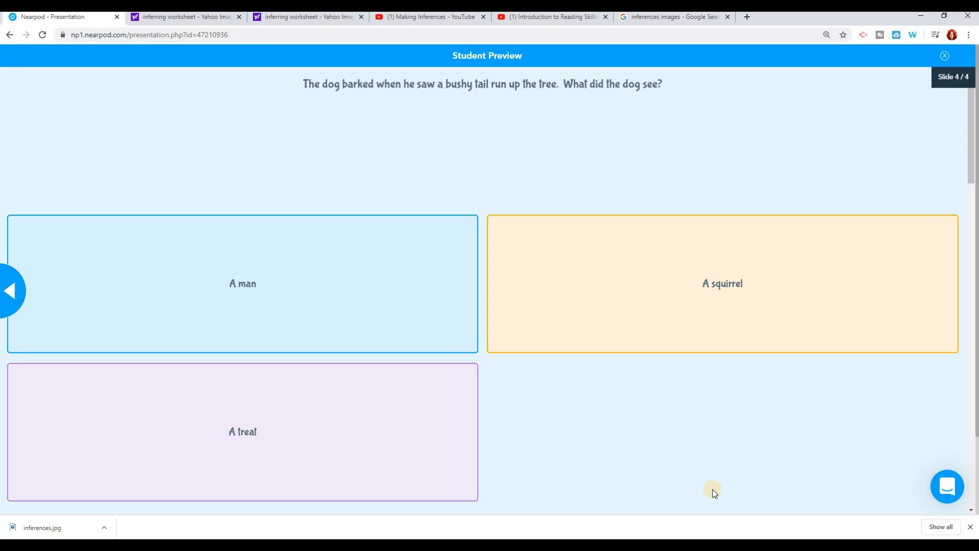
{"action": "mouse_move", "coordinate": [912, 212]}
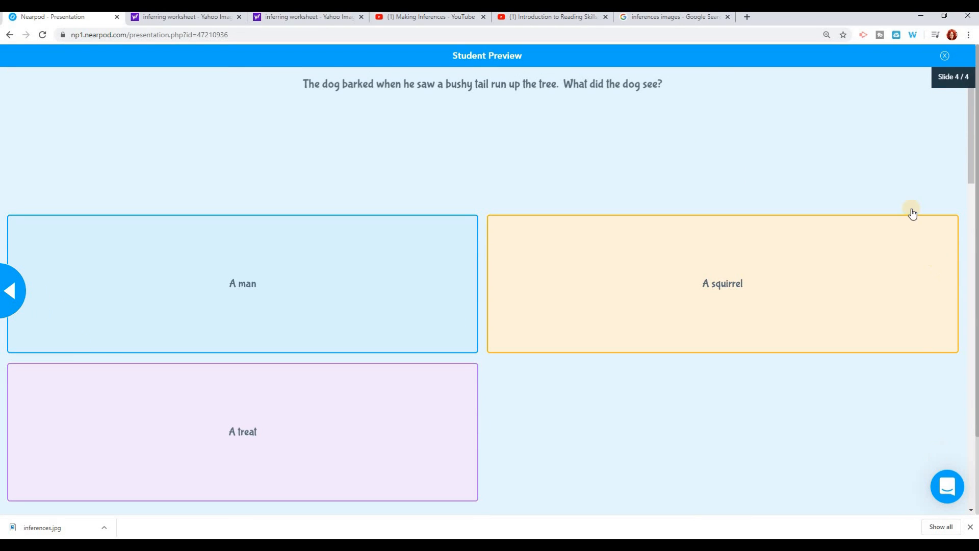
{"action": "mouse_move", "coordinate": [531, 372]}
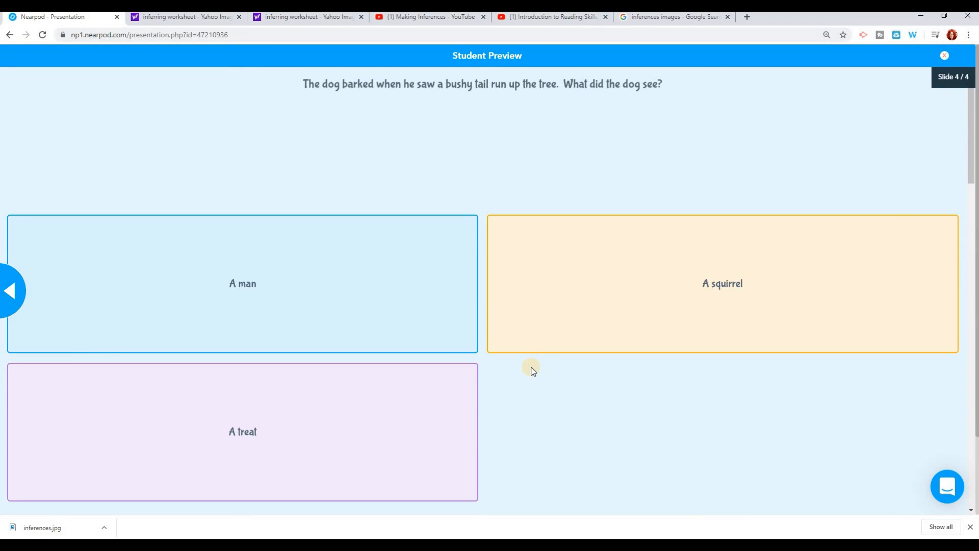
{"action": "left_click", "coordinate": [944, 55]}
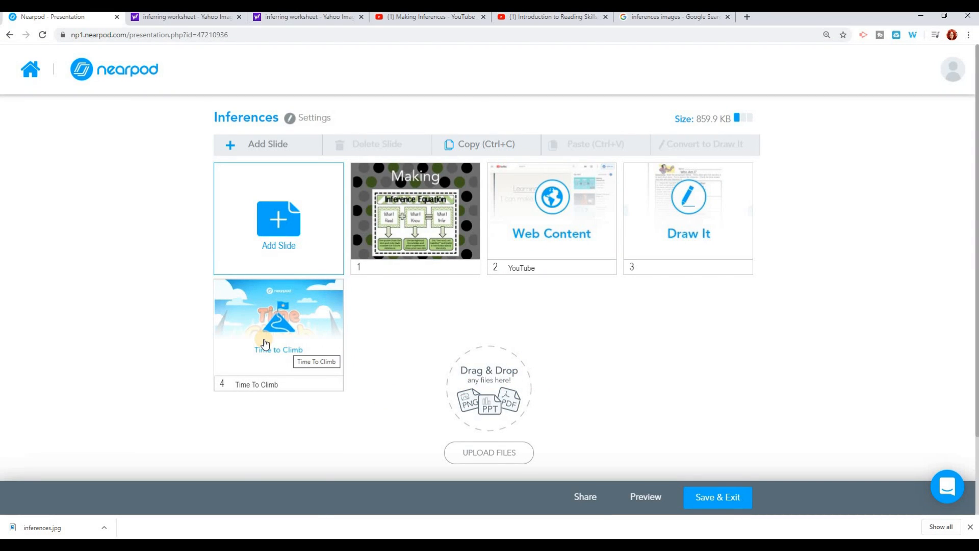
{"action": "mouse_move", "coordinate": [574, 297]}
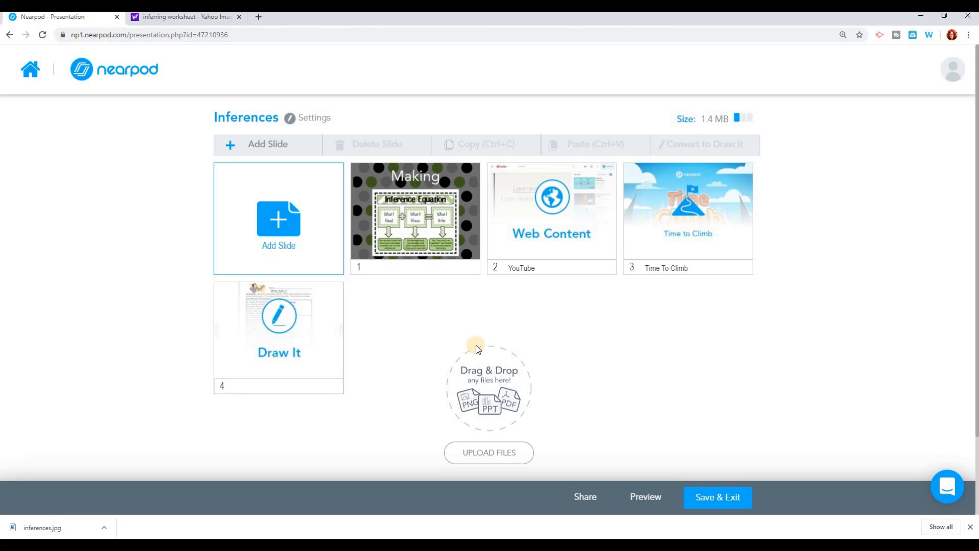
{"action": "mouse_move", "coordinate": [279, 224]}
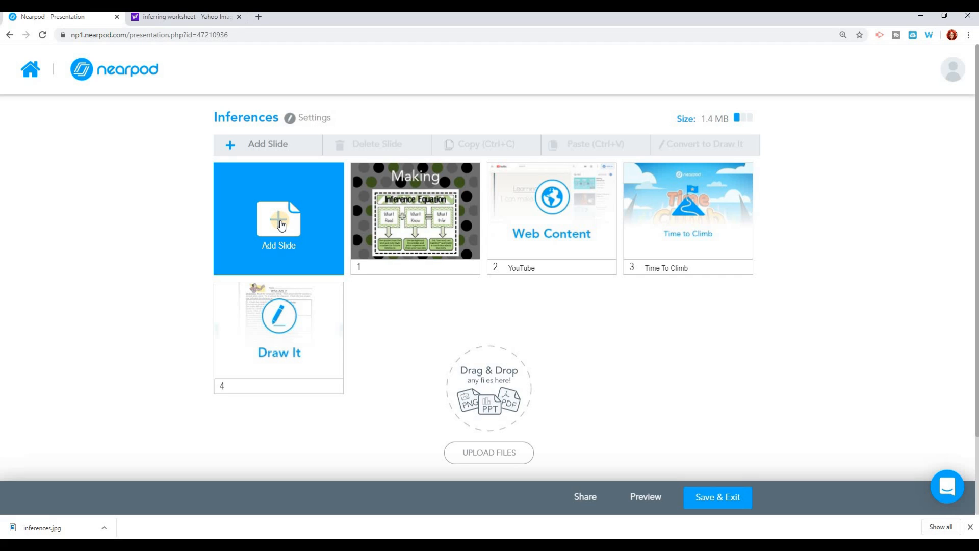
Add a Field Trip slide and pick the Santa Monica Pier Roller Coaster destination from the search
{"action": "left_click", "coordinate": [277, 225]}
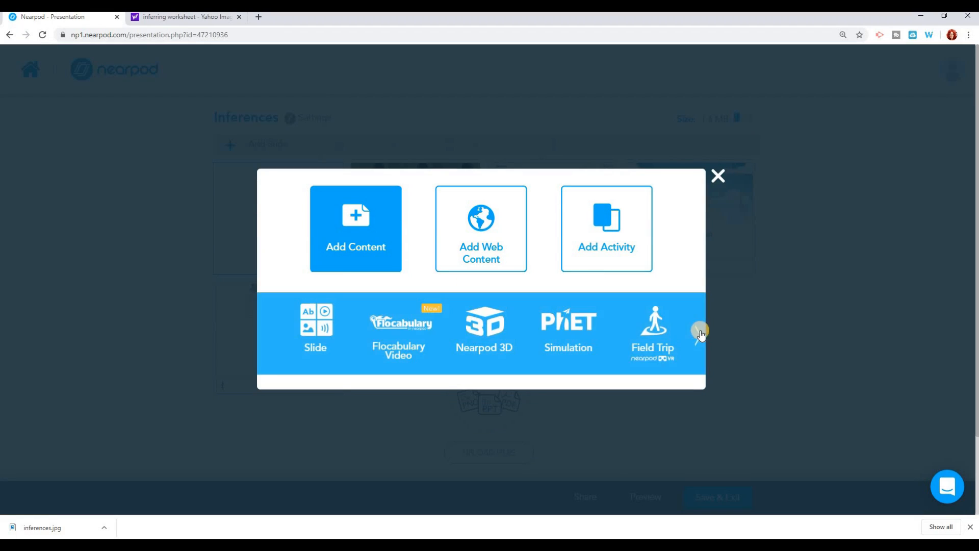
{"action": "left_click", "coordinate": [652, 327]}
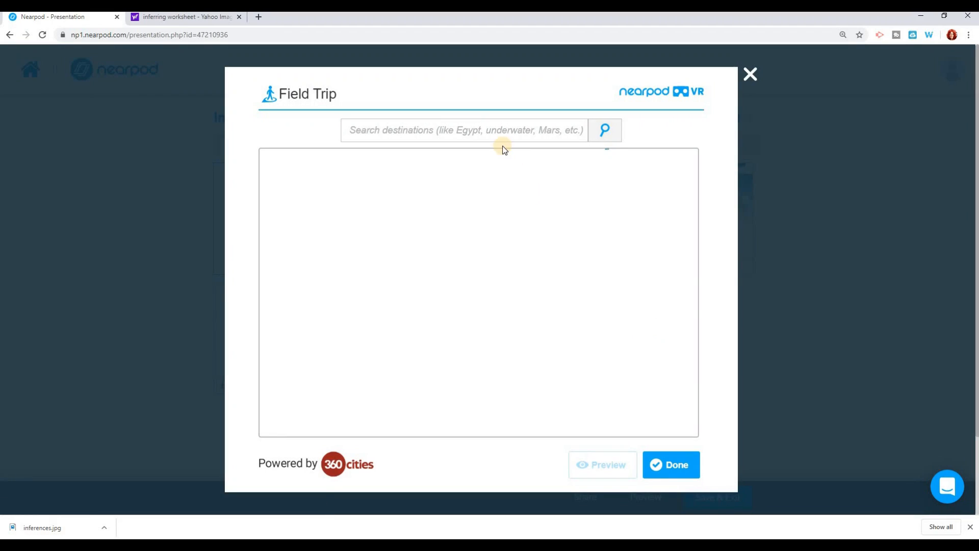
{"action": "left_click", "coordinate": [465, 130]}
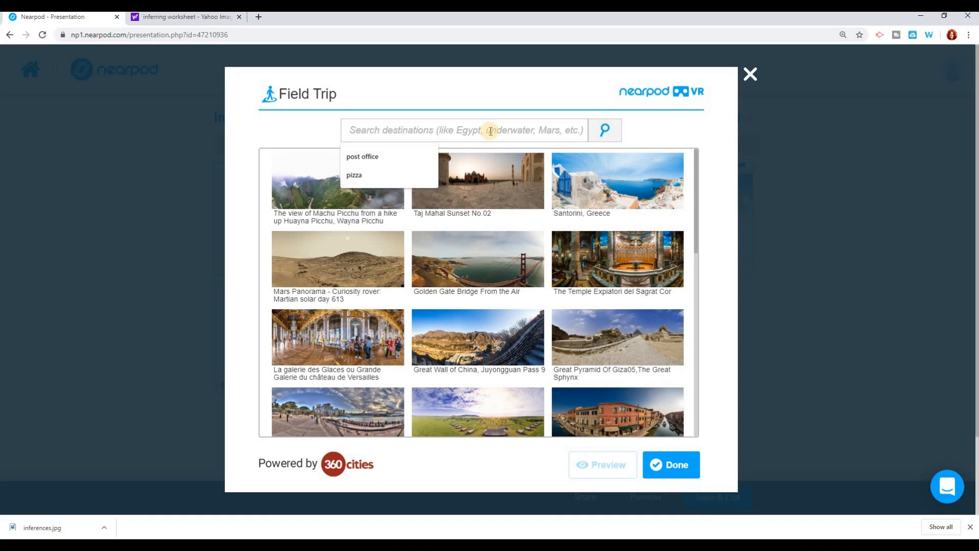
{"action": "type", "text": "amusement park"}
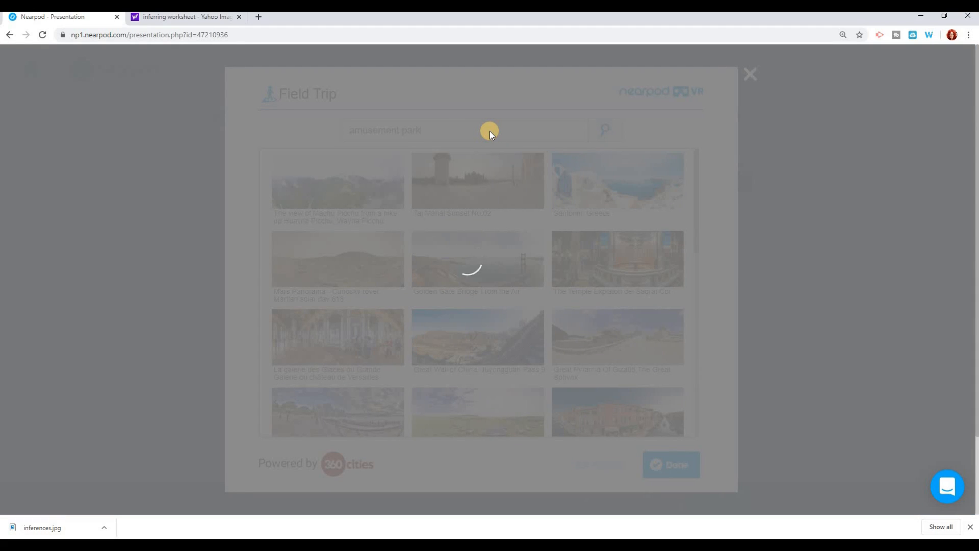
{"action": "left_click", "coordinate": [602, 129]}
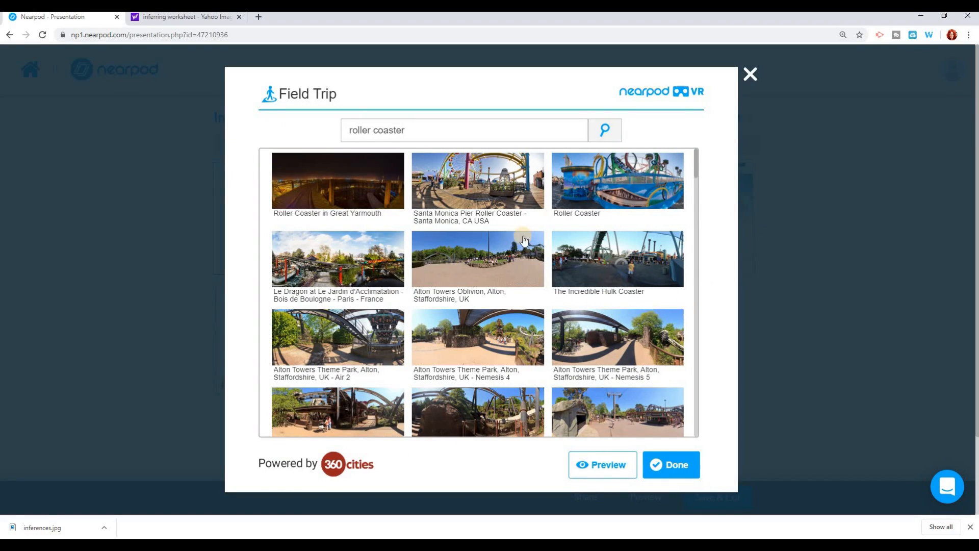
{"action": "left_click", "coordinate": [477, 182]}
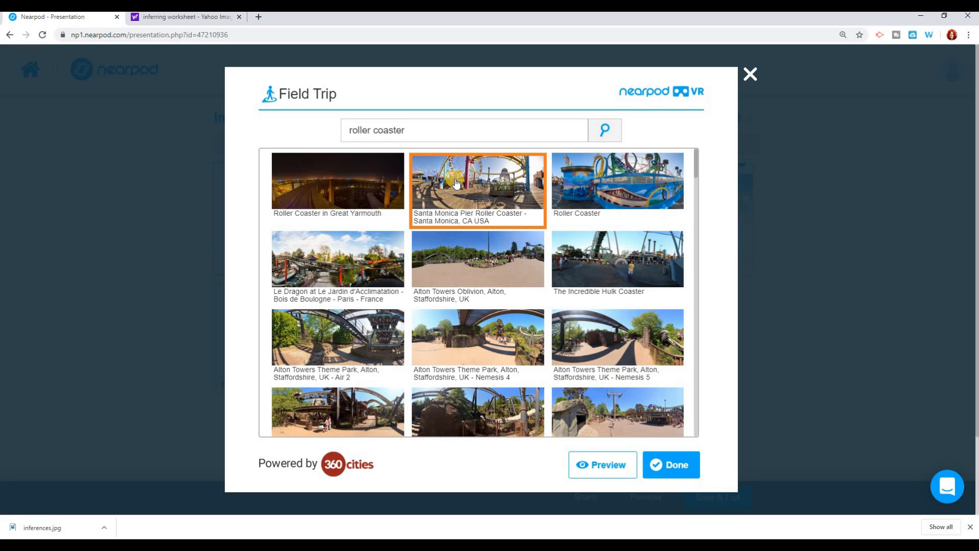
Preview the pier panorama, then confirm the field trip as slide 5
{"action": "left_click", "coordinate": [602, 465]}
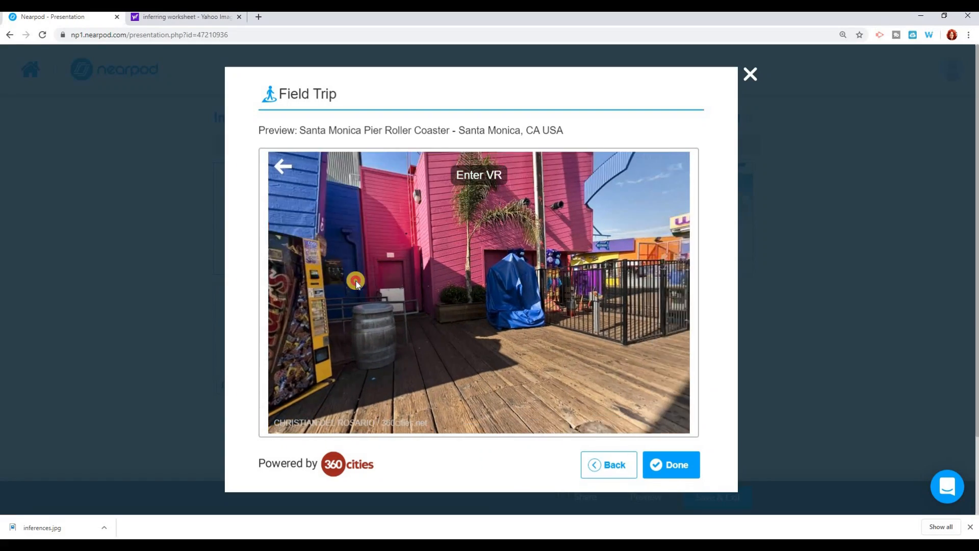
{"action": "left_click_drag", "start_coordinate": [355, 279], "coordinate": [371, 327]}
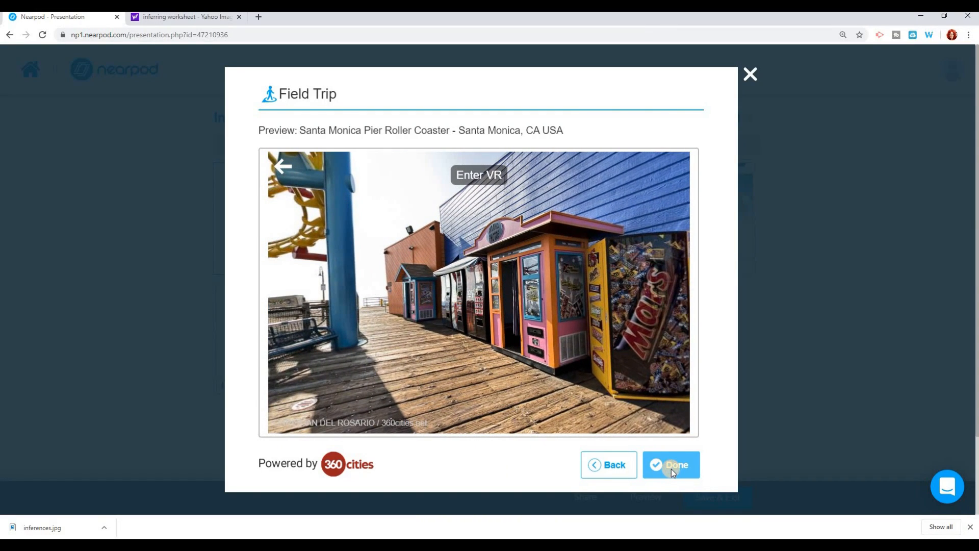
{"action": "left_click", "coordinate": [672, 465]}
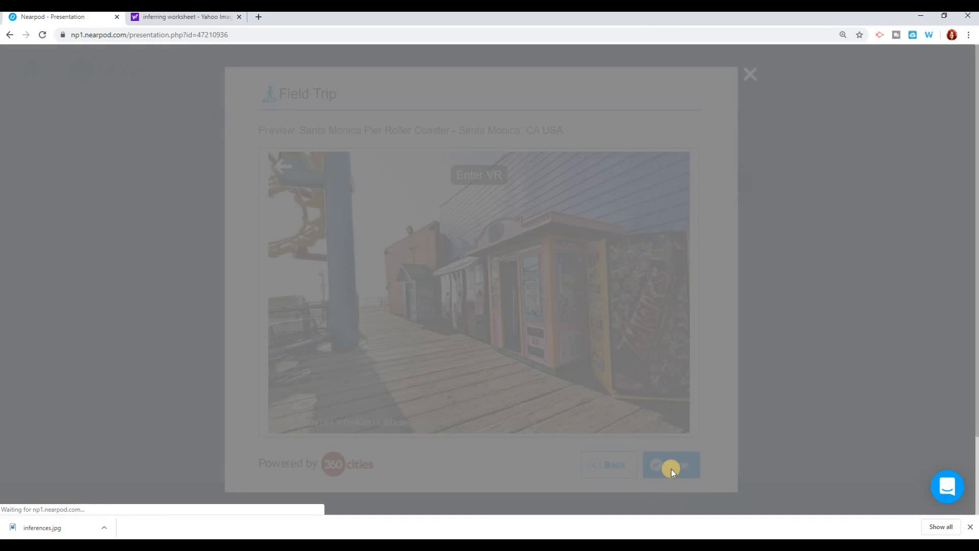
{"action": "left_click", "coordinate": [671, 465]}
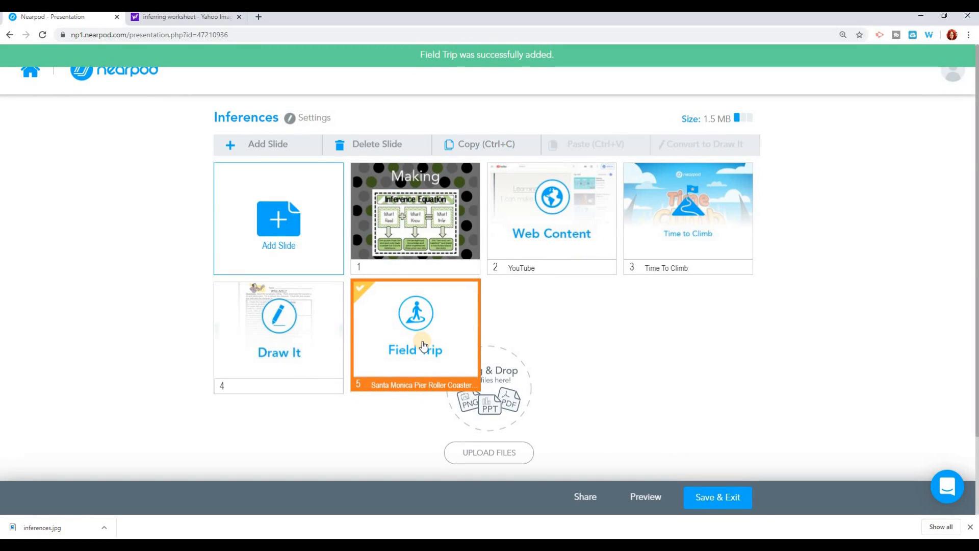
{"action": "mouse_move", "coordinate": [422, 346]}
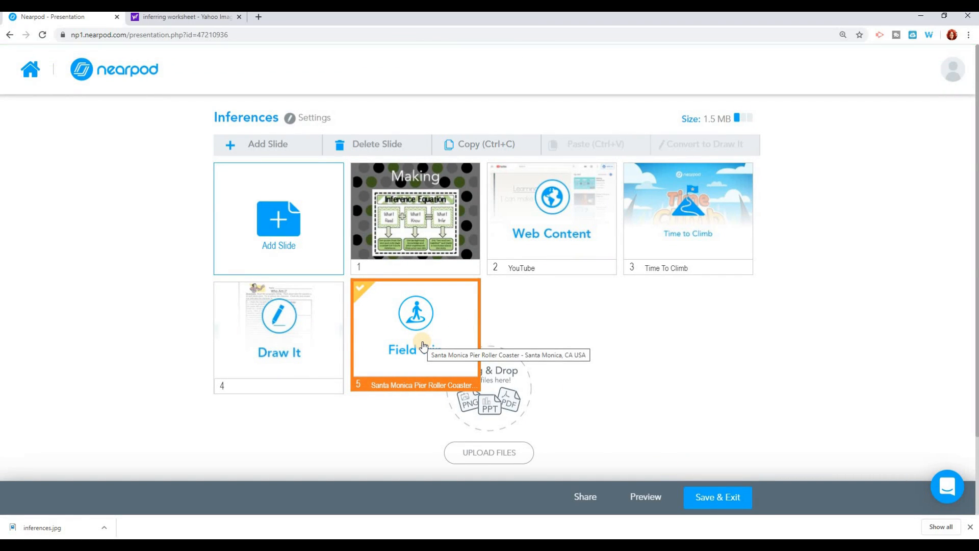
{"action": "mouse_move", "coordinate": [277, 227]}
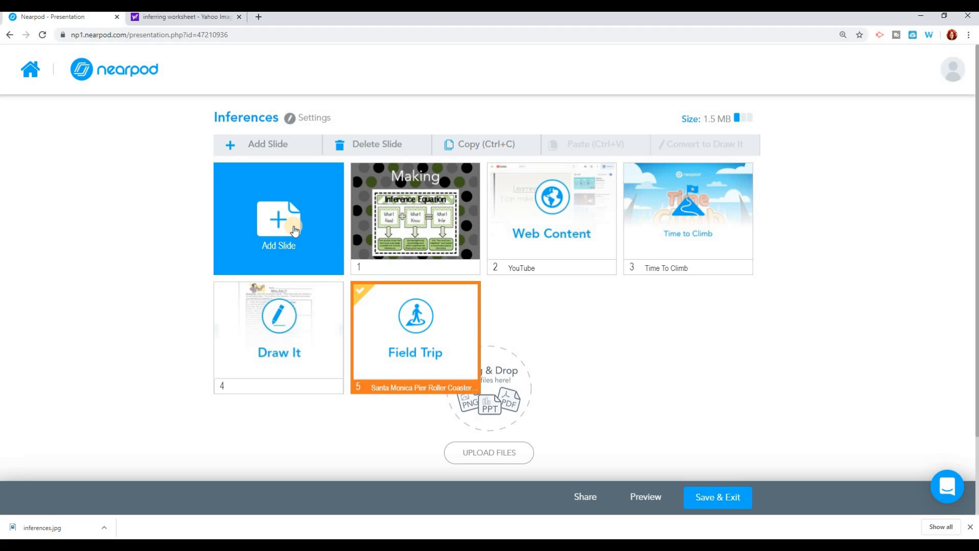
{"action": "mouse_move", "coordinate": [288, 232]}
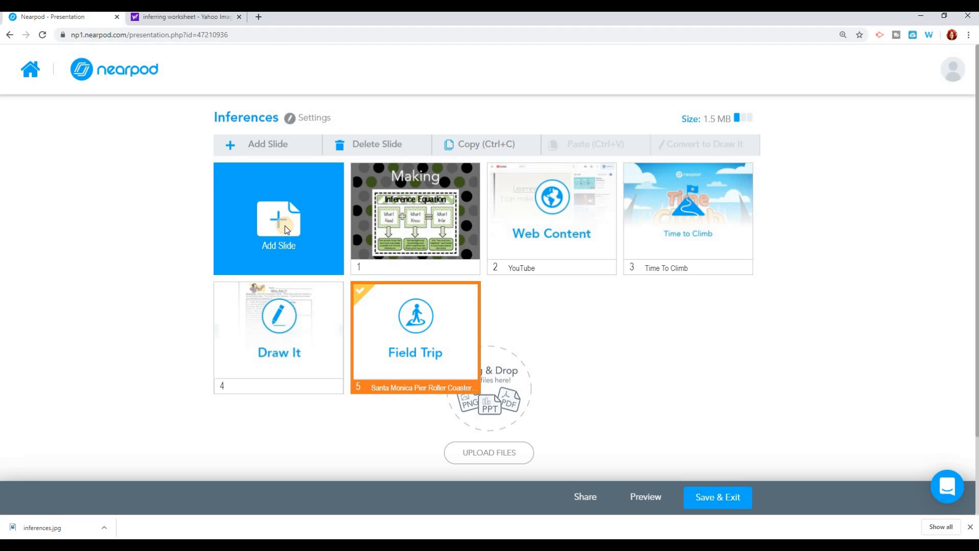
Add a plain content slide and apply the orange theme to it
{"action": "left_click", "coordinate": [278, 225]}
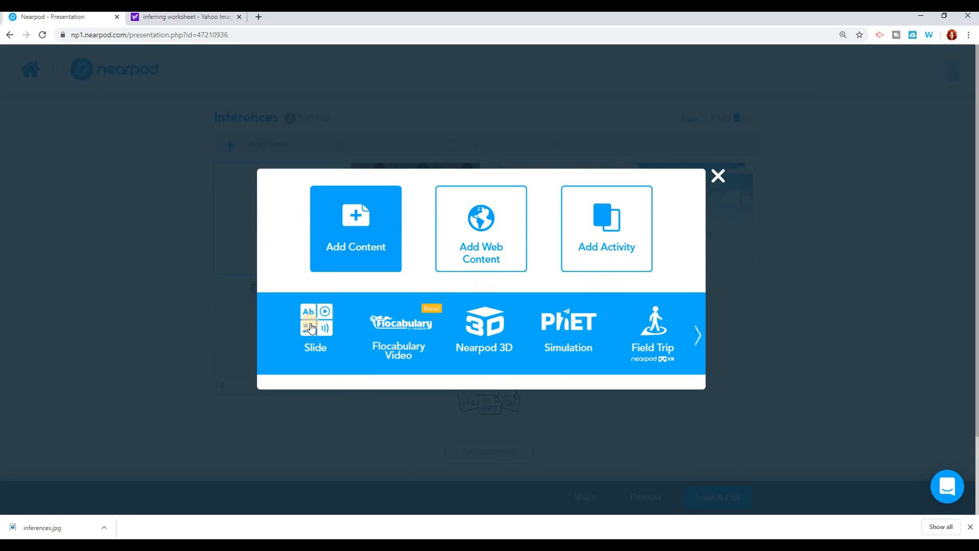
{"action": "left_click", "coordinate": [315, 325]}
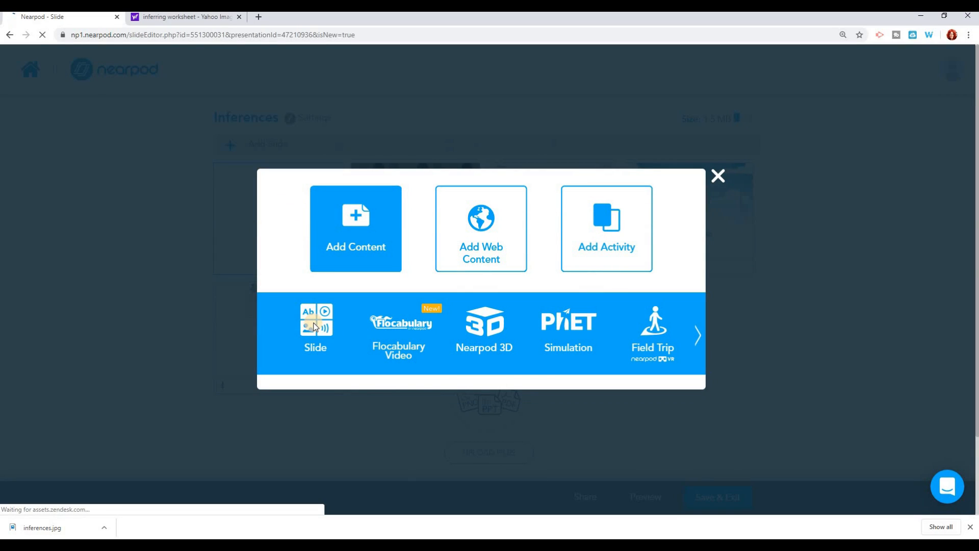
{"action": "left_click", "coordinate": [316, 327]}
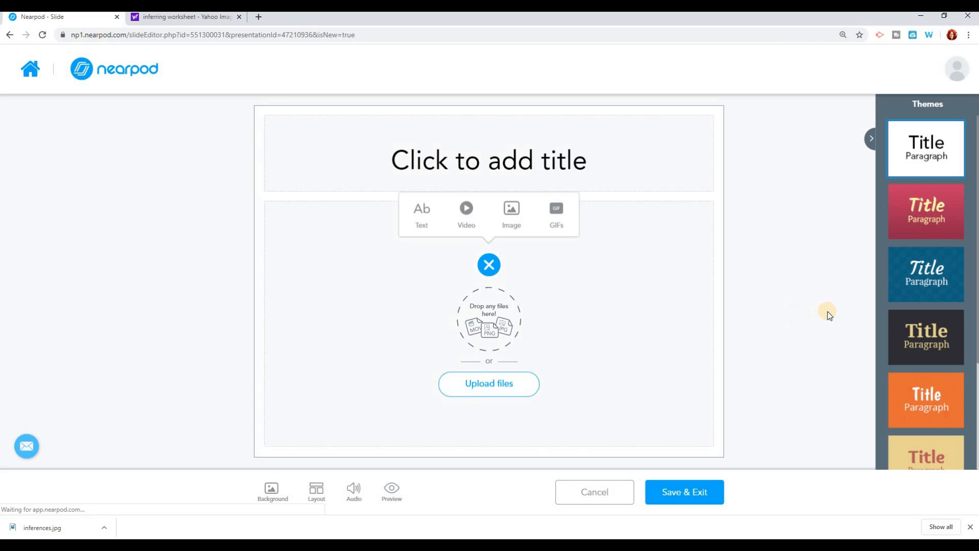
{"action": "scroll", "scroll_direction": "down", "scroll_amount": 3}
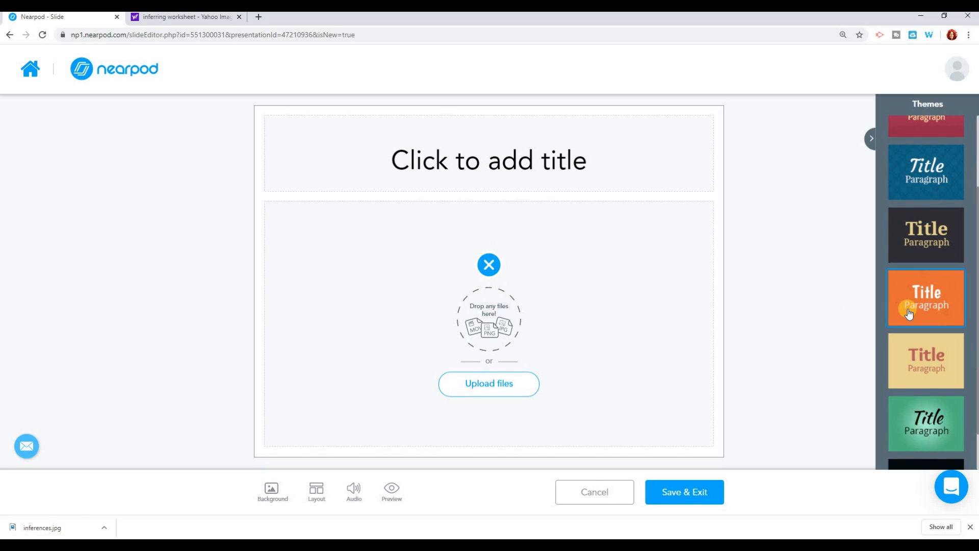
{"action": "left_click", "coordinate": [925, 298]}
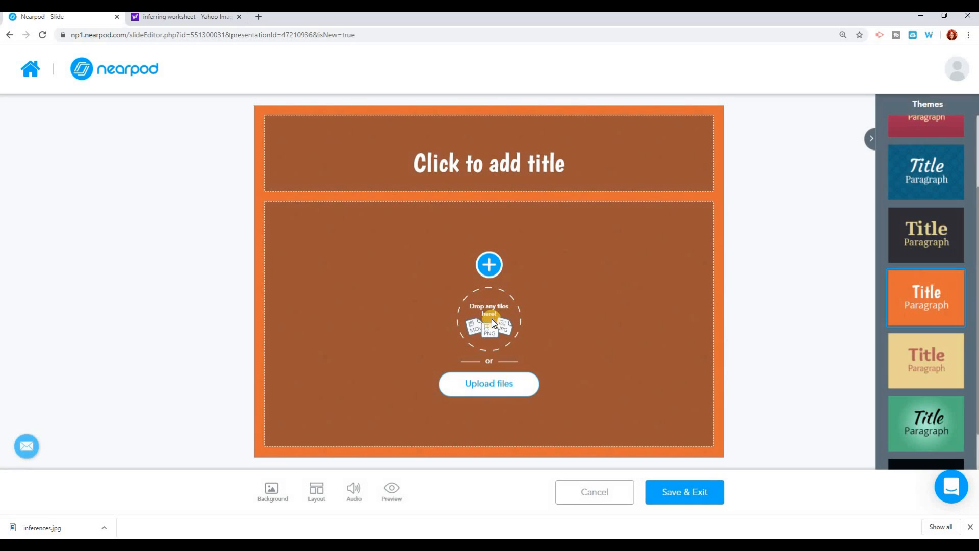
{"action": "mouse_move", "coordinate": [509, 157]}
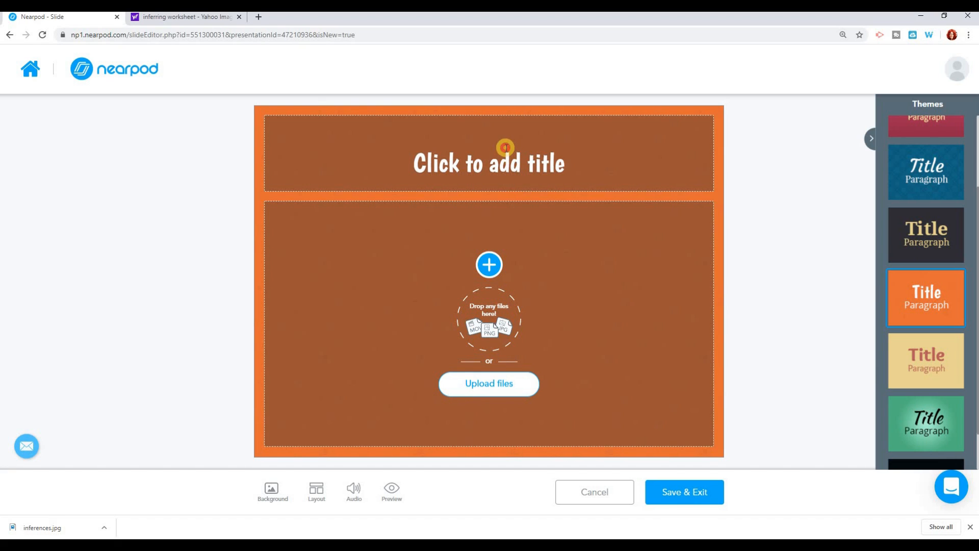
Title the slide 'Where are we??' with directions to find clues in the next slide
{"action": "left_click", "coordinate": [489, 156]}
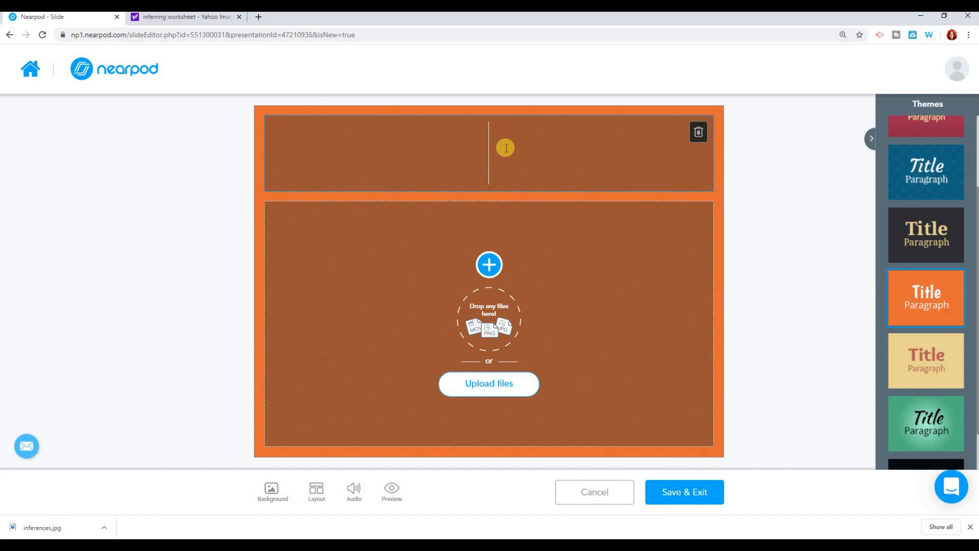
{"action": "type", "text": "Where are we??"}
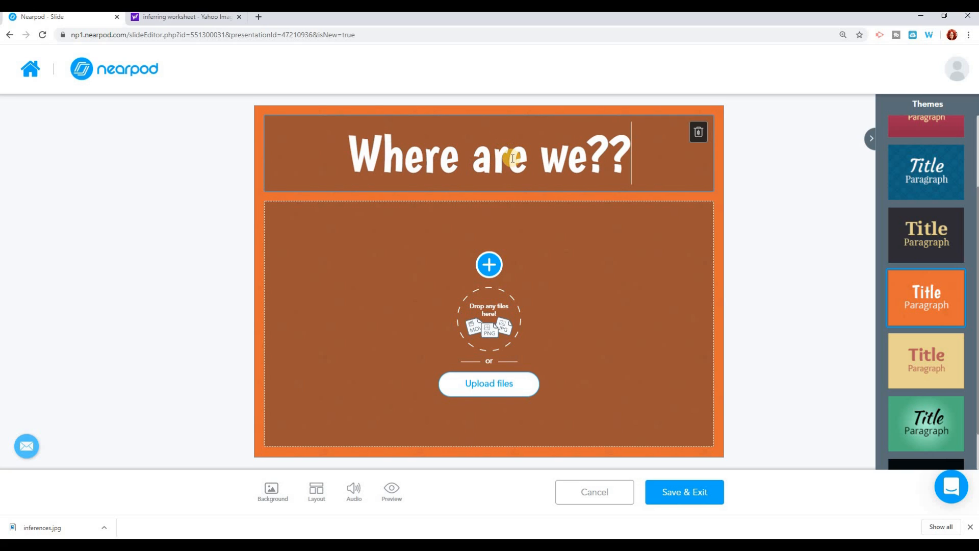
{"action": "mouse_move", "coordinate": [516, 279]}
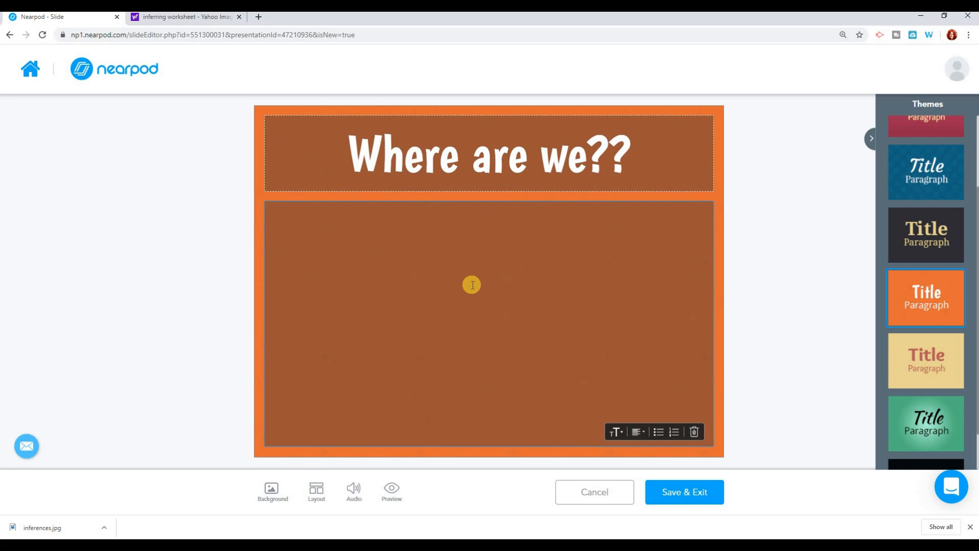
{"action": "type", "text": "D"}
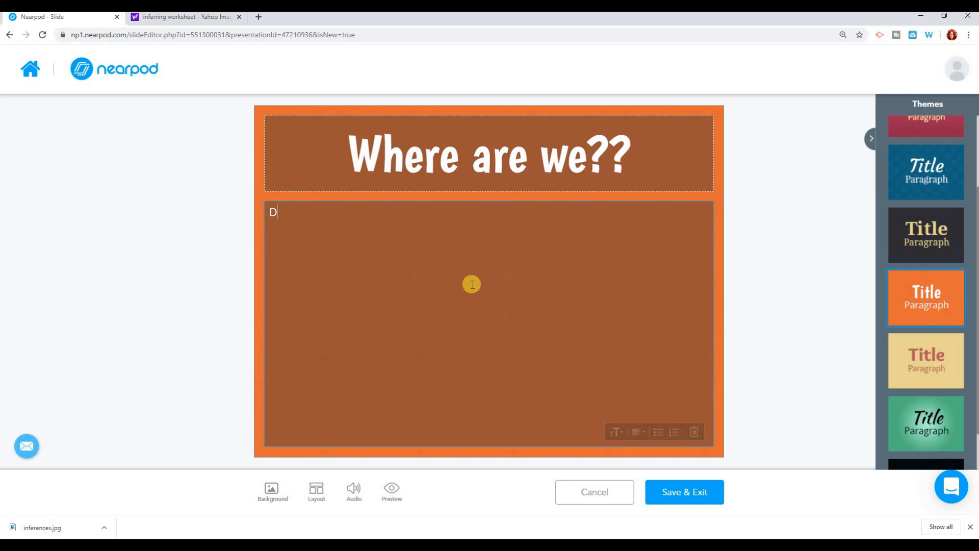
{"action": "type", "text": "irections:  Take a"}
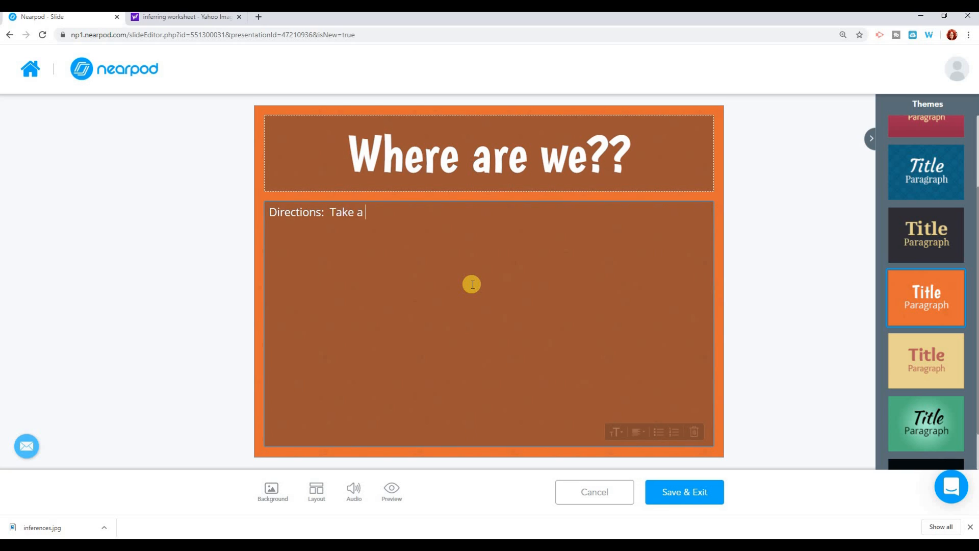
{"action": "type", "text": "look at the next slide and"}
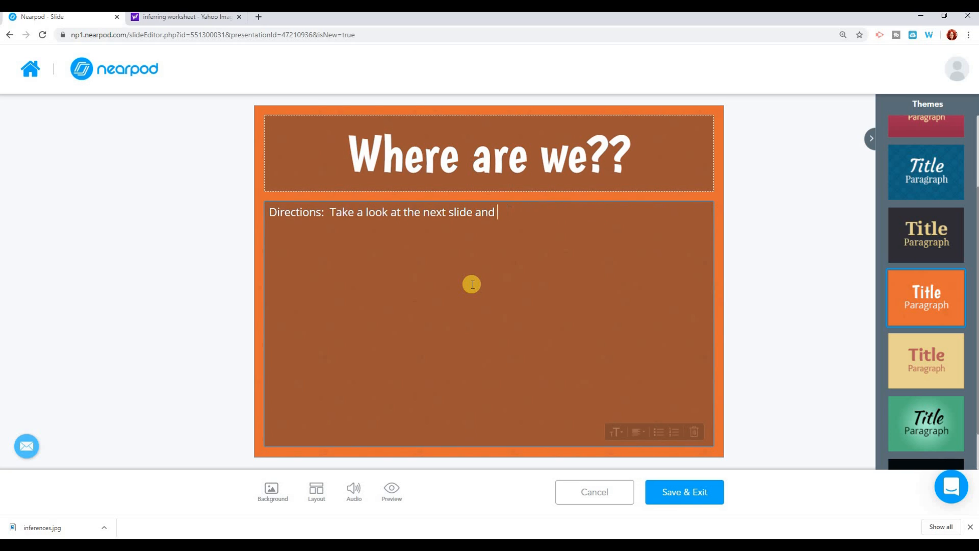
{"action": "type", "text": "find clues to help you know where we are!"}
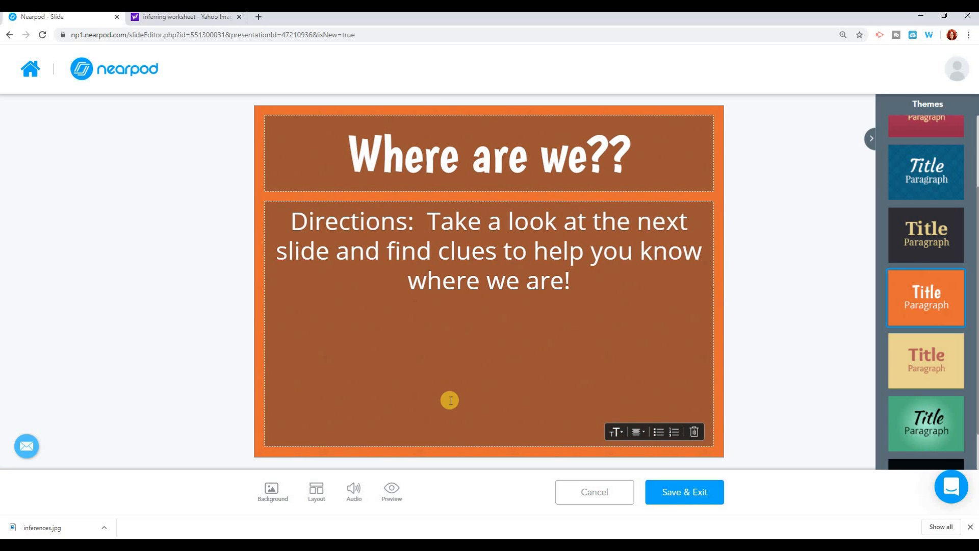
{"action": "mouse_move", "coordinate": [416, 373]}
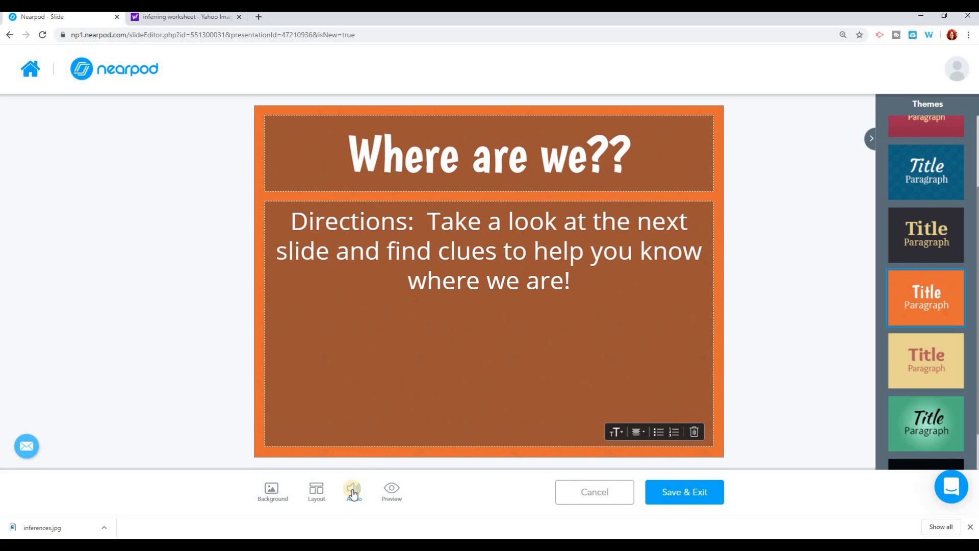
Record a spoken narration of the directions with the Audio Recorder and save it to the slide
{"action": "left_click", "coordinate": [353, 488]}
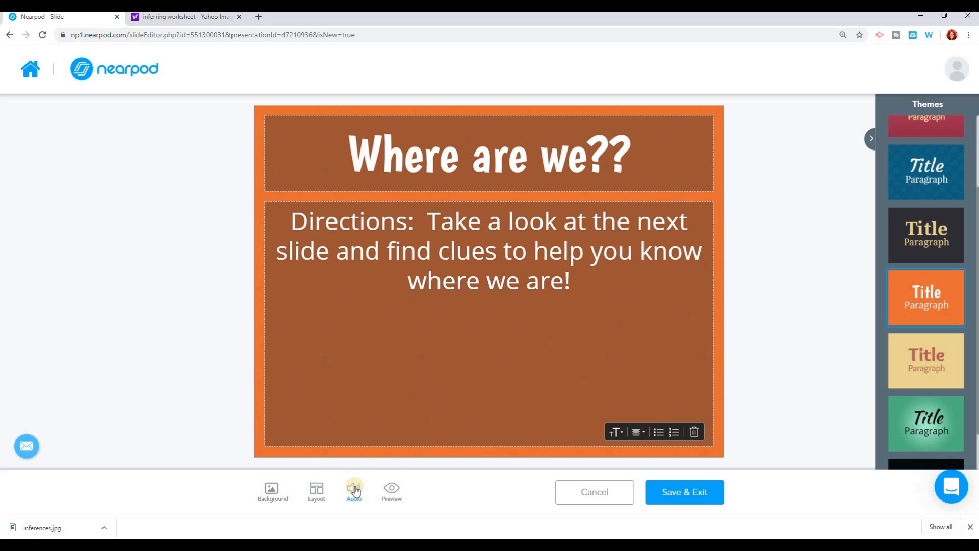
{"action": "left_click", "coordinate": [354, 491]}
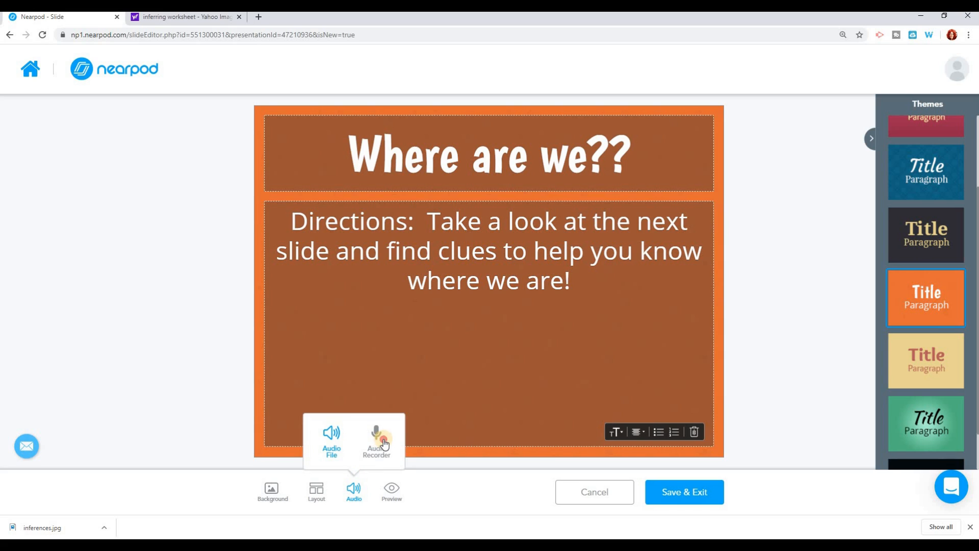
{"action": "left_click", "coordinate": [376, 441]}
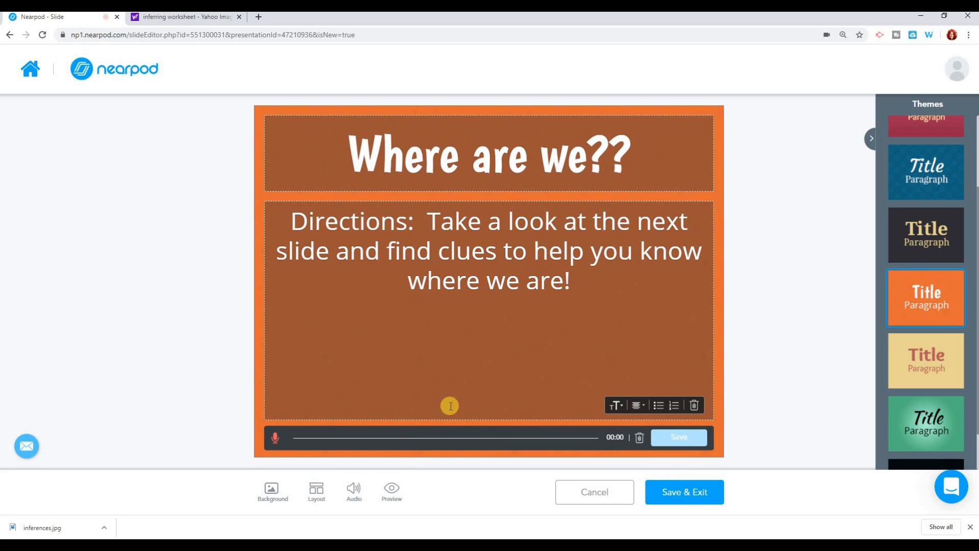
{"action": "mouse_move", "coordinate": [273, 438]}
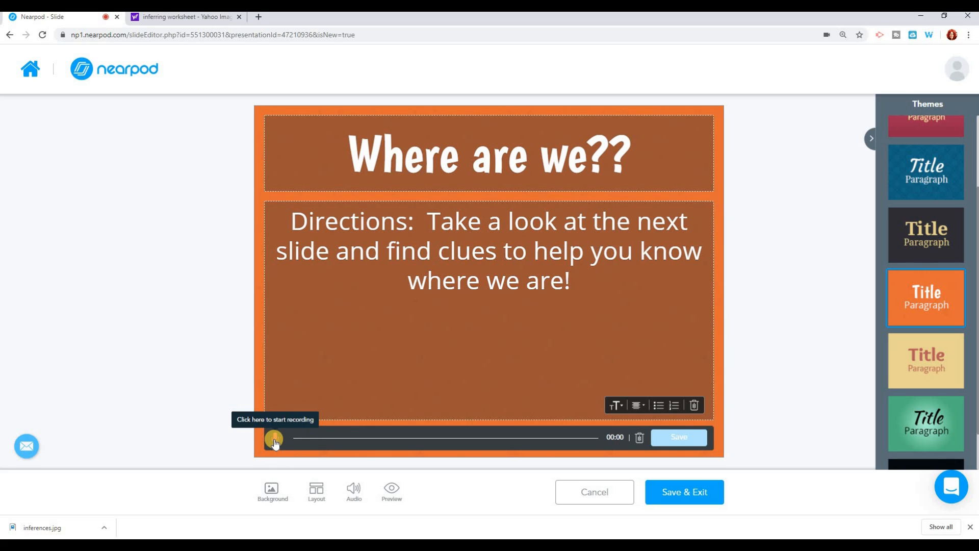
{"action": "left_click", "coordinate": [275, 438]}
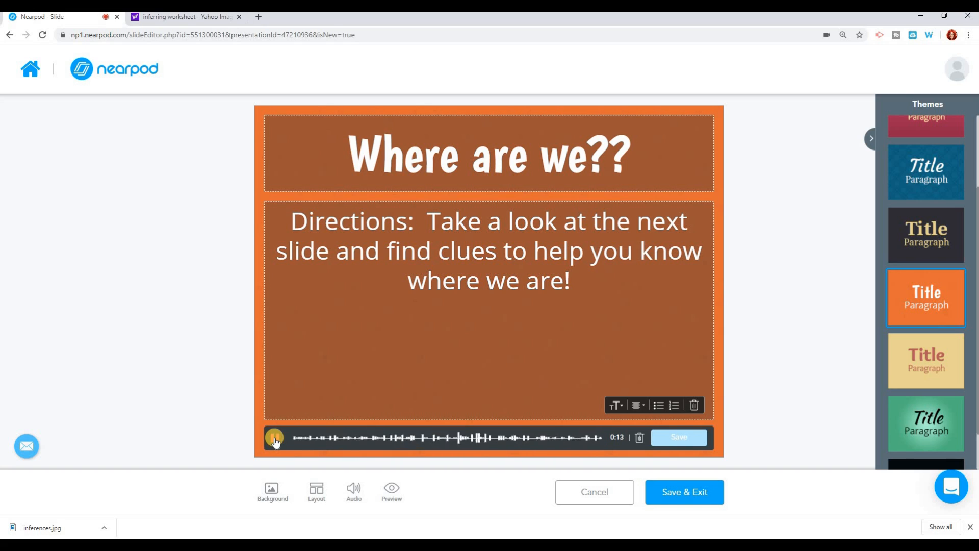
{"action": "left_click", "coordinate": [274, 437]}
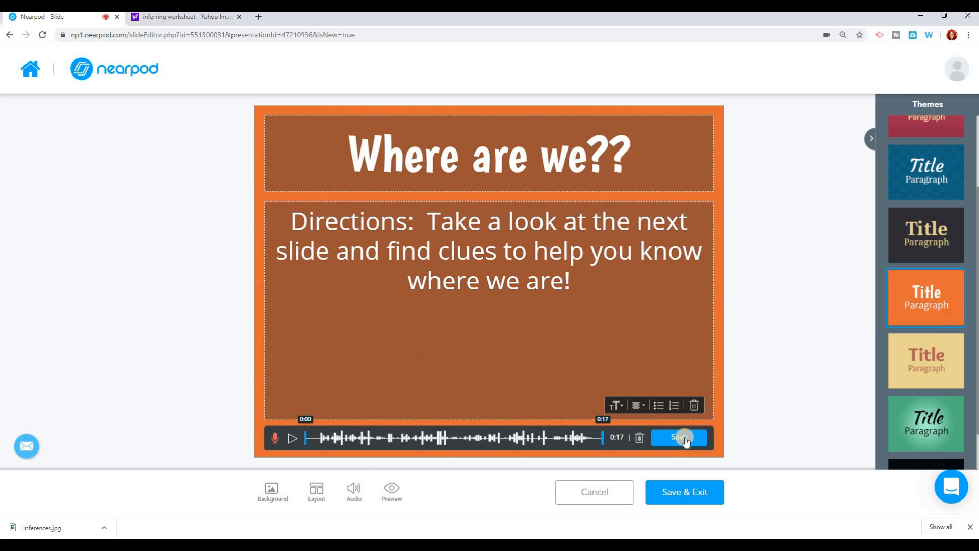
{"action": "left_click", "coordinate": [678, 438]}
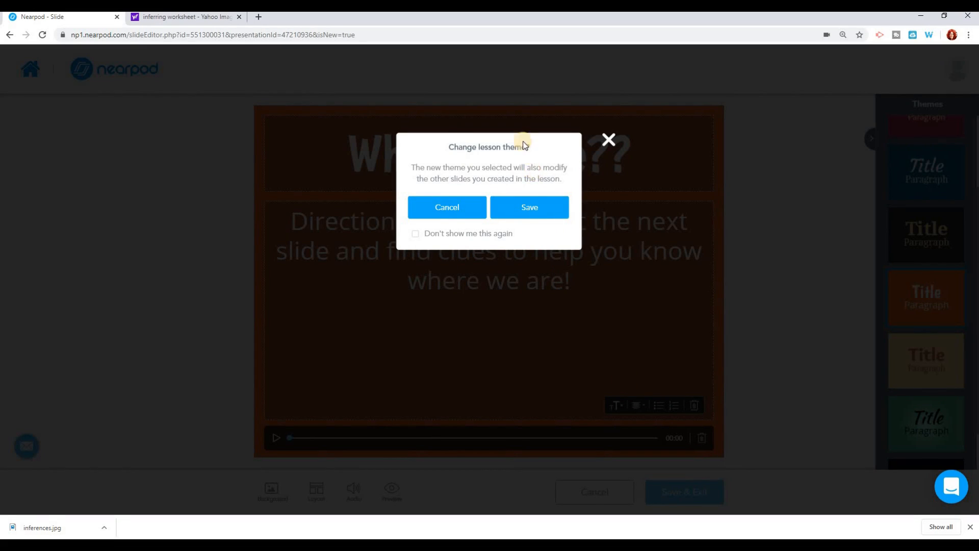
Confirm applying the orange theme to all slides of the lesson
{"action": "left_click", "coordinate": [530, 207]}
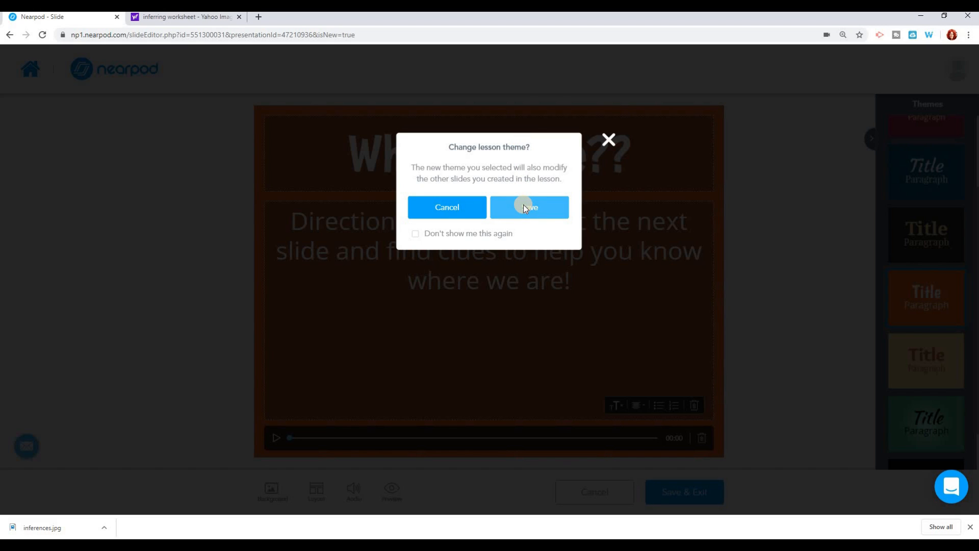
{"action": "left_click", "coordinate": [530, 207]}
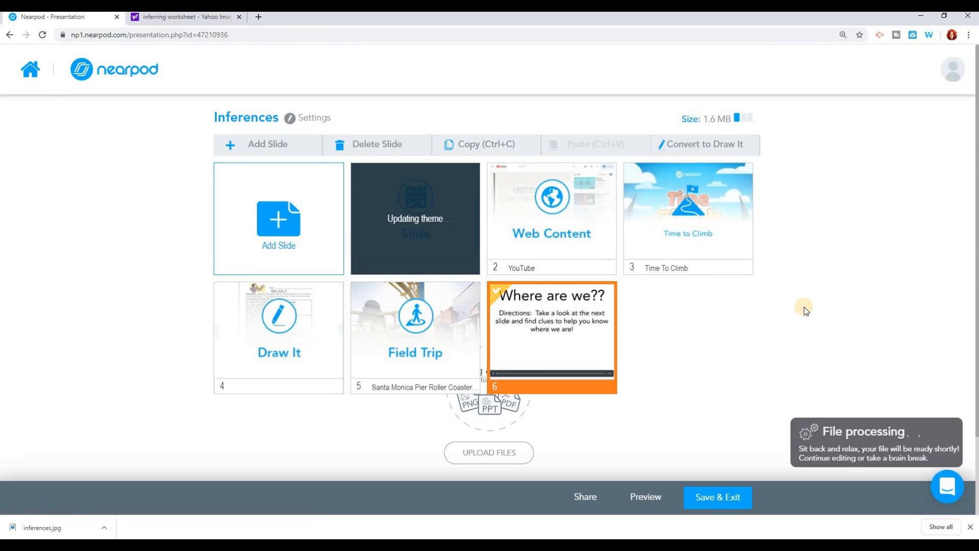
{"action": "mouse_move", "coordinate": [553, 336]}
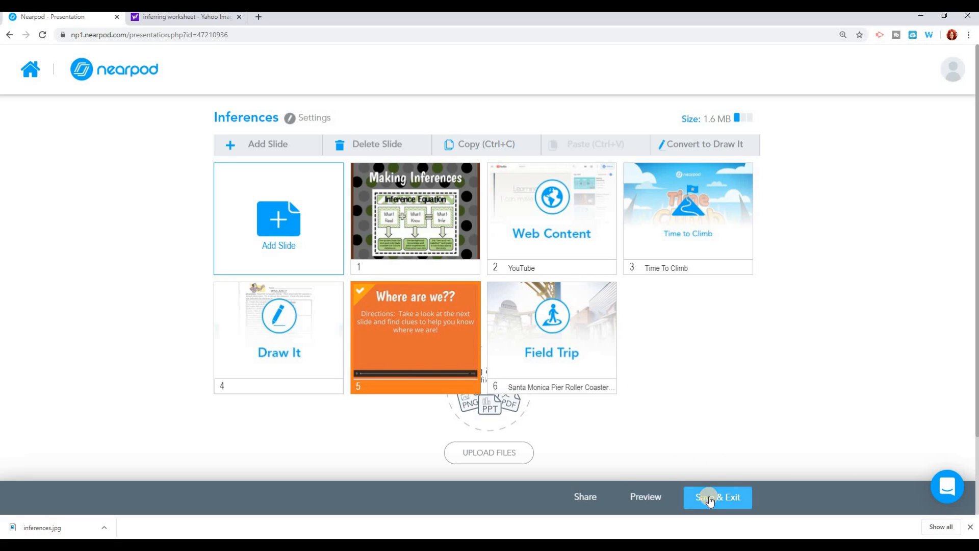
{"action": "mouse_move", "coordinate": [305, 227]}
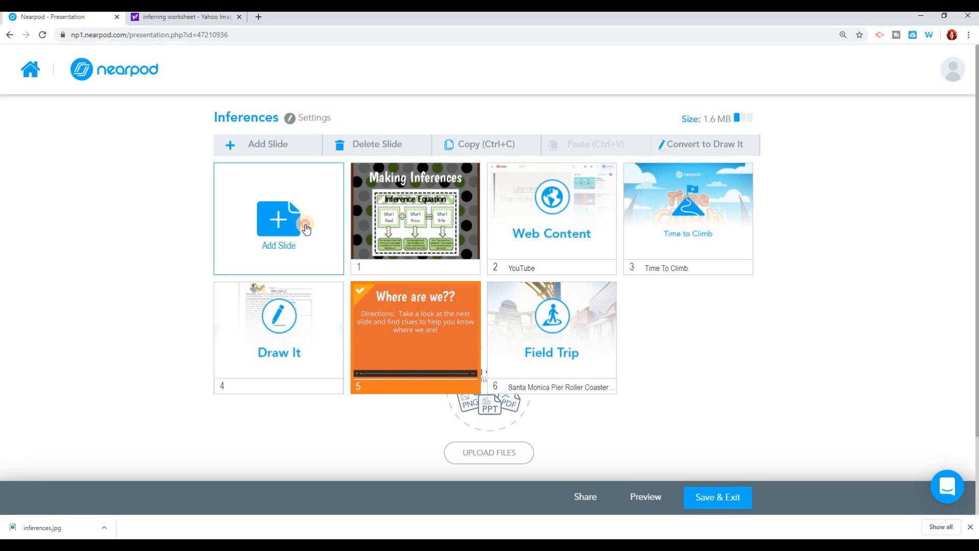
Add an Open Ended Question activity slide to the lesson
{"action": "left_click", "coordinate": [277, 225]}
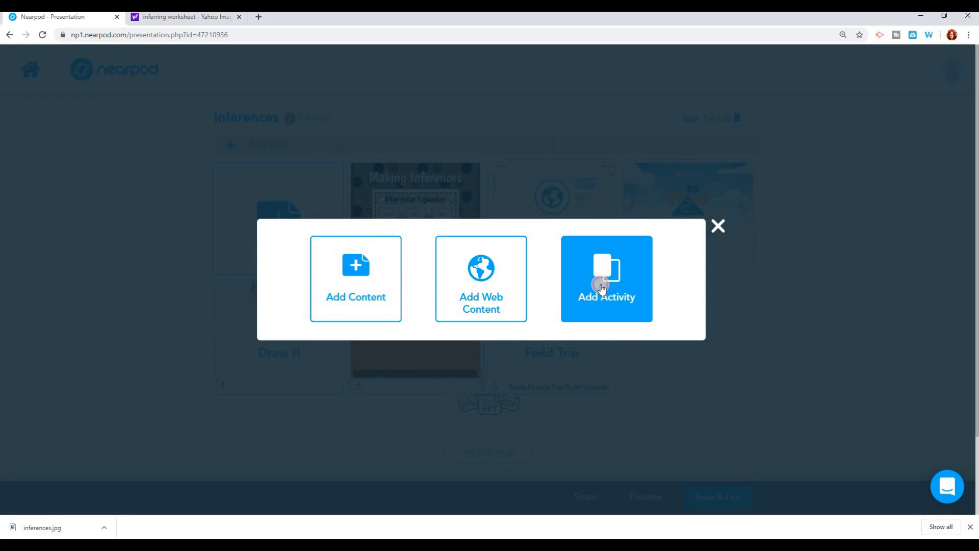
{"action": "left_click", "coordinate": [605, 279]}
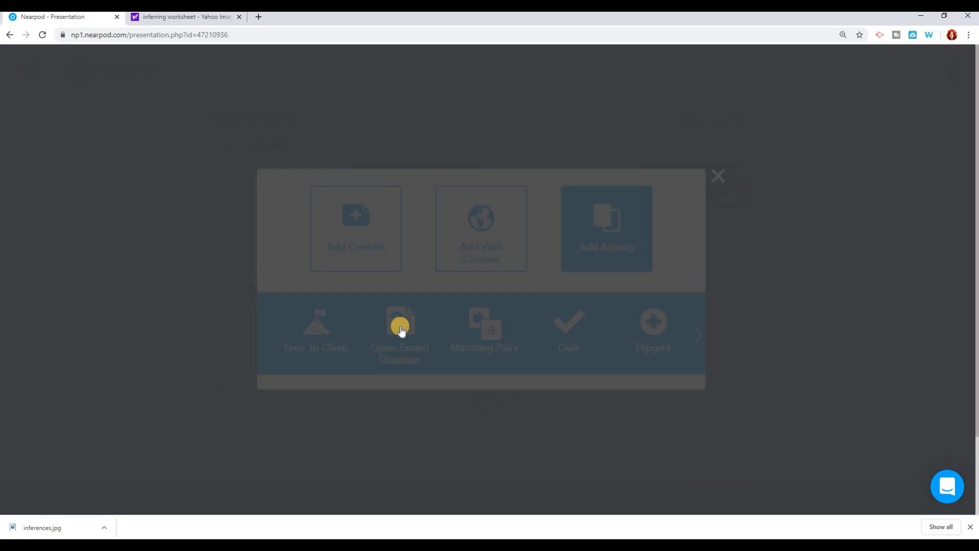
{"action": "left_click", "coordinate": [399, 331]}
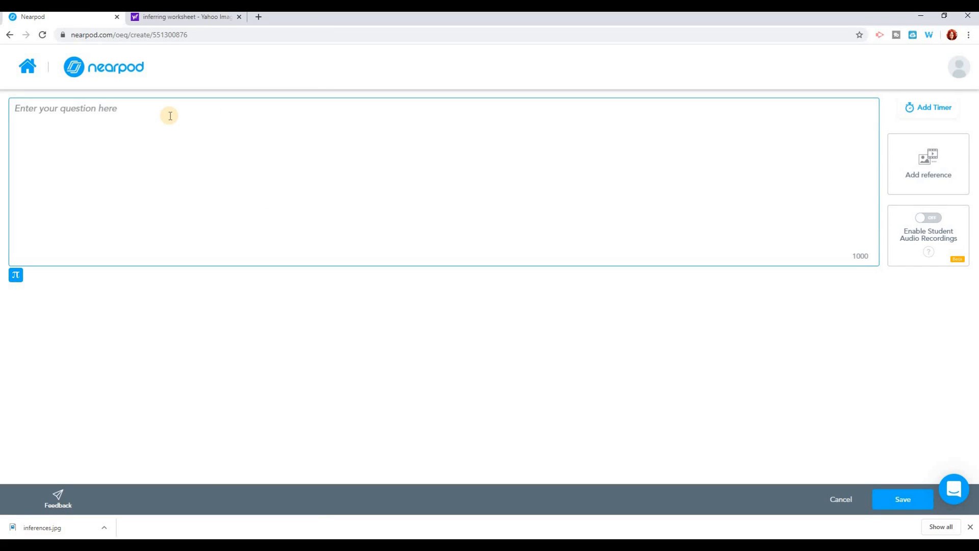
Ask 'Where were on our virtual field trip? What clues did you find?' and save it as slide 7
{"action": "type", "text": "Where do you think"}
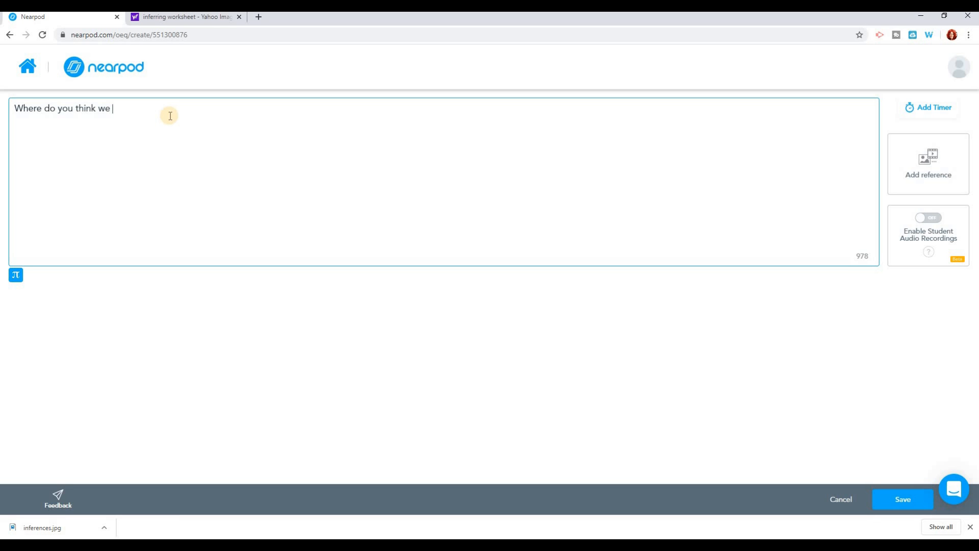
{"action": "type", "text": "were on our v"}
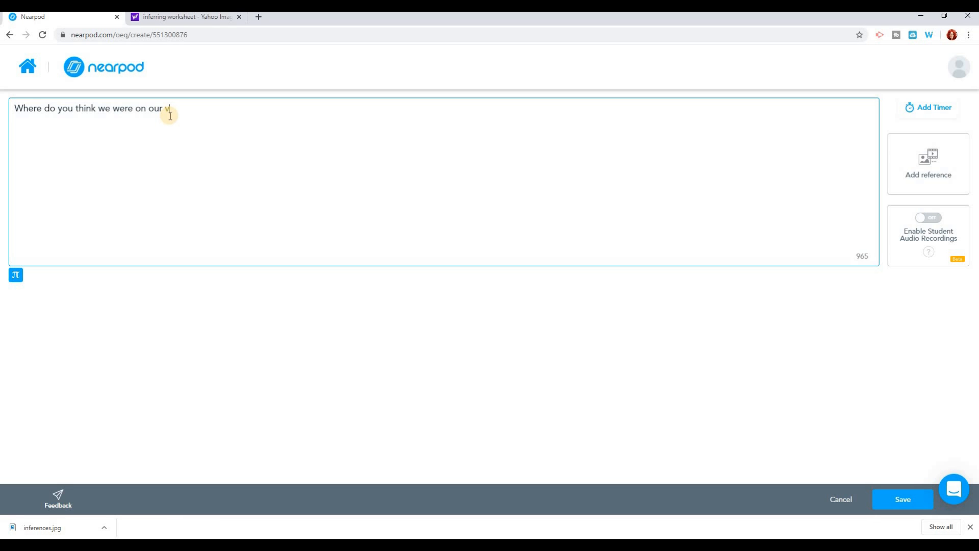
{"action": "type", "text": "irtual field"}
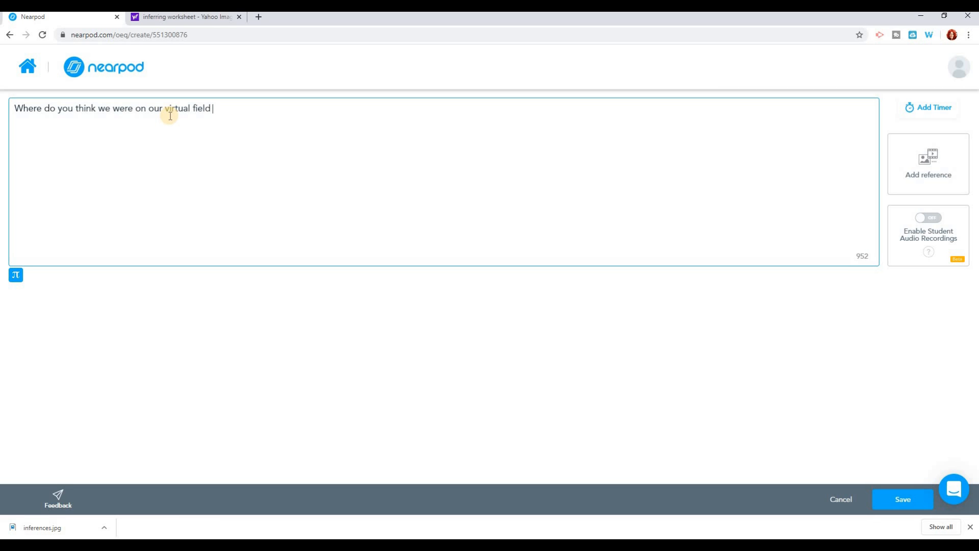
{"action": "type", "text": "trip?"}
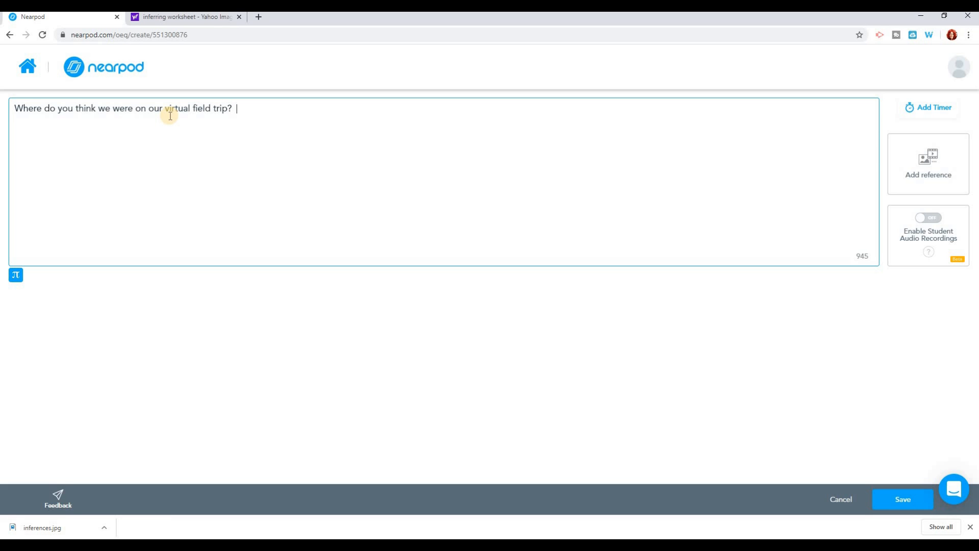
{"action": "type", "text": "What clues did"}
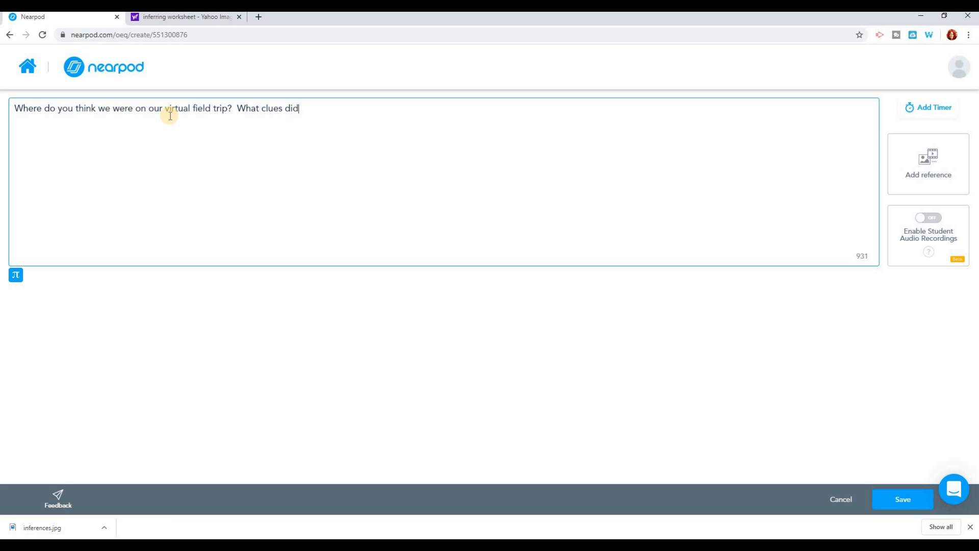
{"action": "type", "text": "you find?"}
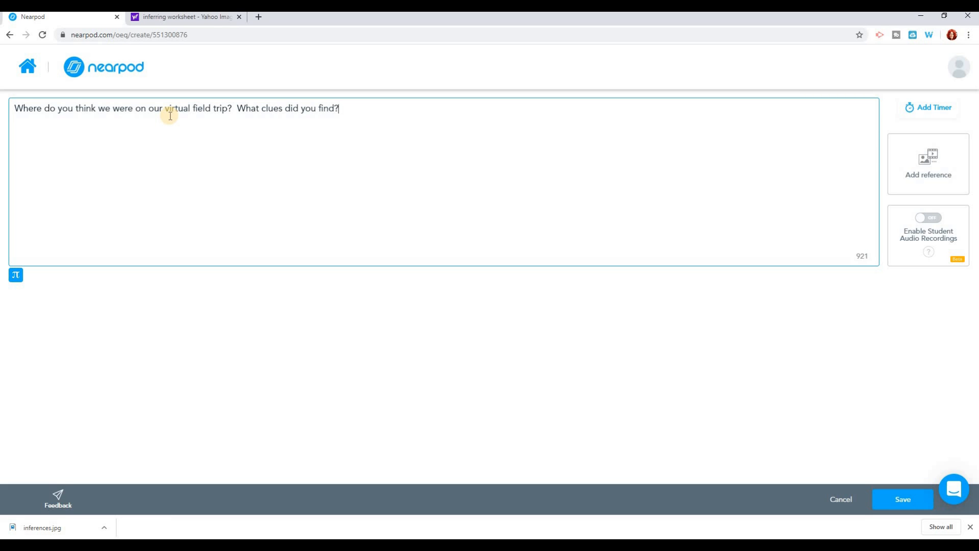
{"action": "left_click", "coordinate": [902, 499]}
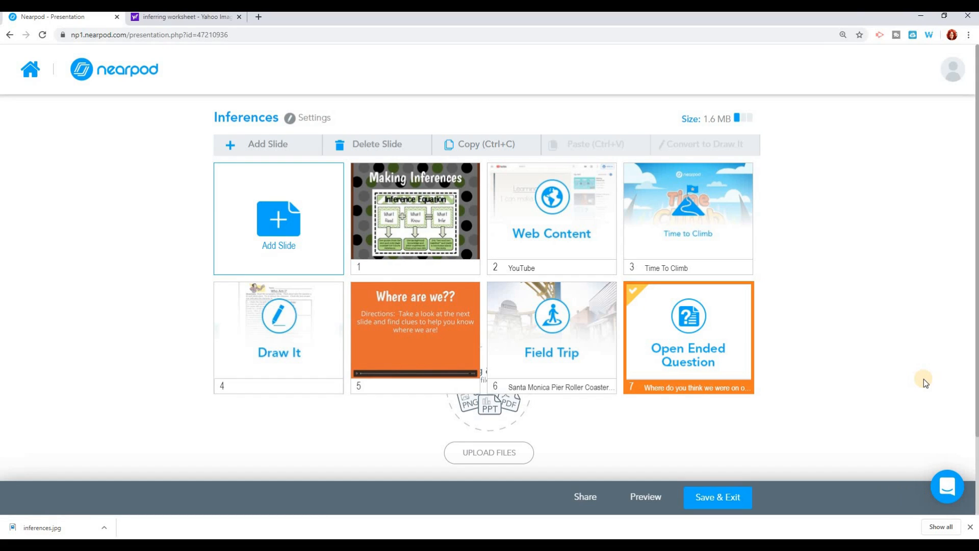
{"action": "mouse_move", "coordinate": [437, 242]}
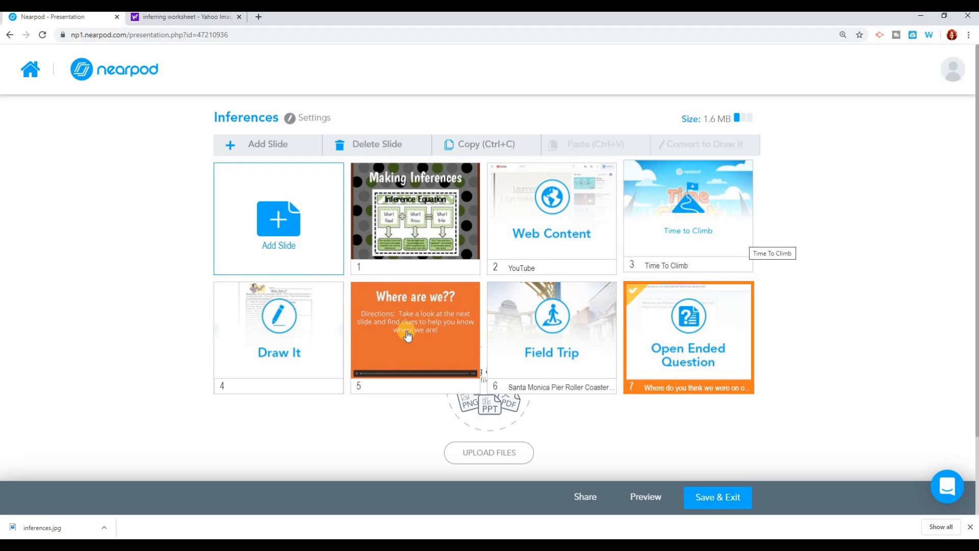
{"action": "mouse_move", "coordinate": [685, 442]}
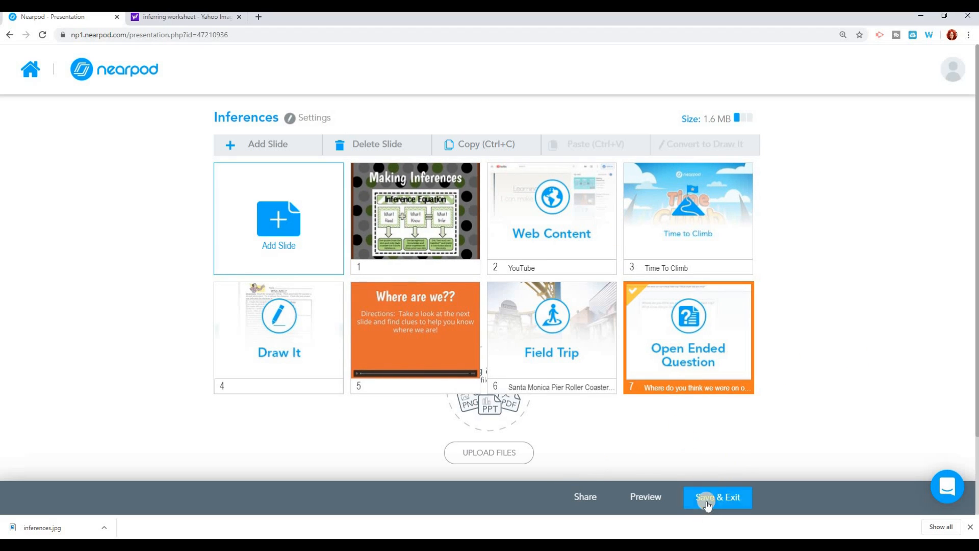
Save & Exit the editor to bring up the Inferences lesson details form
{"action": "left_click", "coordinate": [716, 497]}
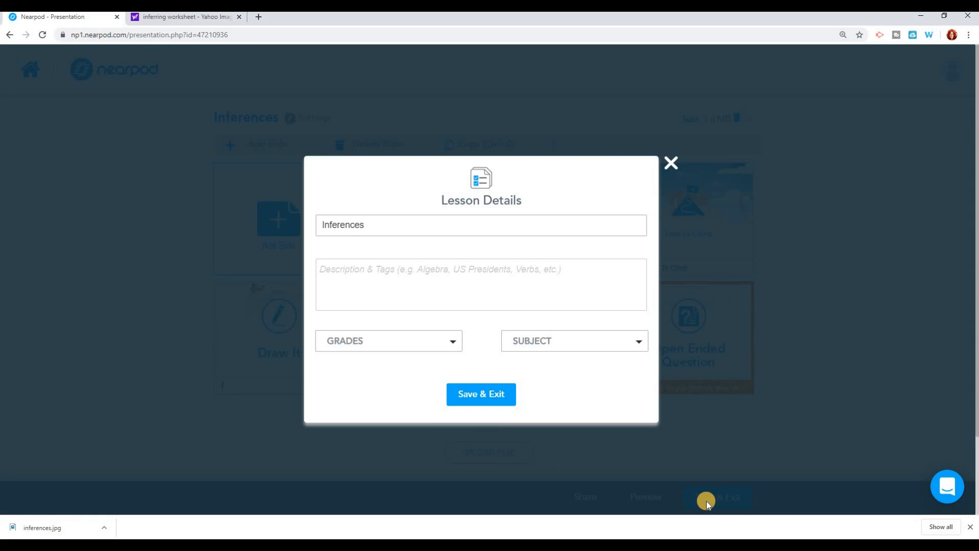
Set grade and subject both to Other and save the lesson to My Library
{"action": "left_click", "coordinate": [389, 340]}
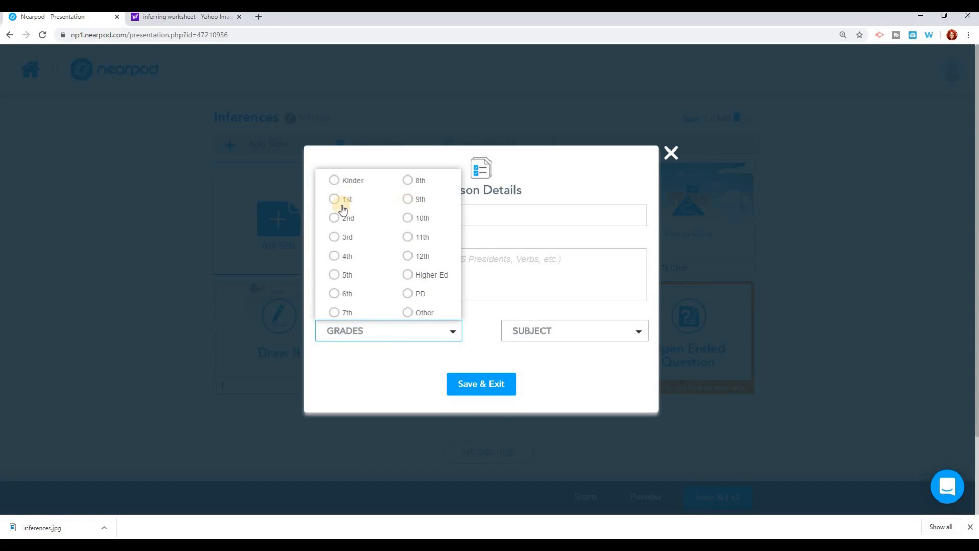
{"action": "left_click", "coordinate": [407, 312]}
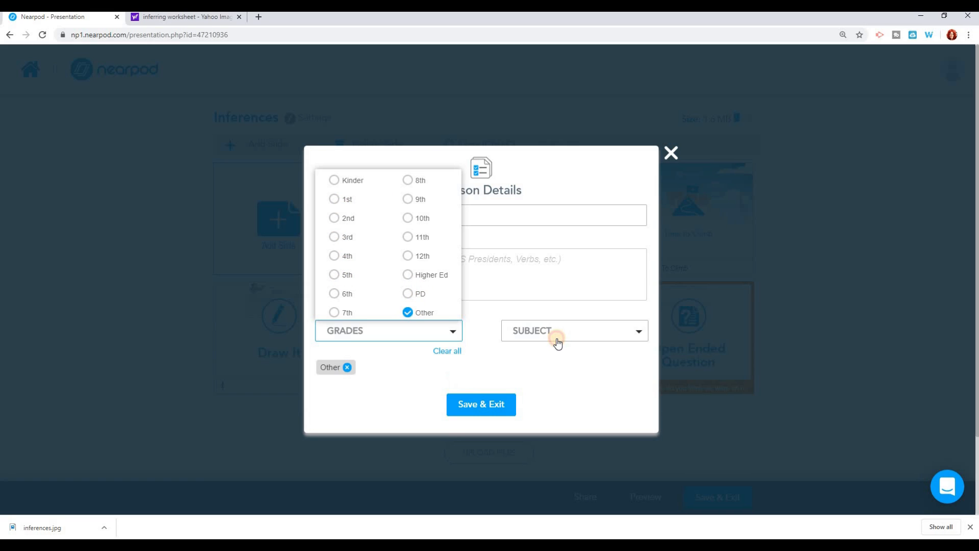
{"action": "left_click", "coordinate": [571, 331]}
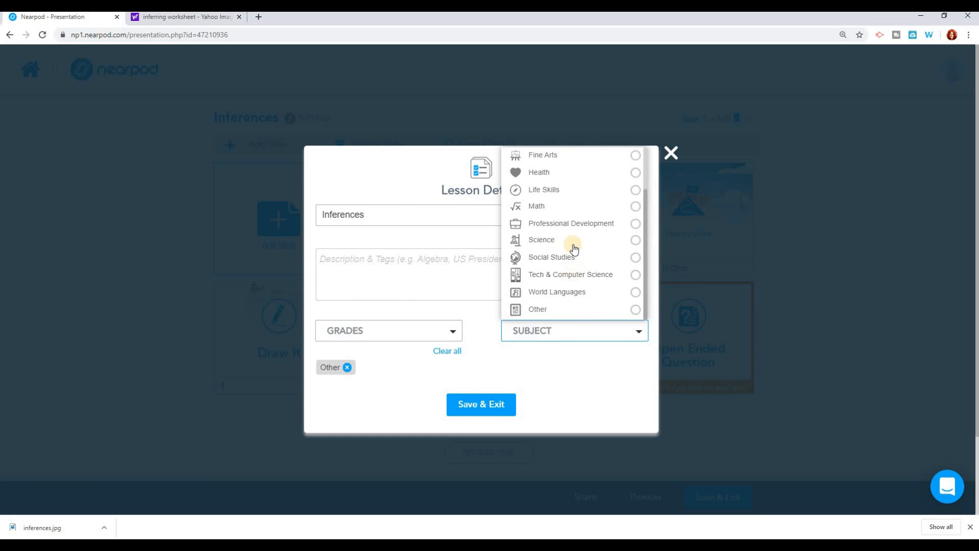
{"action": "left_click", "coordinate": [635, 308]}
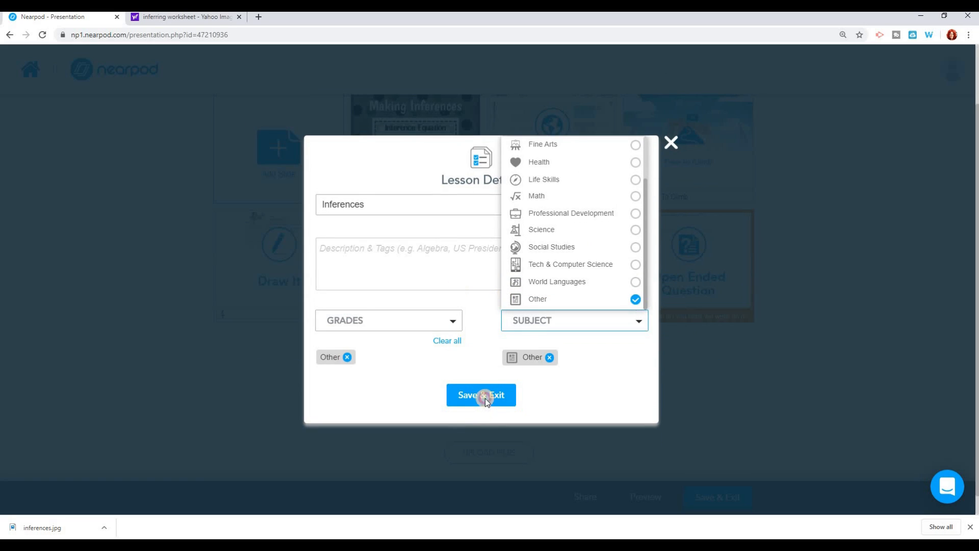
{"action": "left_click", "coordinate": [480, 395]}
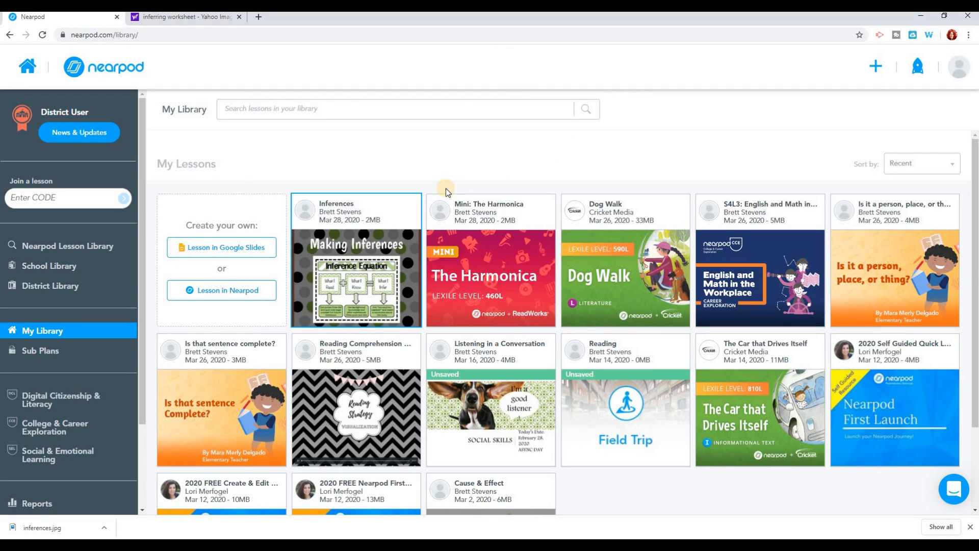
{"action": "mouse_move", "coordinate": [453, 186]}
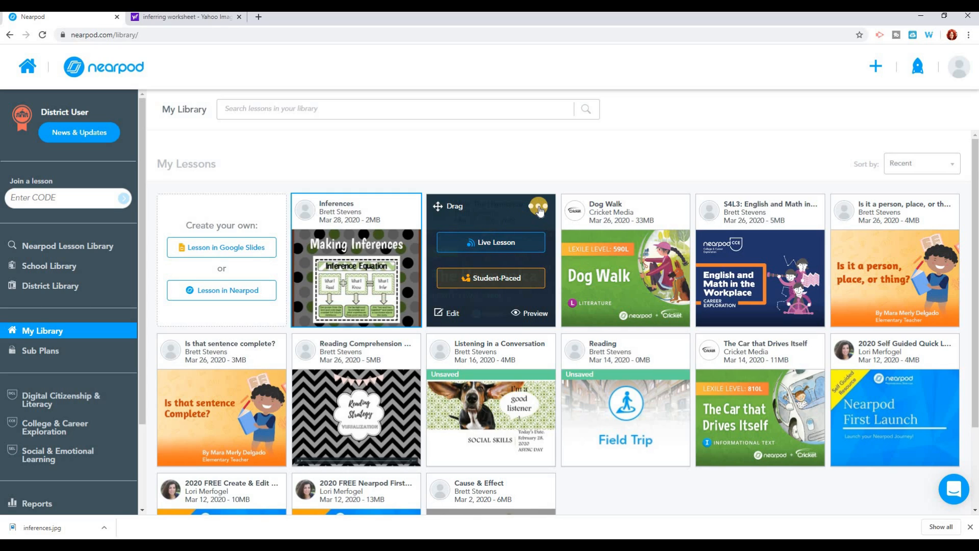
Launch the Mini: The Harmonica lesson as a student-paced session
{"action": "left_click", "coordinate": [538, 207]}
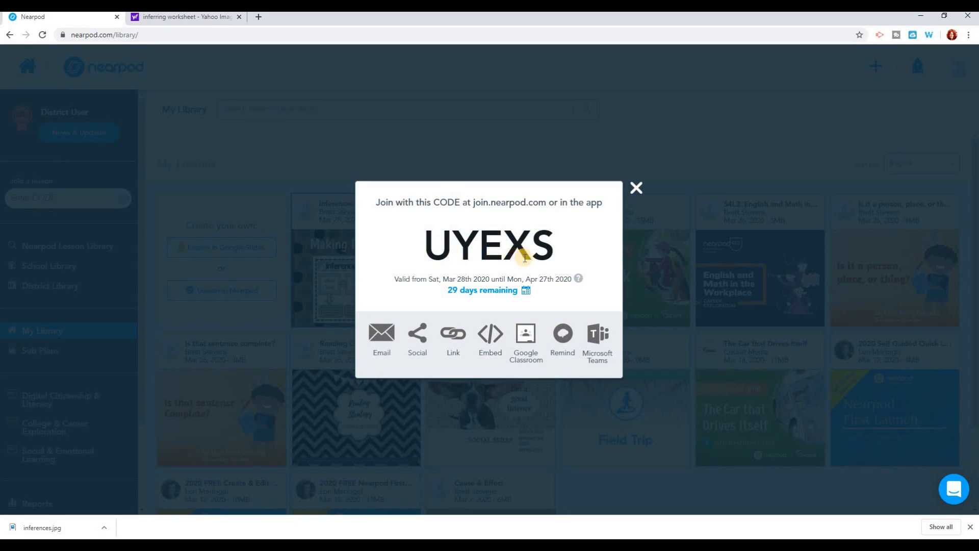
{"action": "mouse_move", "coordinate": [493, 221]}
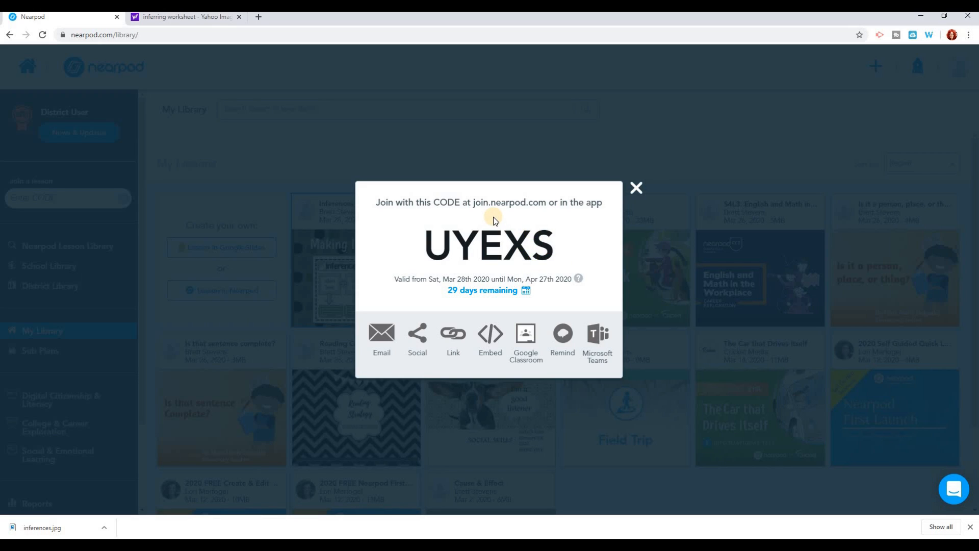
{"action": "mouse_move", "coordinate": [498, 199]}
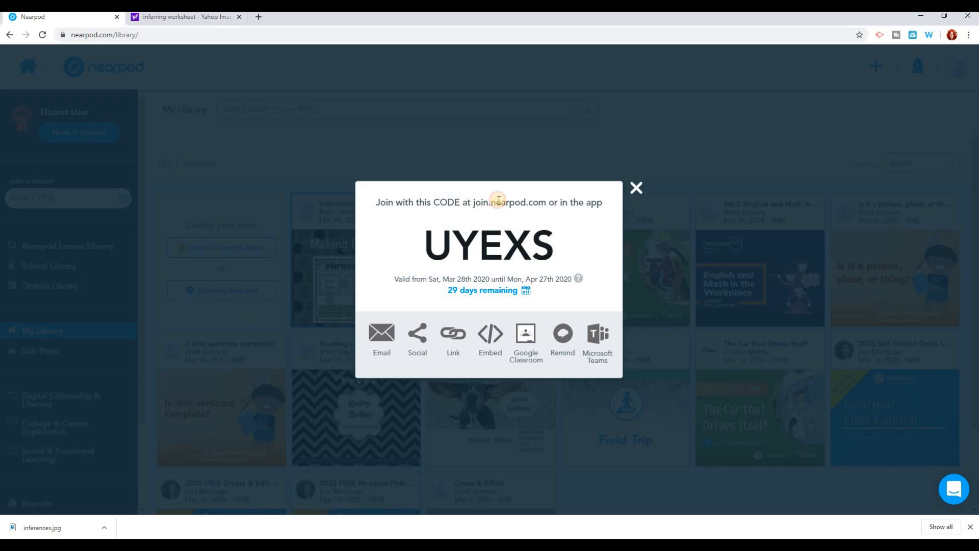
Copy the student-paced share link for the Harmonica session (code UYEXS)
{"action": "double_click", "coordinate": [507, 202]}
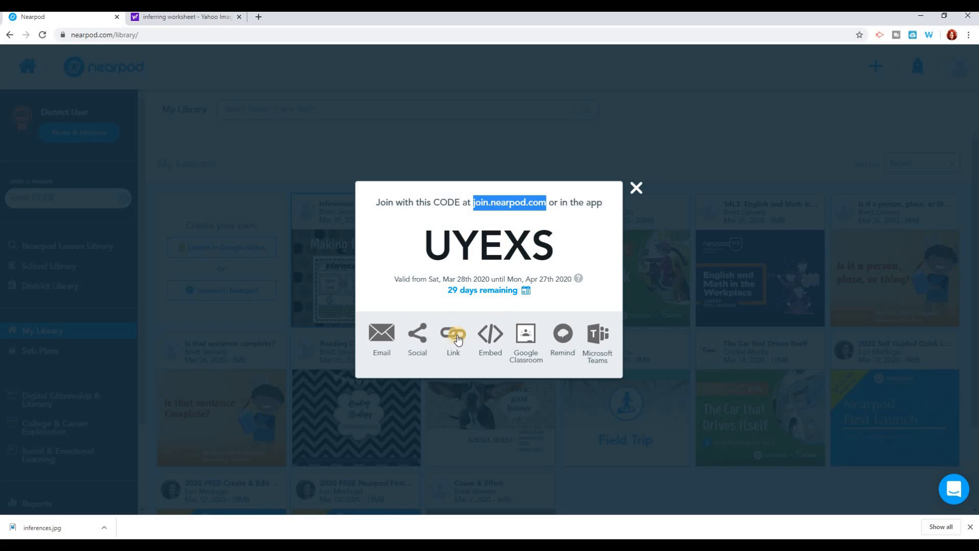
{"action": "left_click", "coordinate": [453, 333]}
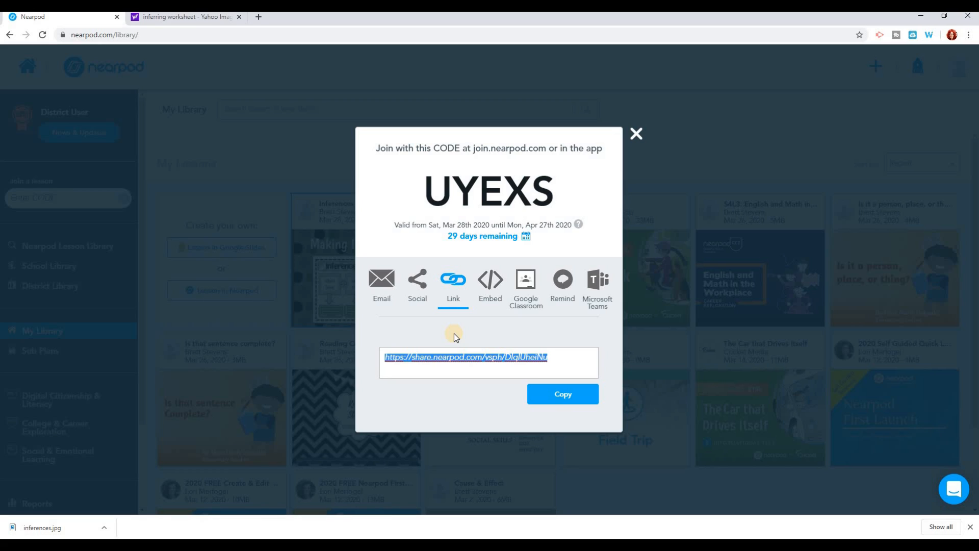
{"action": "left_click", "coordinate": [561, 393]}
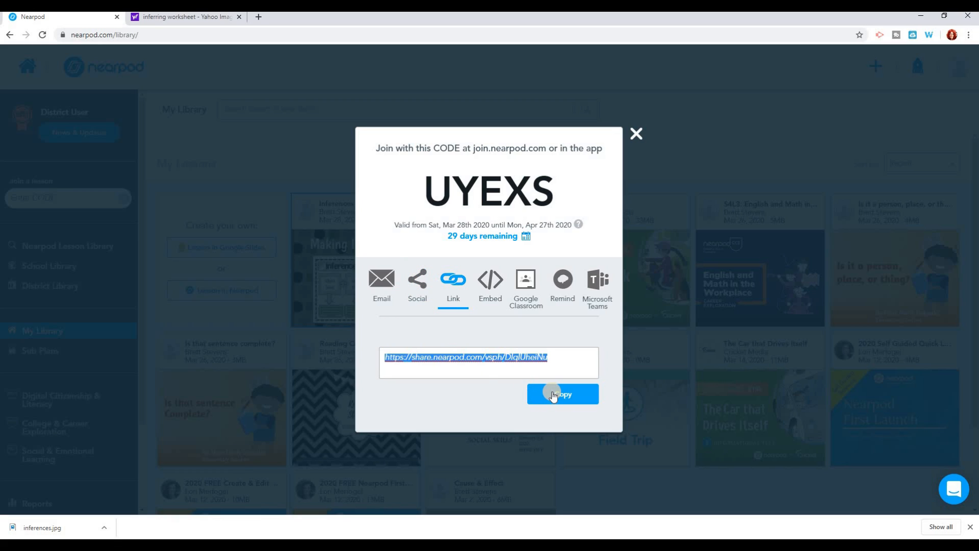
{"action": "left_click", "coordinate": [561, 394]}
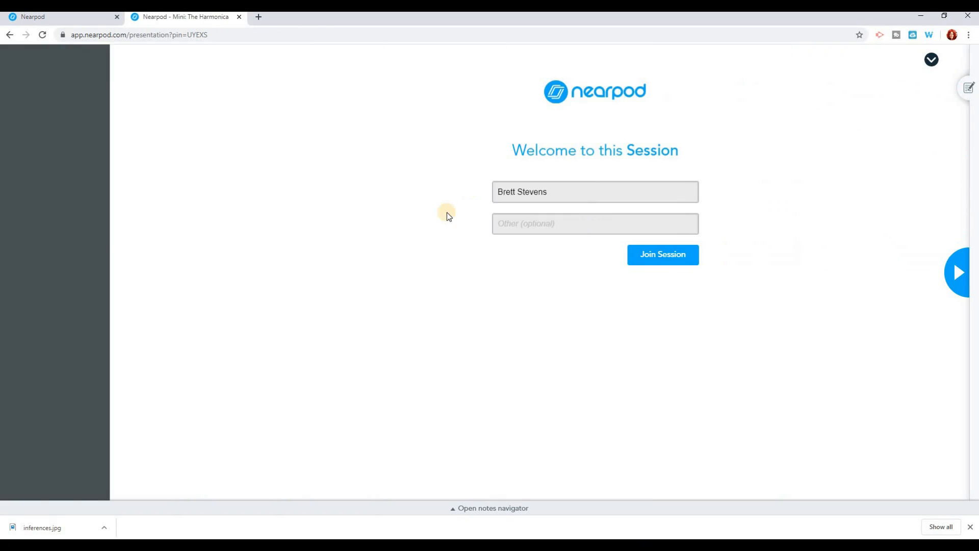
Join the Harmonica session as a student and page through to the reading passage slide
{"action": "left_click", "coordinate": [662, 254]}
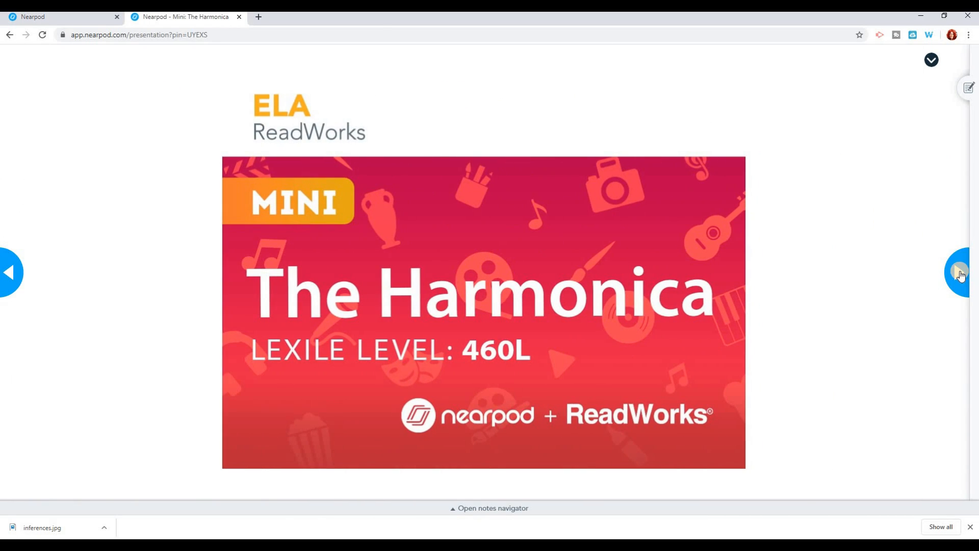
{"action": "left_click", "coordinate": [960, 272]}
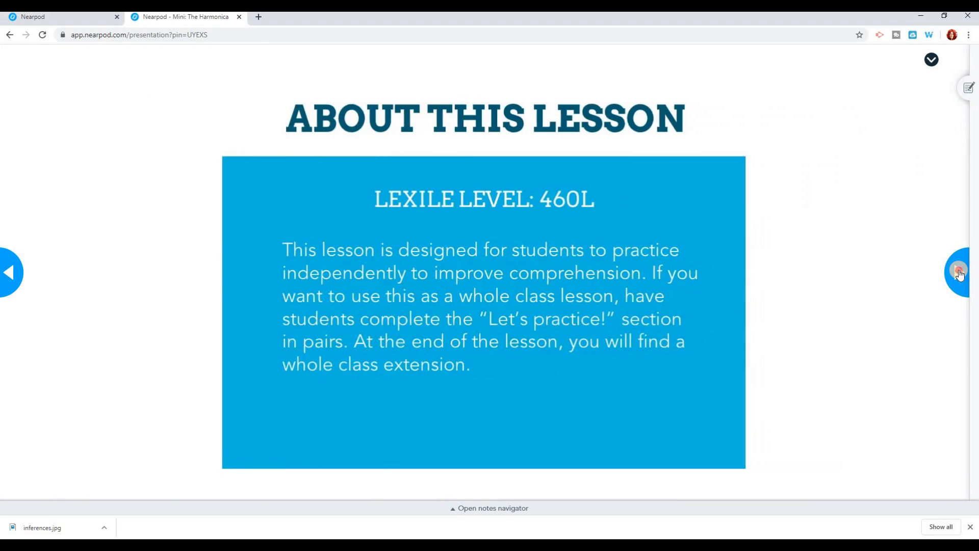
{"action": "left_click", "coordinate": [959, 272]}
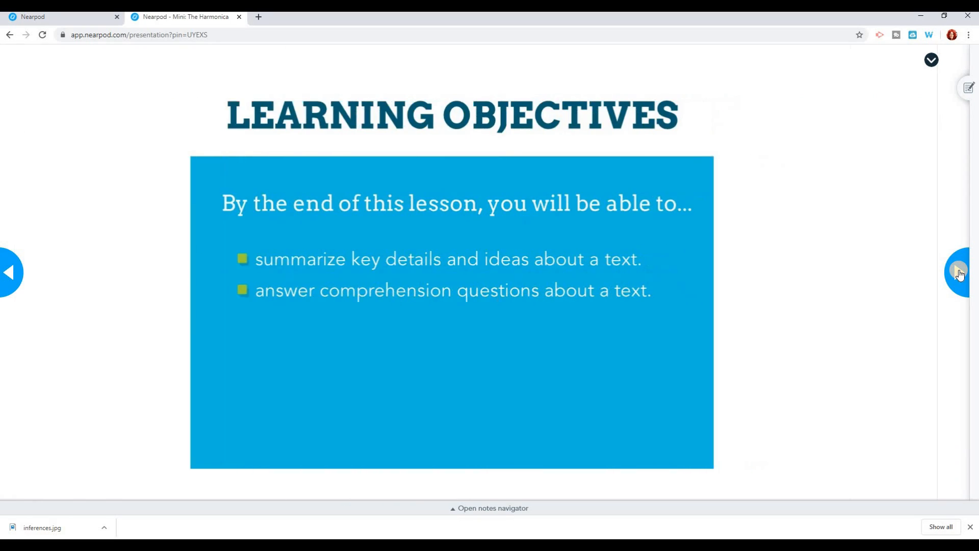
{"action": "left_click", "coordinate": [959, 272]}
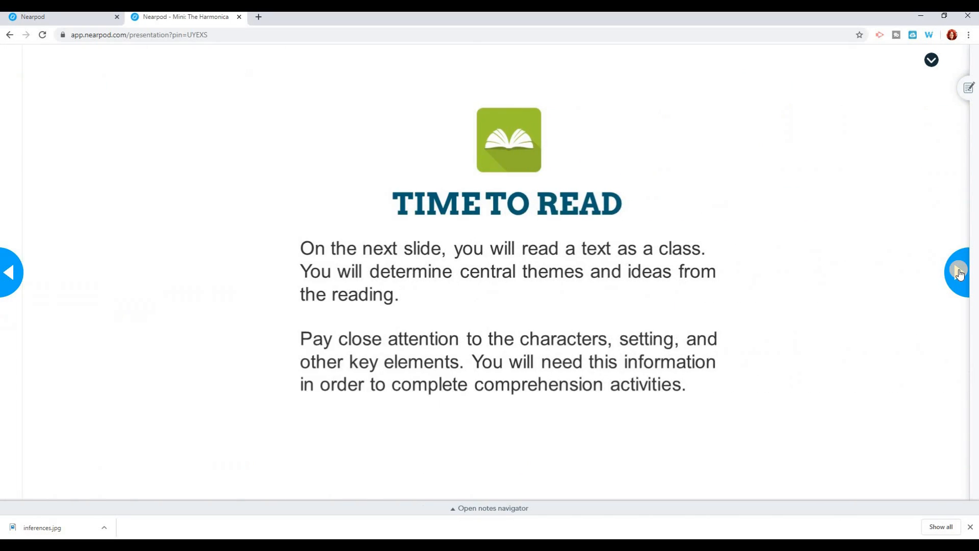
{"action": "left_click", "coordinate": [958, 272]}
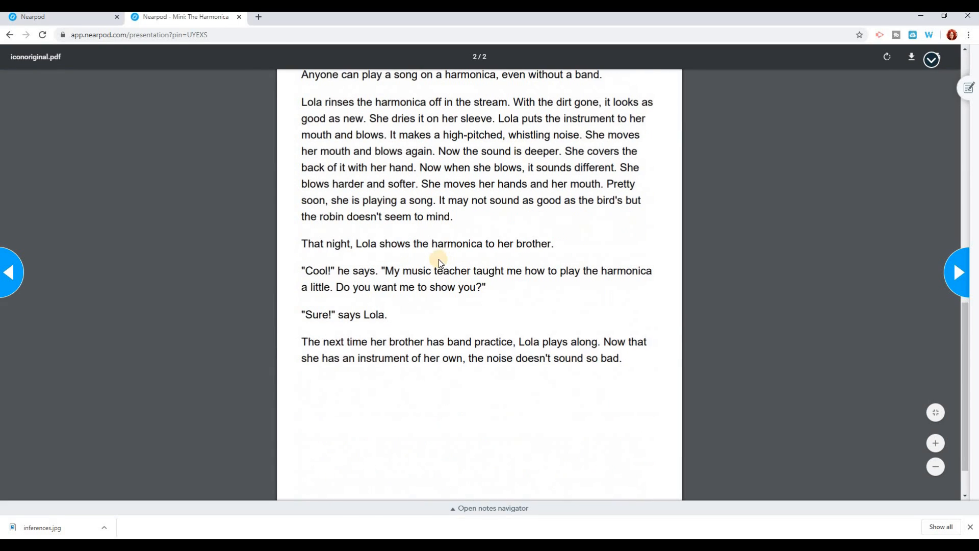
Close the student tab and confirm leaving the lesson
{"action": "left_click", "coordinate": [239, 18]}
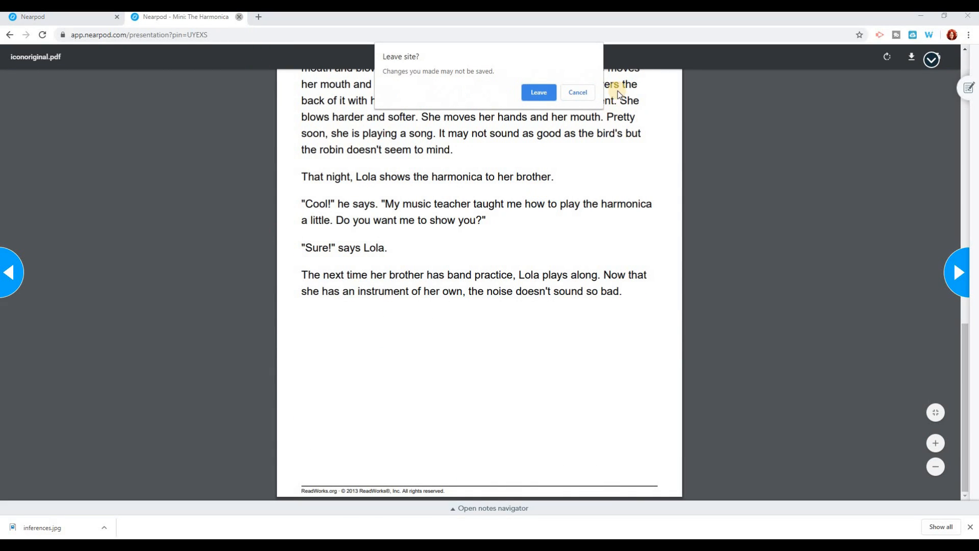
{"action": "left_click", "coordinate": [538, 92]}
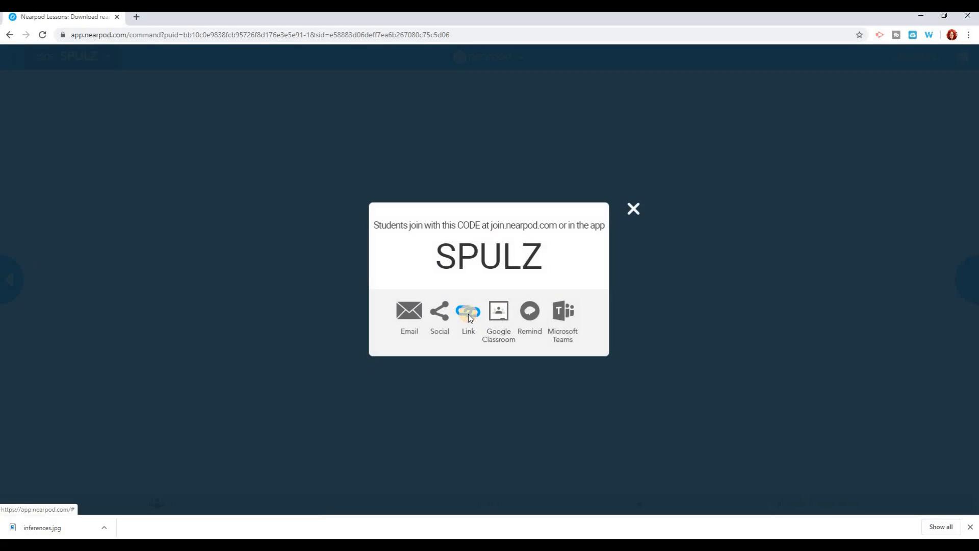
Copy the SPULZ live session's student join link and dismiss the code dialog
{"action": "left_click", "coordinate": [468, 312]}
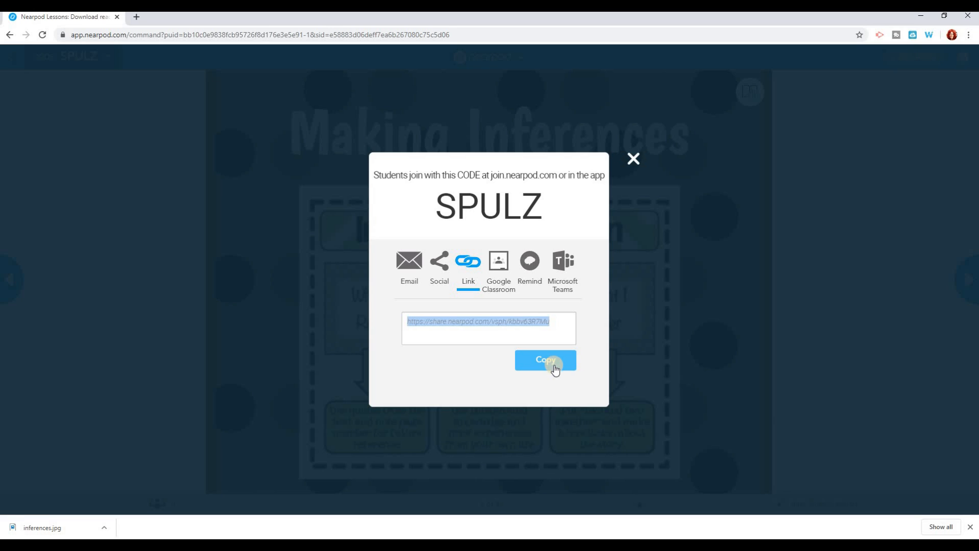
{"action": "left_click", "coordinate": [545, 360]}
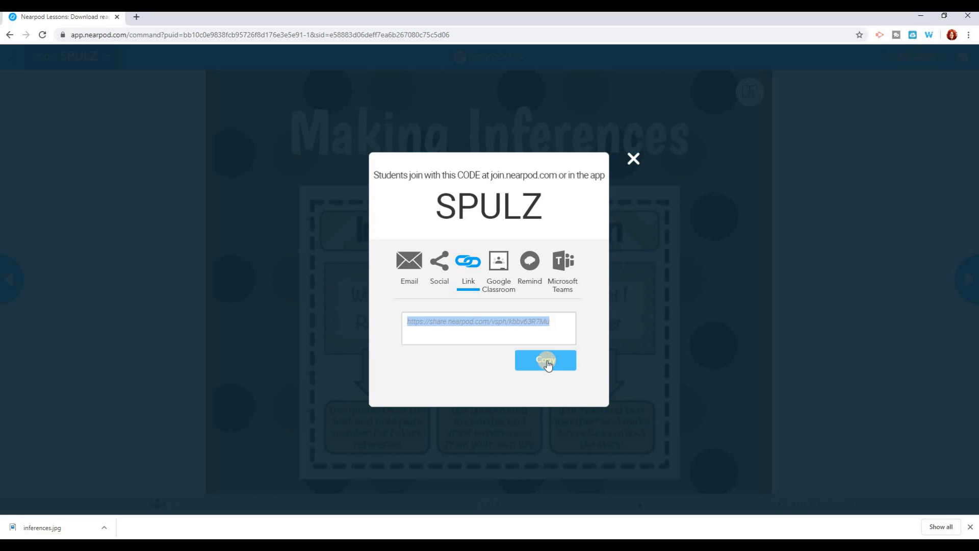
{"action": "left_click", "coordinate": [545, 360]}
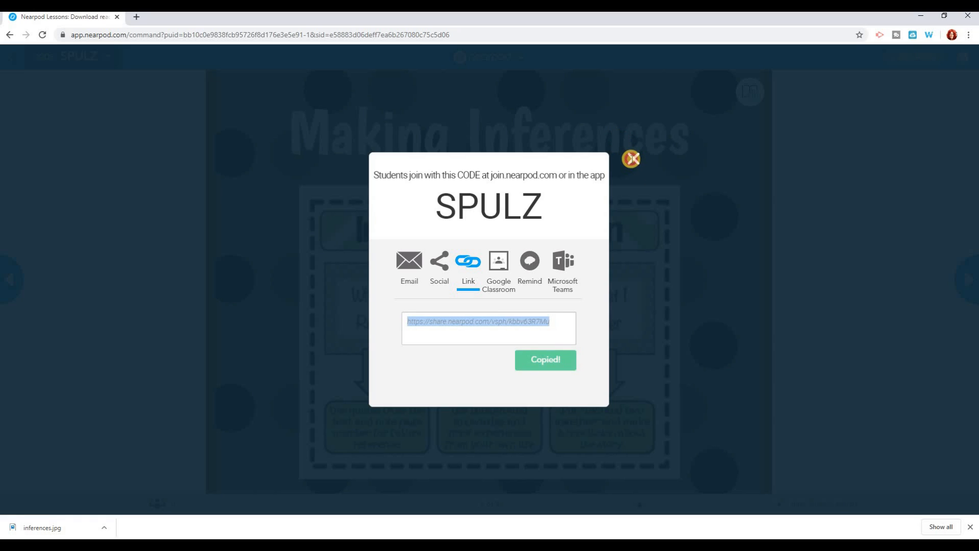
{"action": "left_click", "coordinate": [630, 158]}
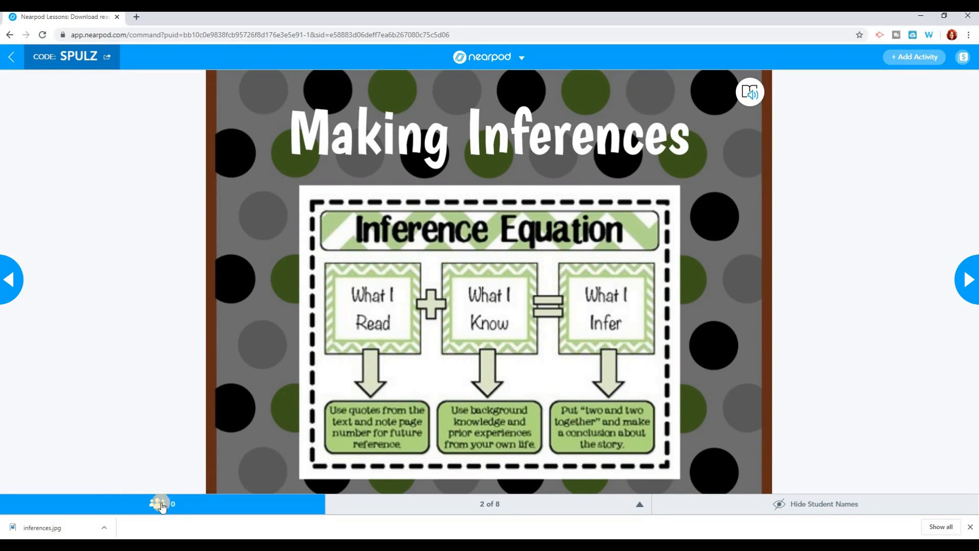
Check the Student List (no one signed in), close it, and advance the slide
{"action": "left_click", "coordinate": [159, 504]}
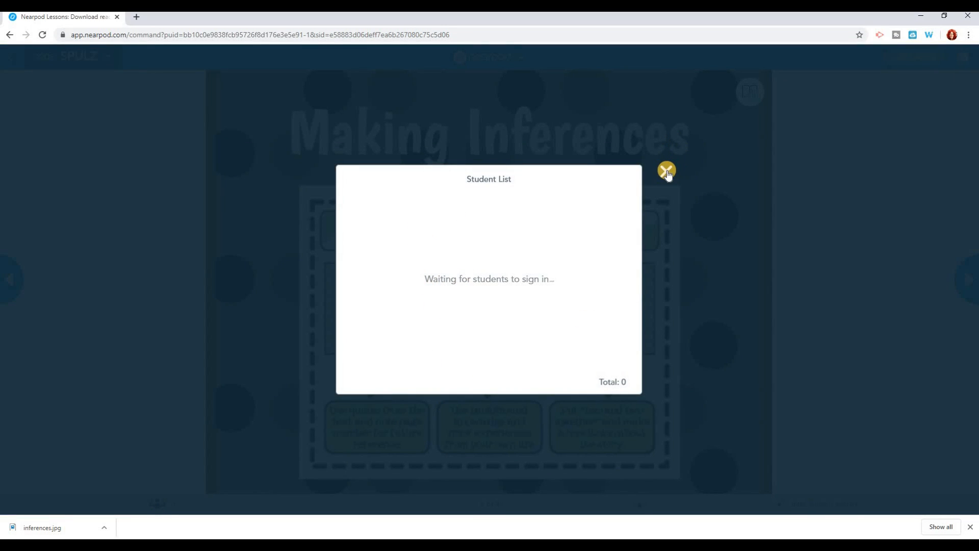
{"action": "left_click", "coordinate": [667, 171]}
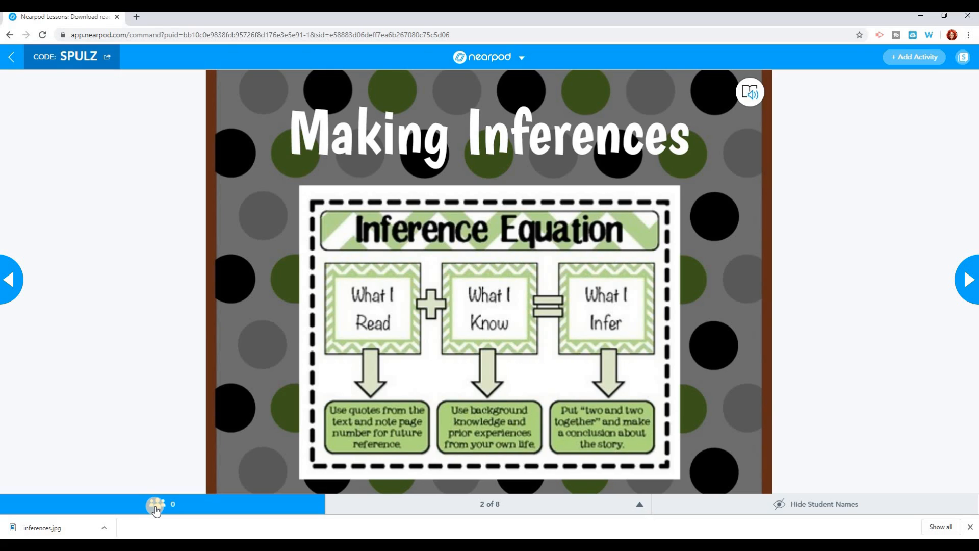
{"action": "mouse_move", "coordinate": [967, 280]}
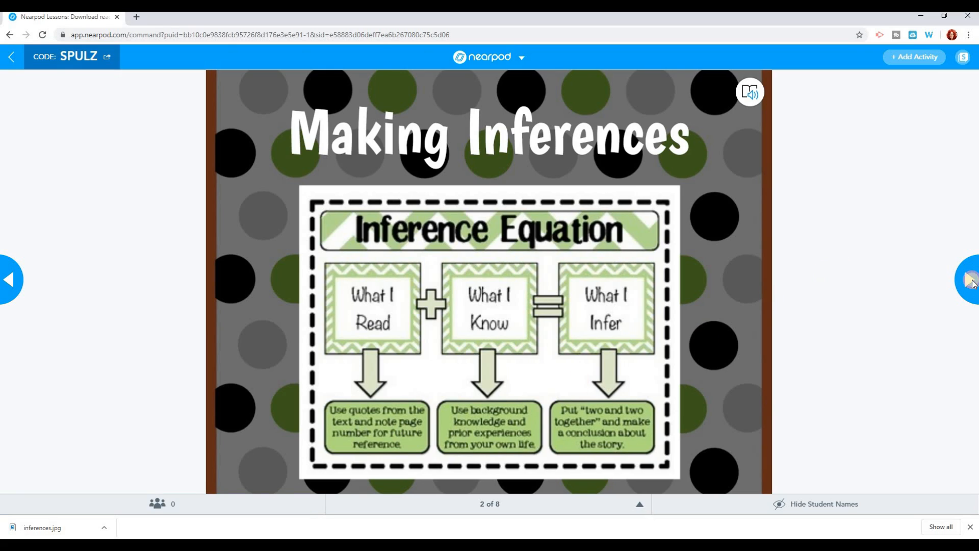
{"action": "left_click", "coordinate": [970, 279]}
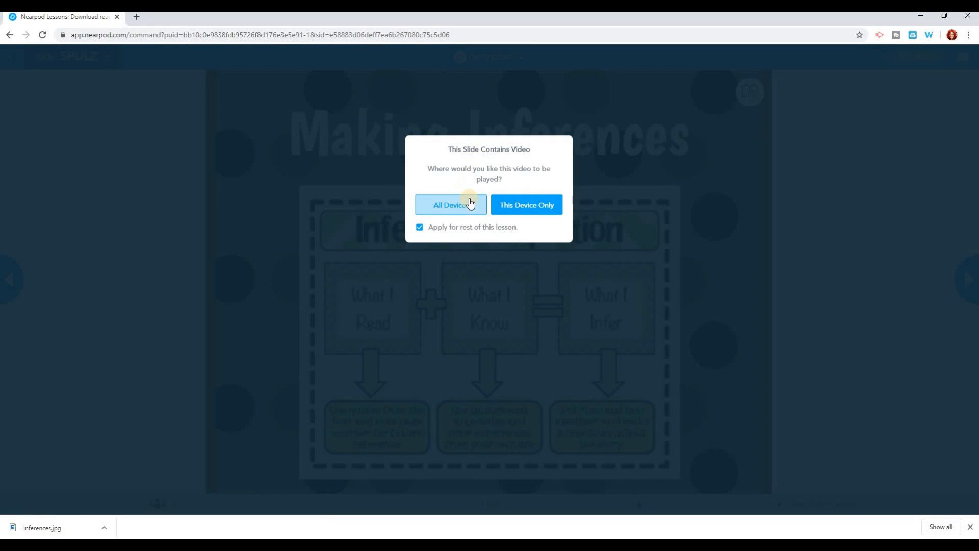
Play the slide video on All Devices and continue to slide 3, the Learning Goal video
{"action": "left_click", "coordinate": [450, 204]}
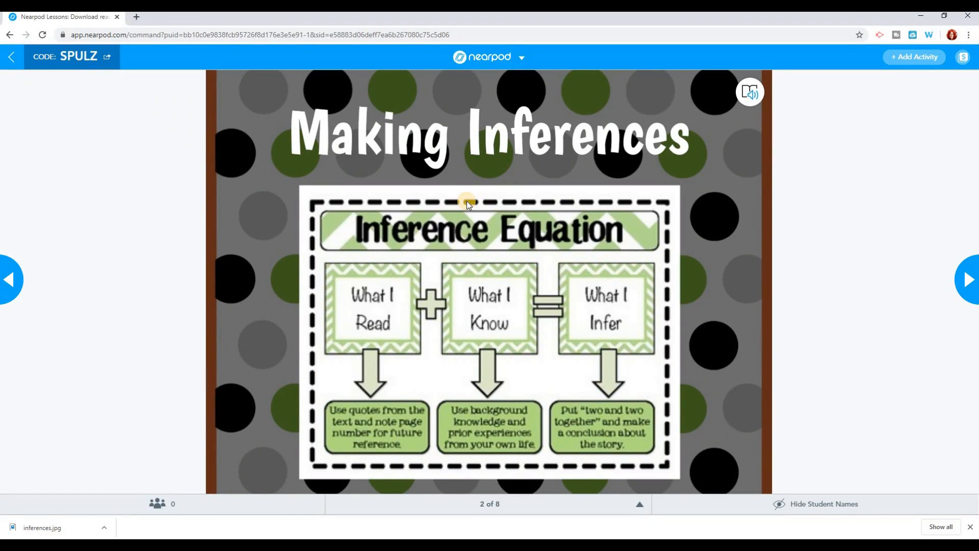
{"action": "left_click", "coordinate": [967, 279]}
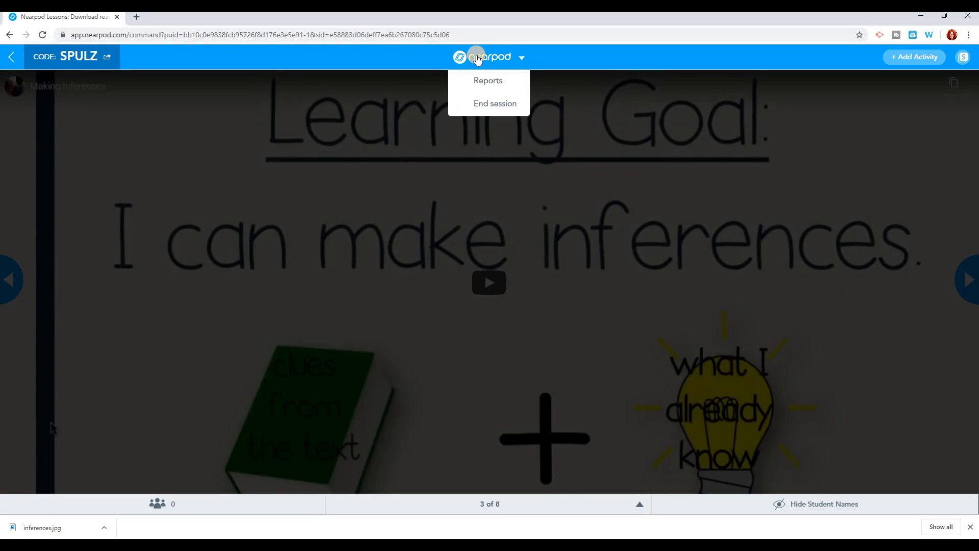
End the live SPULZ session for all students and confirm
{"action": "left_click", "coordinate": [495, 103]}
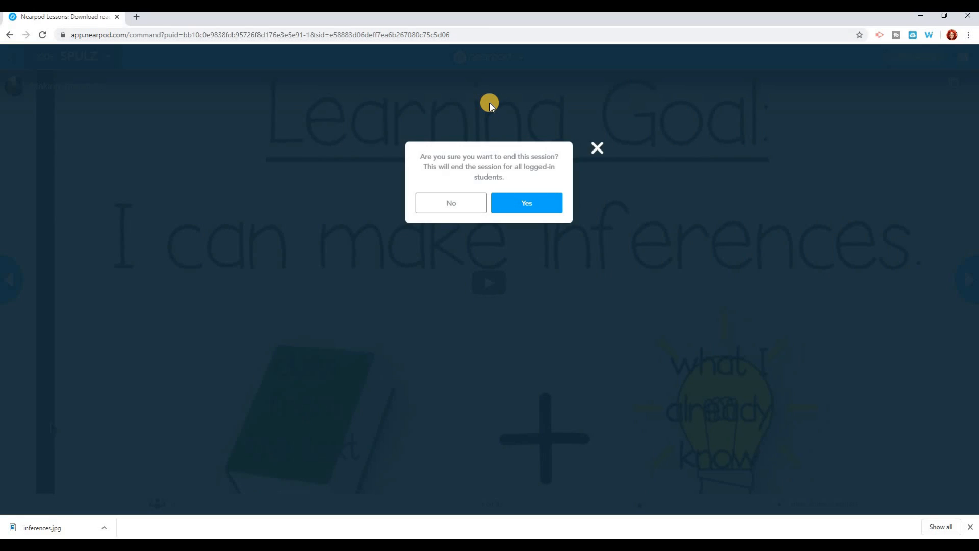
{"action": "left_click", "coordinate": [450, 202]}
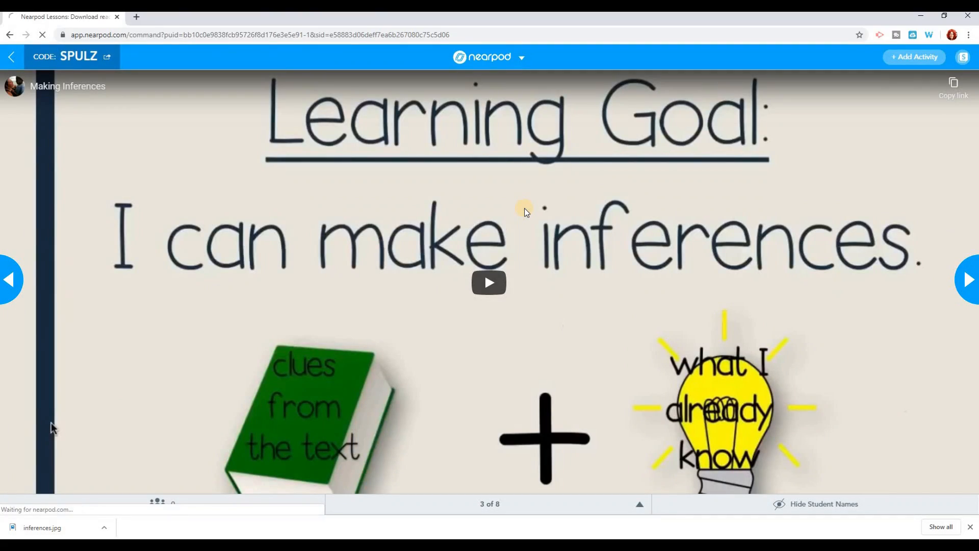